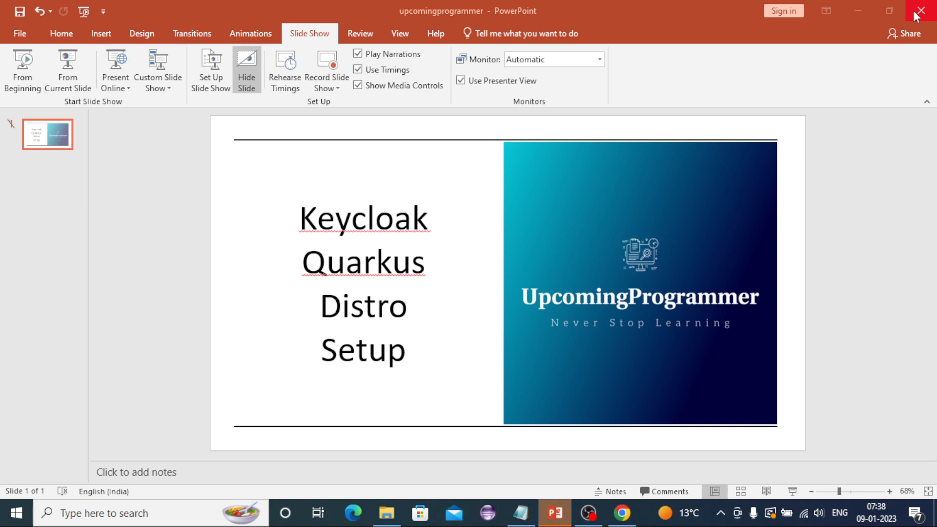
# - Close the Keycloak Quarkus Distro Setup PowerPoint presentation
pyautogui.click(919, 11)
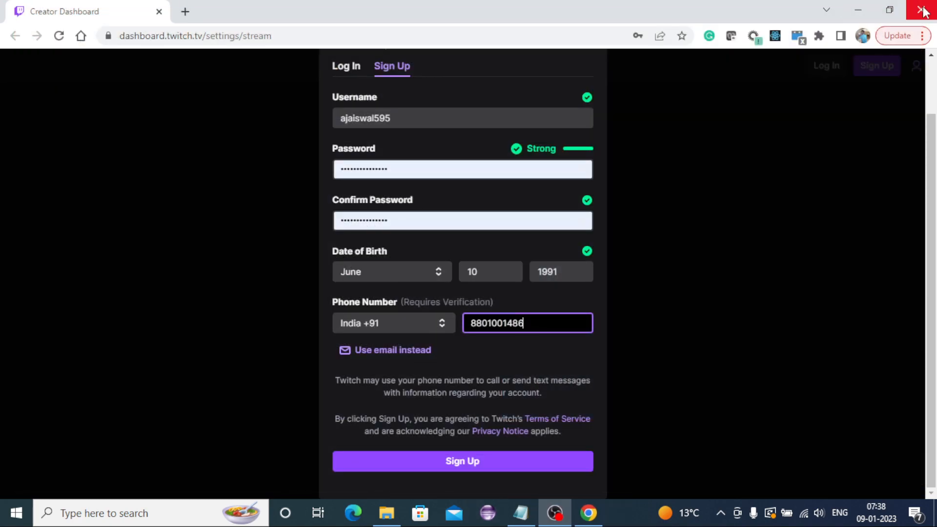
pyautogui.moveTo(186, 11)
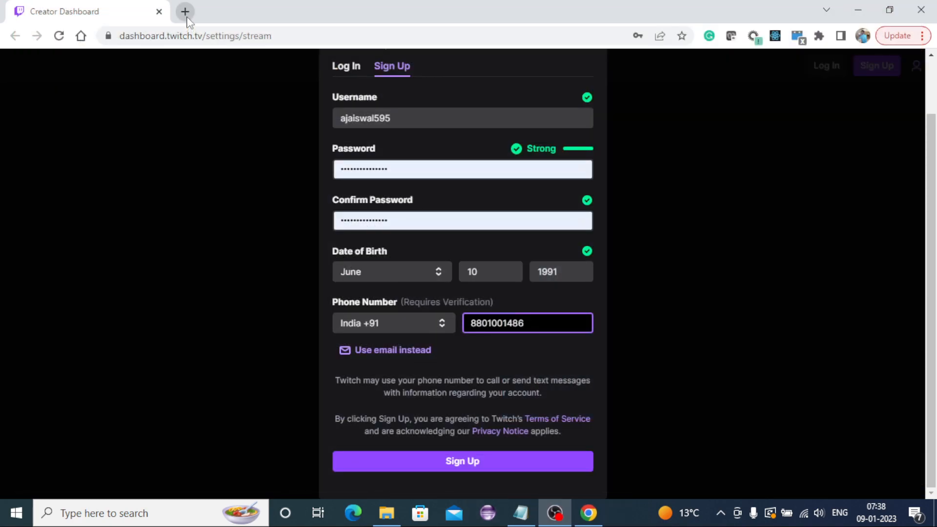
# - Get a fresh blank tab and close the Twitch Creator Dashboard tab
pyautogui.rightClick(185, 11)
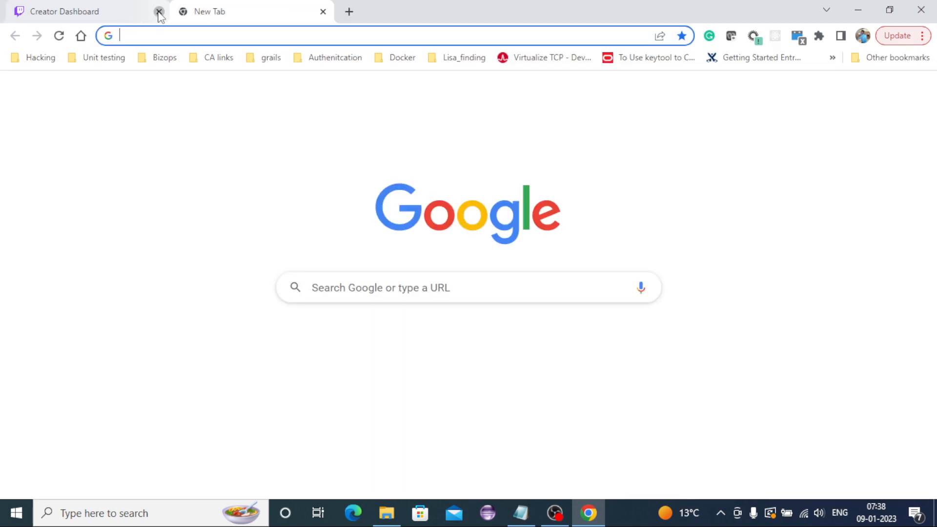
pyautogui.click(159, 12)
pyautogui.write('keycloak.org')
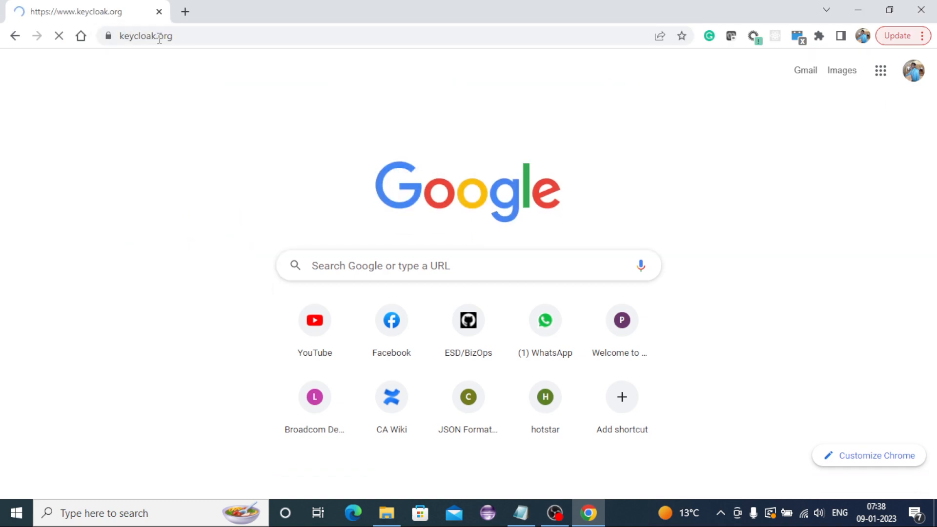
# - Load keycloak.org and scroll through the homepage's release 20.0.2 and feature sections
pyautogui.press('Enter')
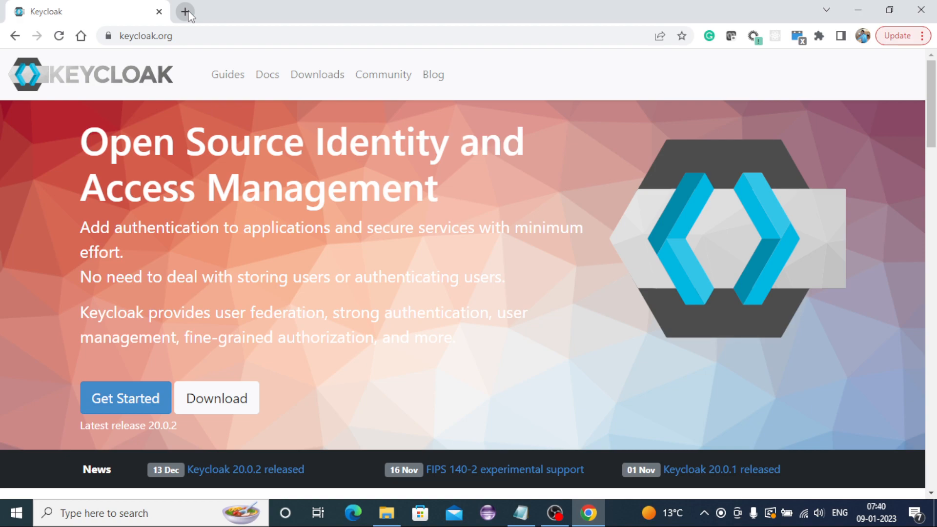
pyautogui.moveTo(242, 327)
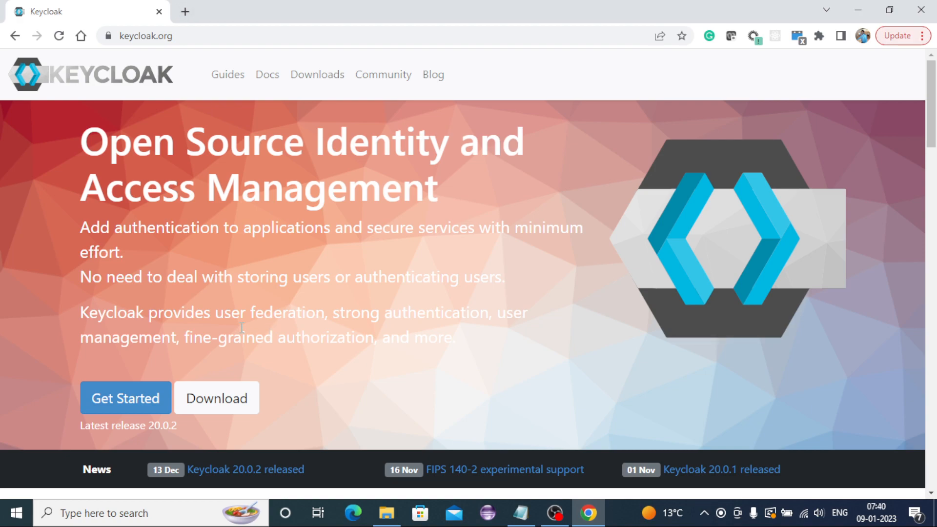
pyautogui.scroll(-3)
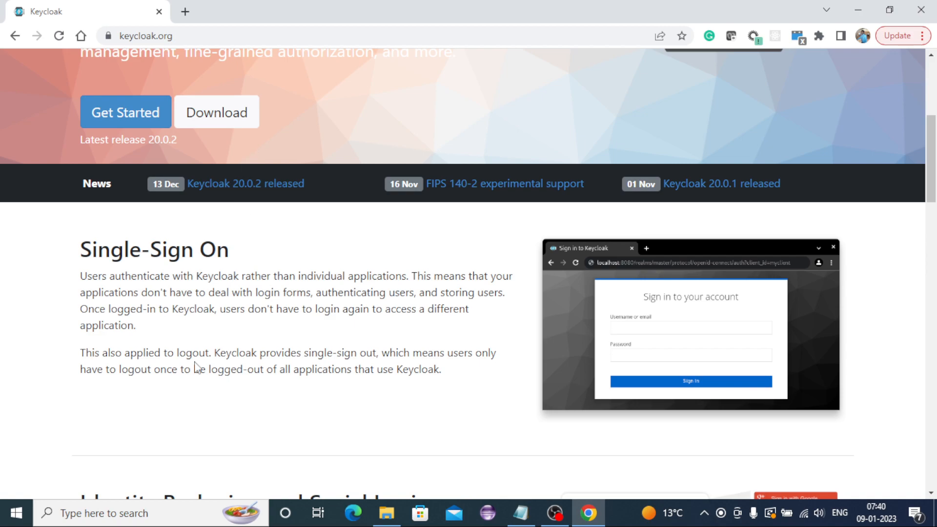
pyautogui.scroll(-3)
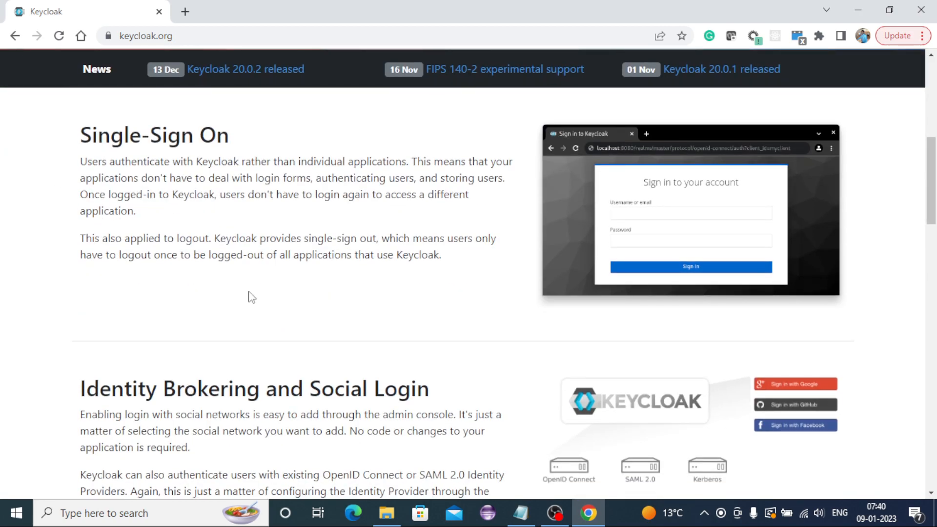
pyautogui.scroll(-3)
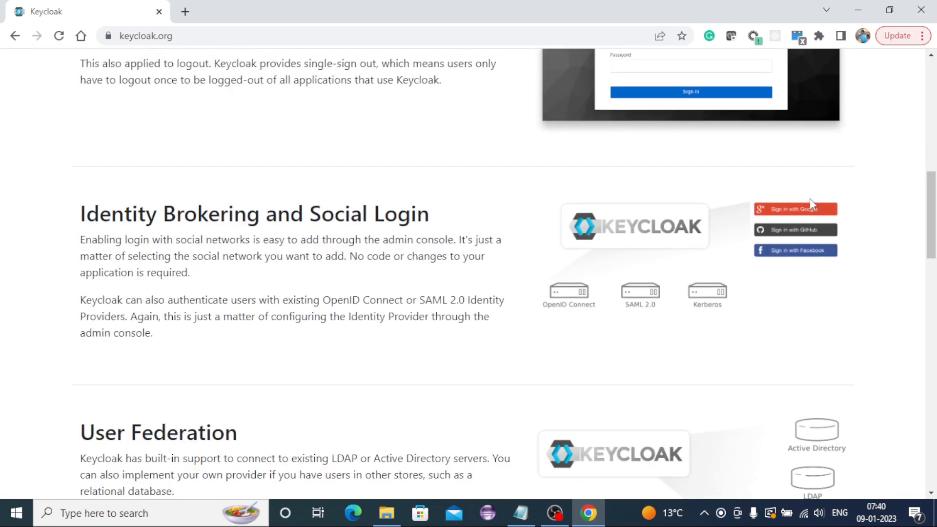
pyautogui.scroll(-3)
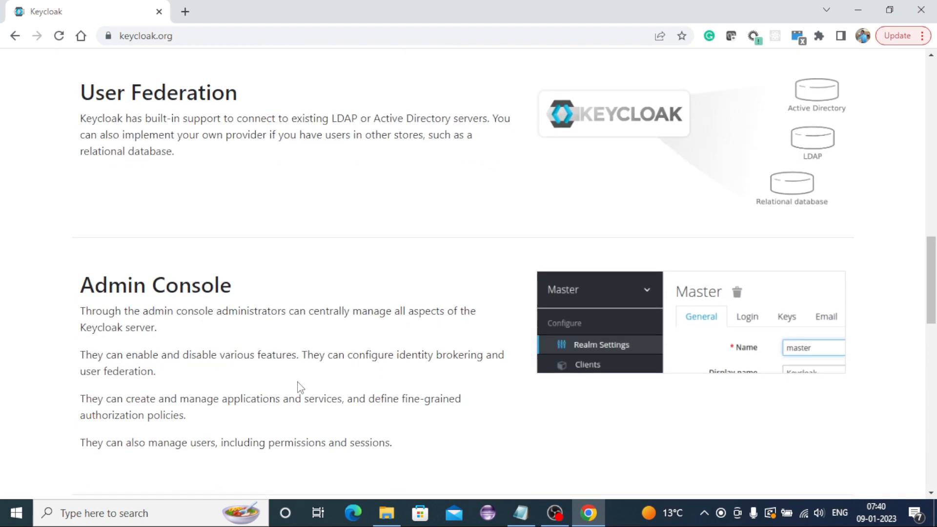
pyautogui.scroll(-3)
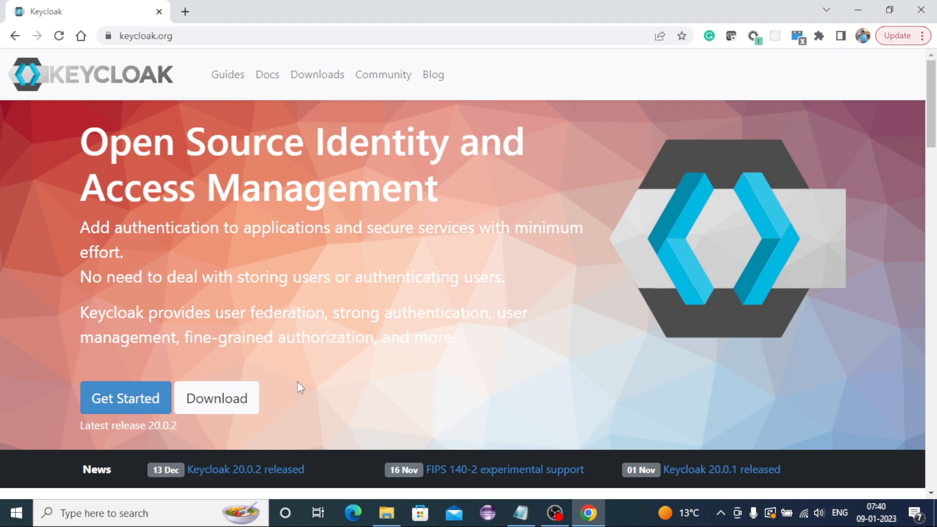
pyautogui.moveTo(386, 513)
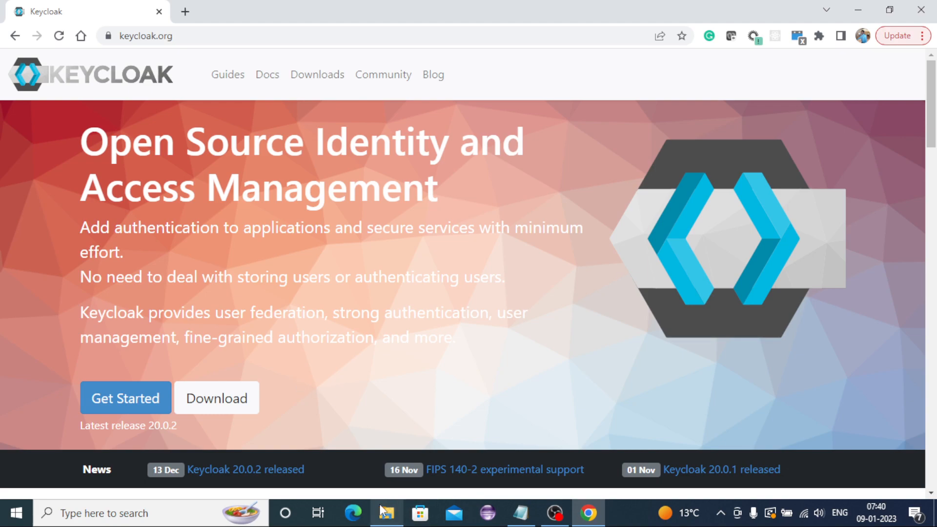
pyautogui.scroll(-3)
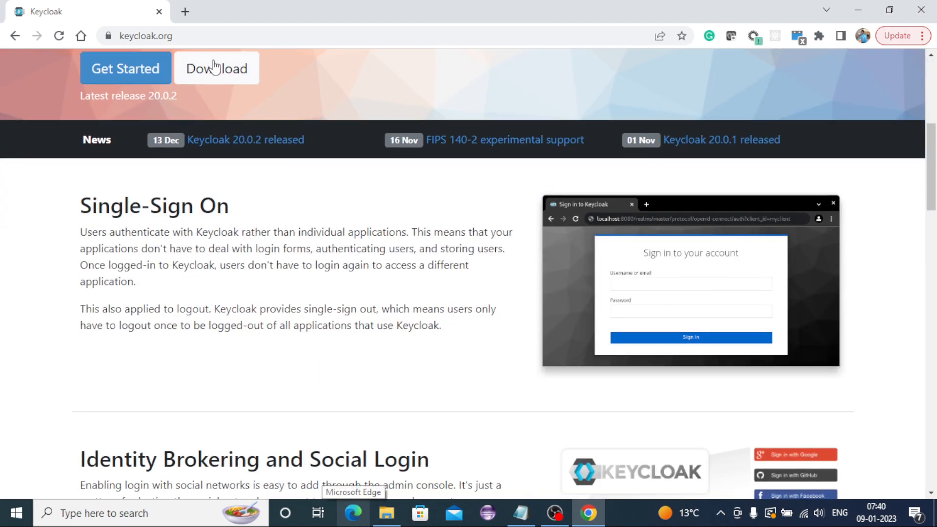
# - Go to the Keycloak Downloads page for 20.0.2 and scroll through the package list
pyautogui.rightClick(216, 68)
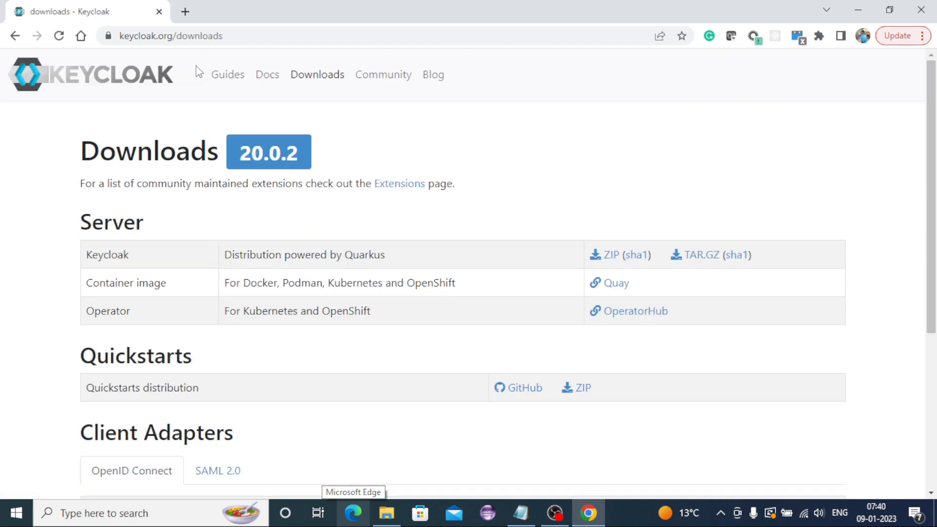
pyautogui.moveTo(203, 197)
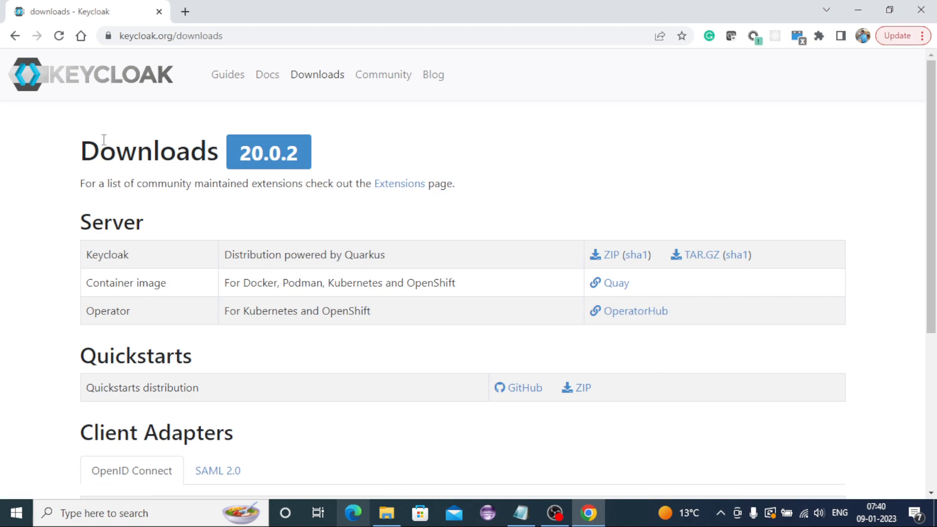
pyautogui.moveTo(83, 146)
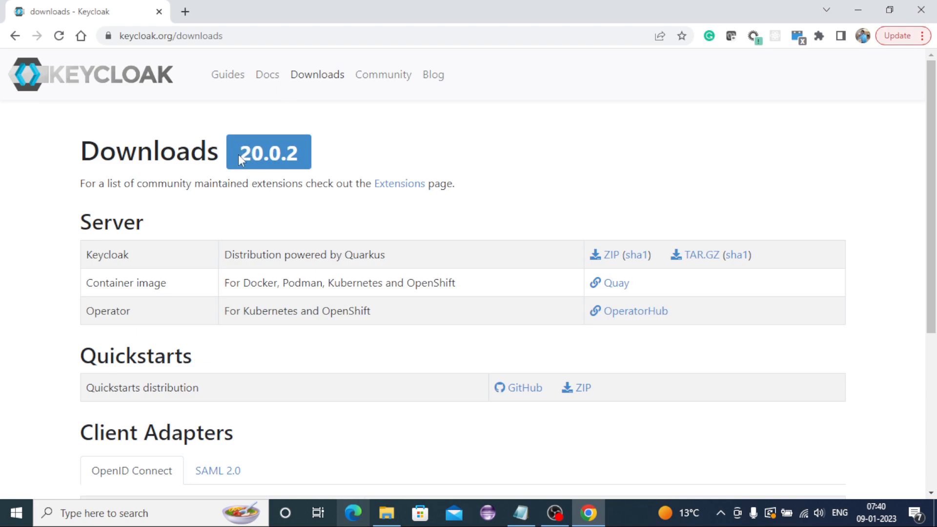
pyautogui.moveTo(306, 161)
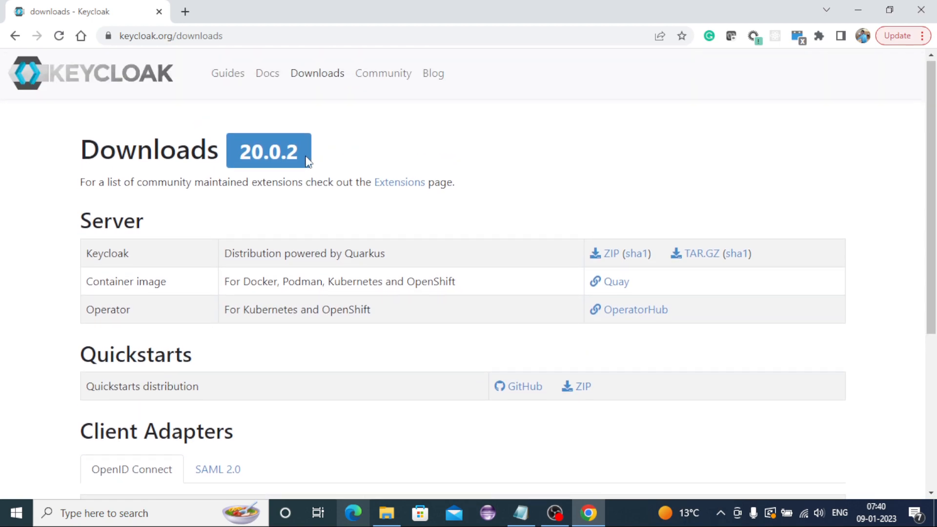
pyautogui.scroll(-3)
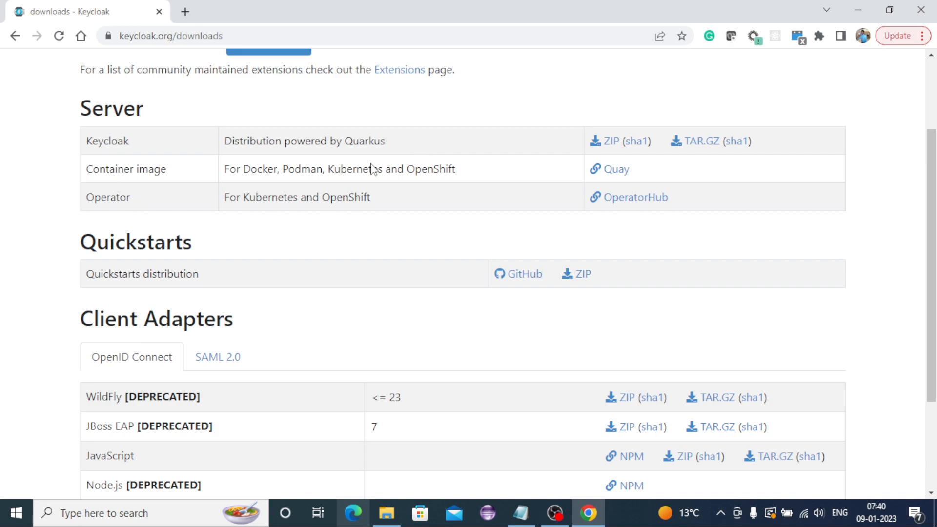
pyautogui.scroll(-3)
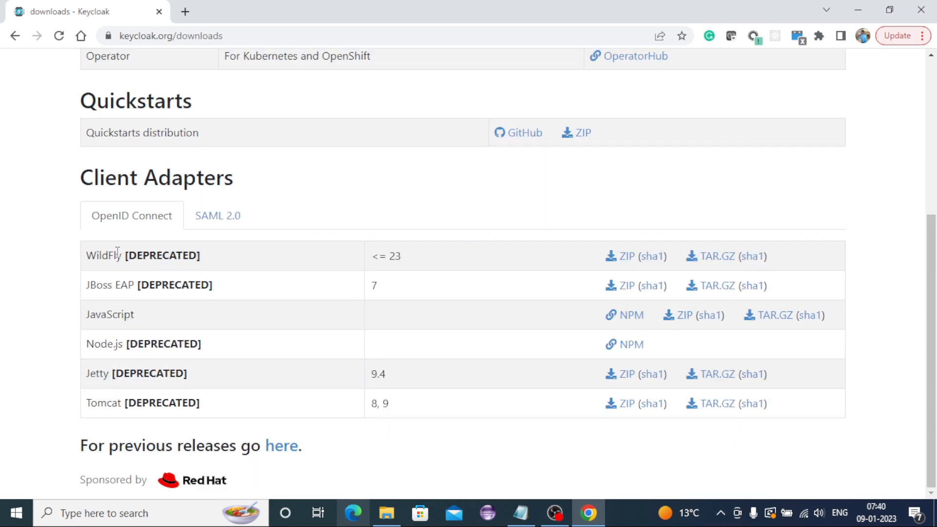
pyautogui.moveTo(169, 277)
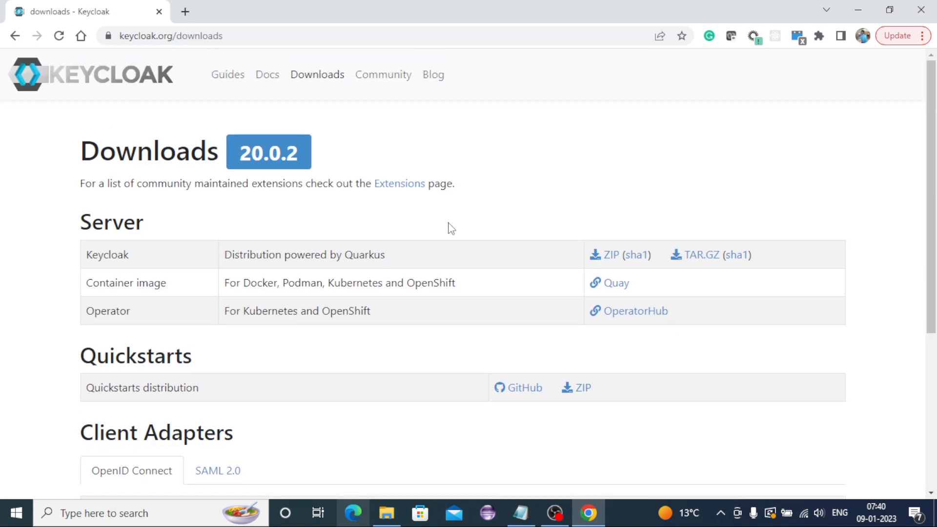
pyautogui.moveTo(539, 200)
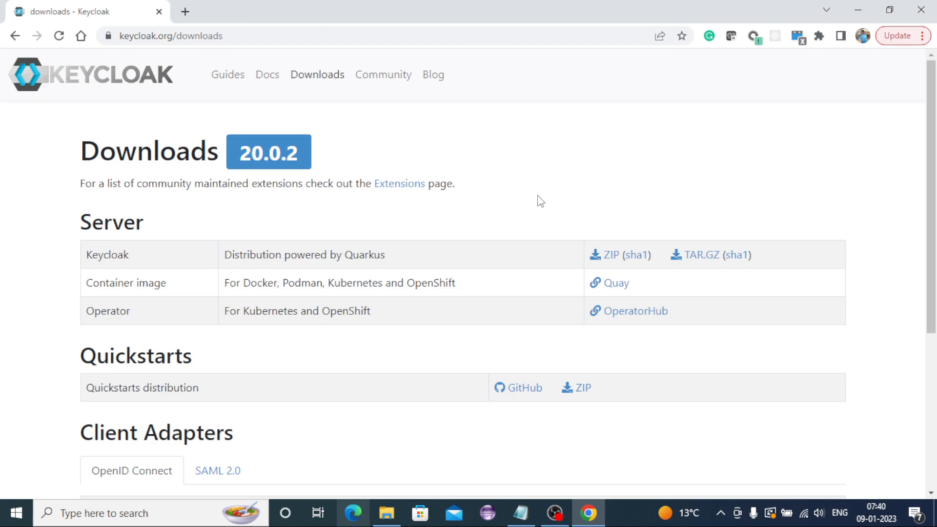
pyautogui.moveTo(595, 242)
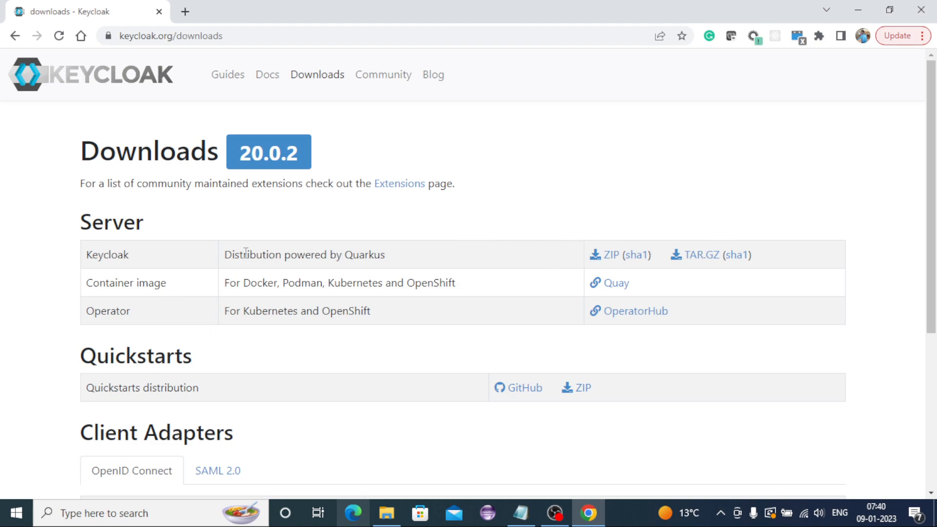
pyautogui.moveTo(588, 235)
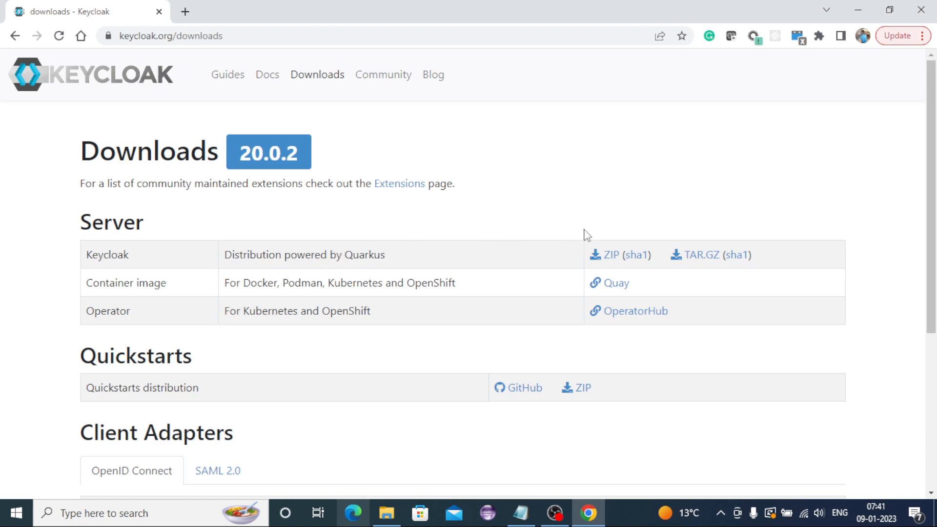
pyautogui.moveTo(609, 254)
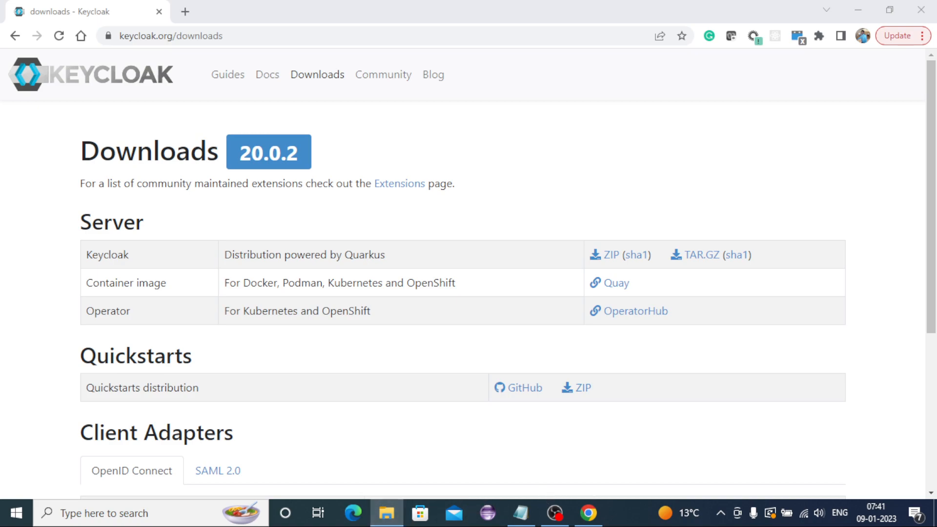
# - Browse the Downloads folder in File Explorer, locating the OpenJDK11 and keycloak-20.0.2 zip archives
pyautogui.click(386, 513)
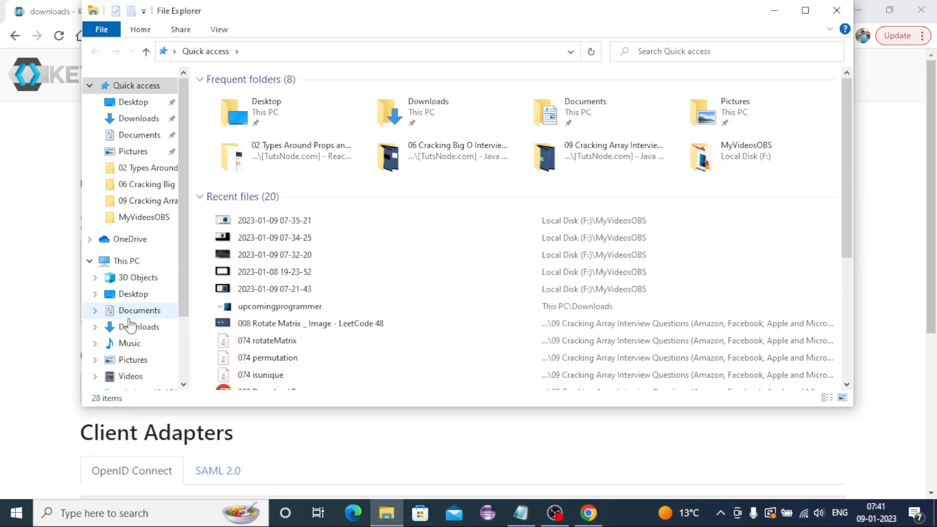
pyautogui.click(143, 326)
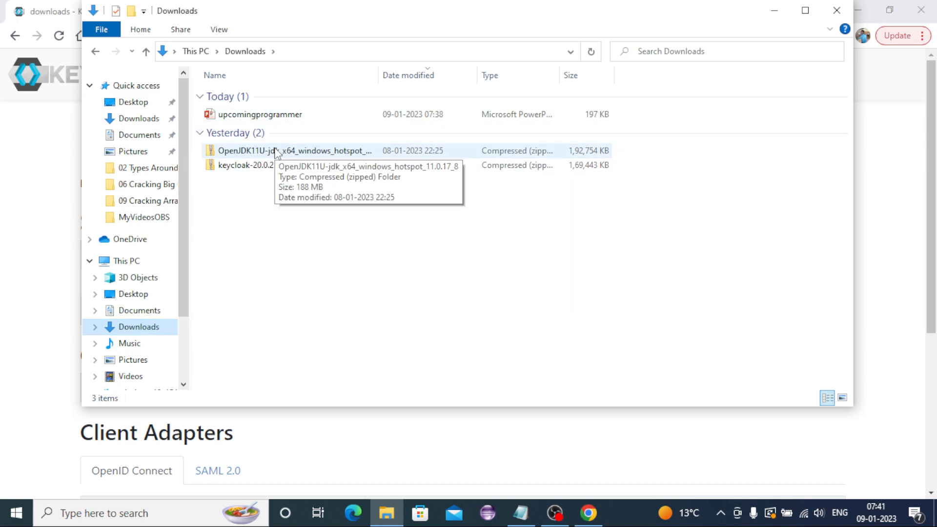
pyautogui.click(295, 151)
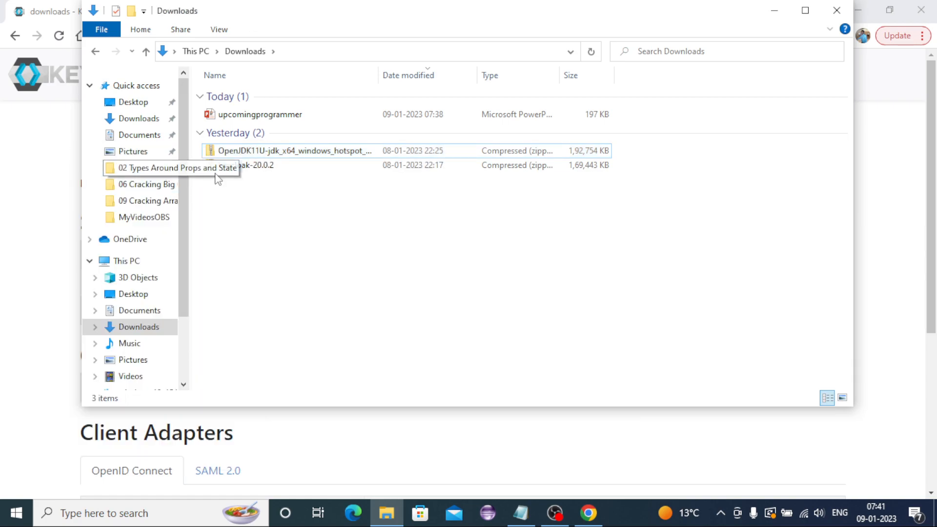
pyautogui.click(245, 165)
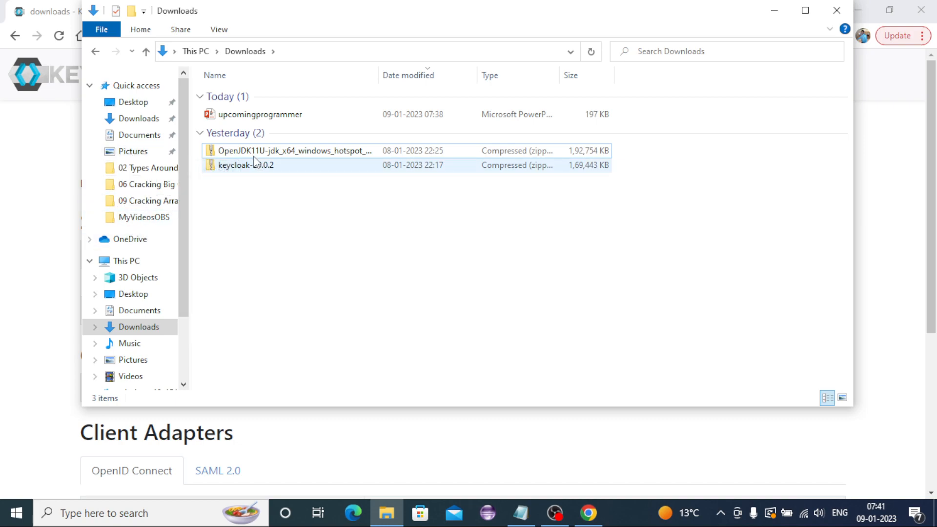
pyautogui.click(293, 150)
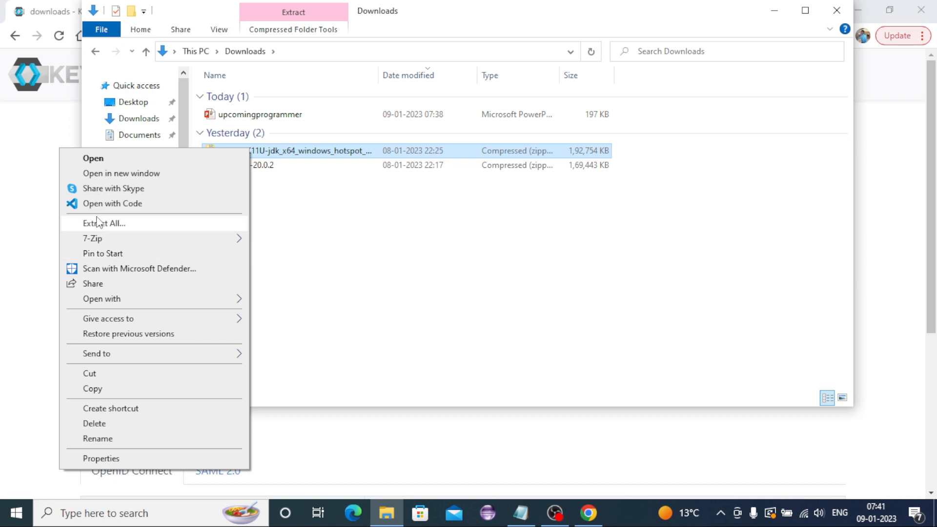
pyautogui.moveTo(102, 253)
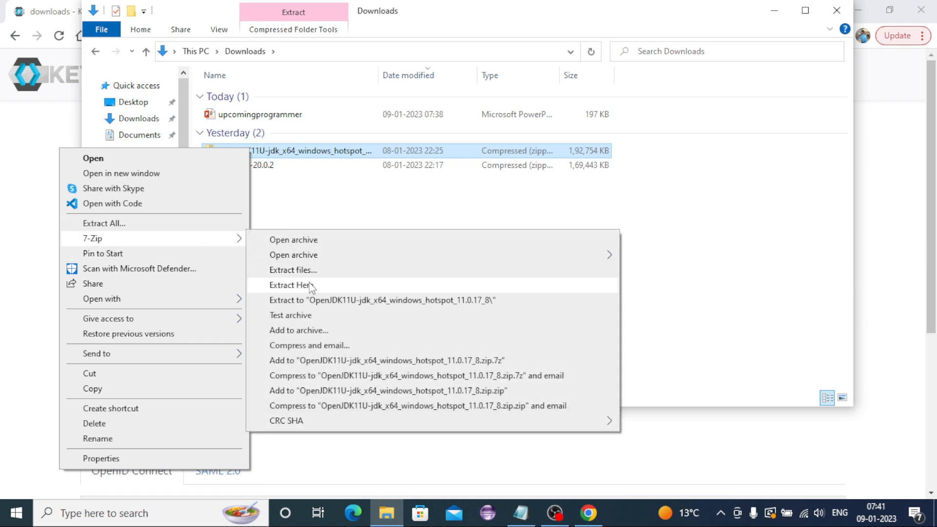
pyautogui.moveTo(298, 300)
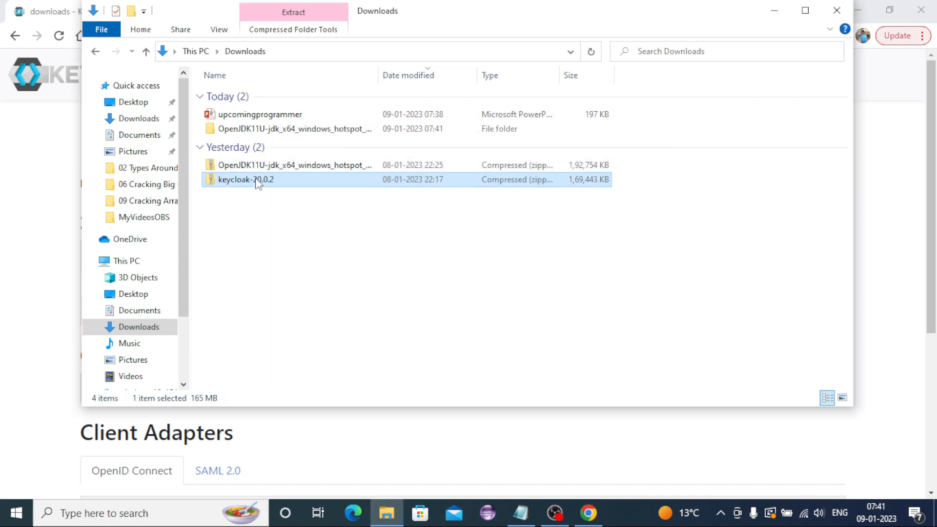
# - Extract keycloak-20.0.2.zip here with 7-Zip and enter the extracted keycloak-20.0.2 folder
pyautogui.rightClick(245, 179)
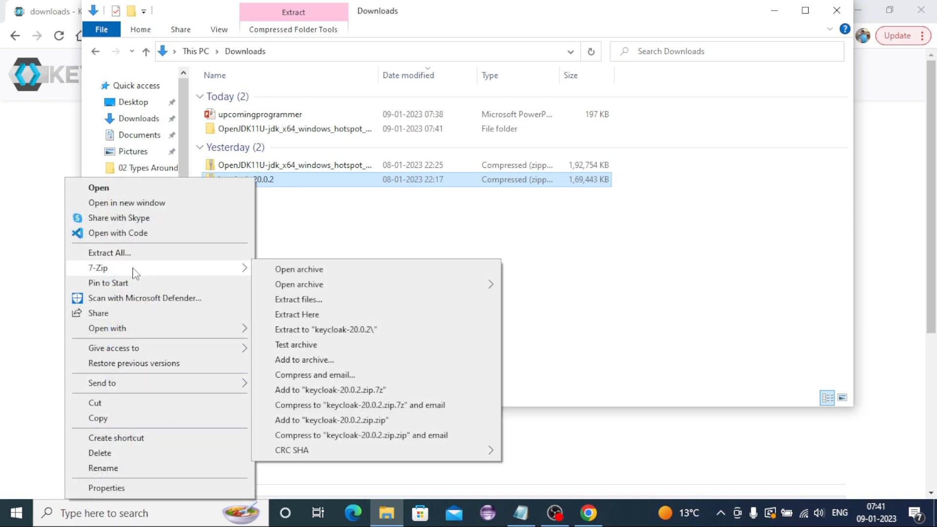
pyautogui.click(325, 329)
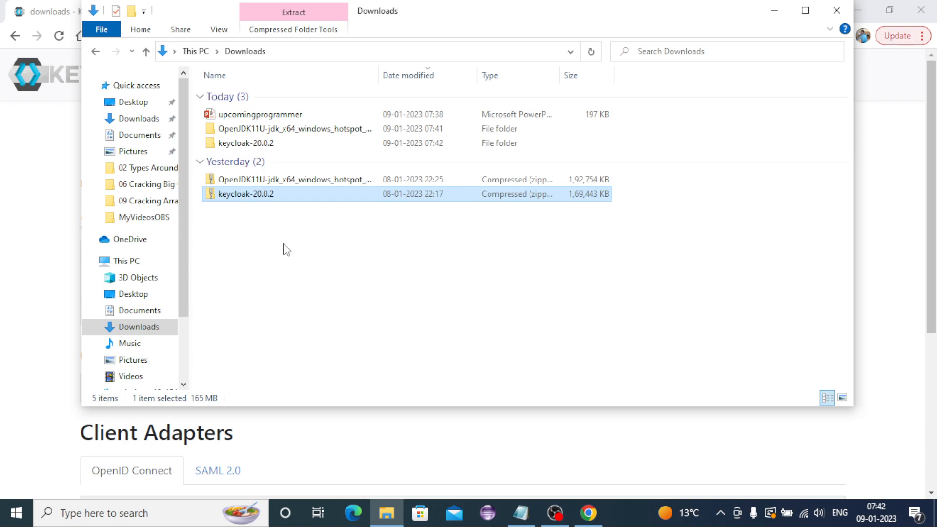
pyautogui.click(246, 143)
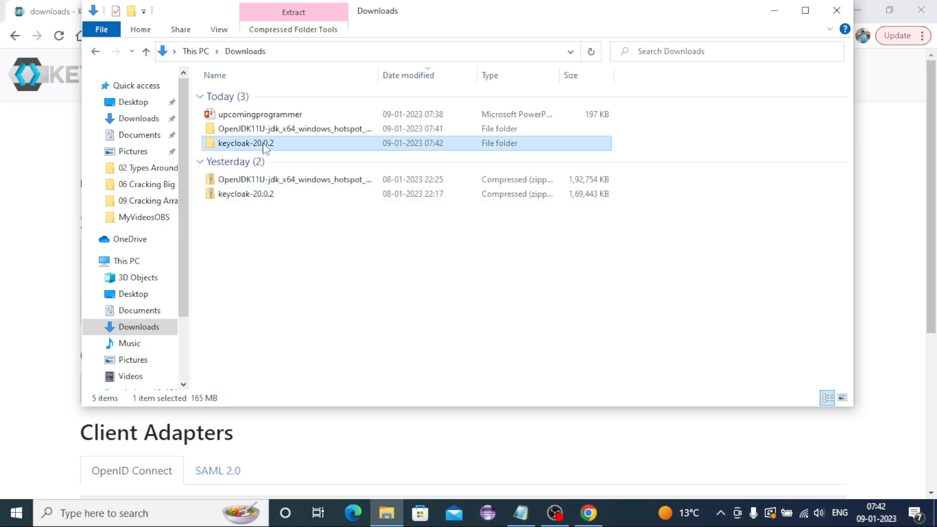
pyautogui.doubleClick(245, 143)
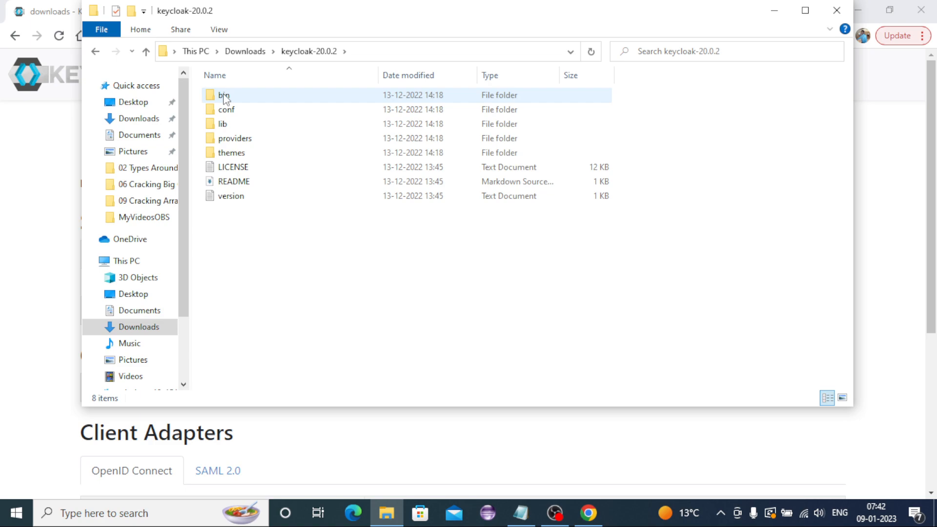
# - Look inside the conf folder at keycloak.conf, then return and enter the bin folder
pyautogui.doubleClick(226, 109)
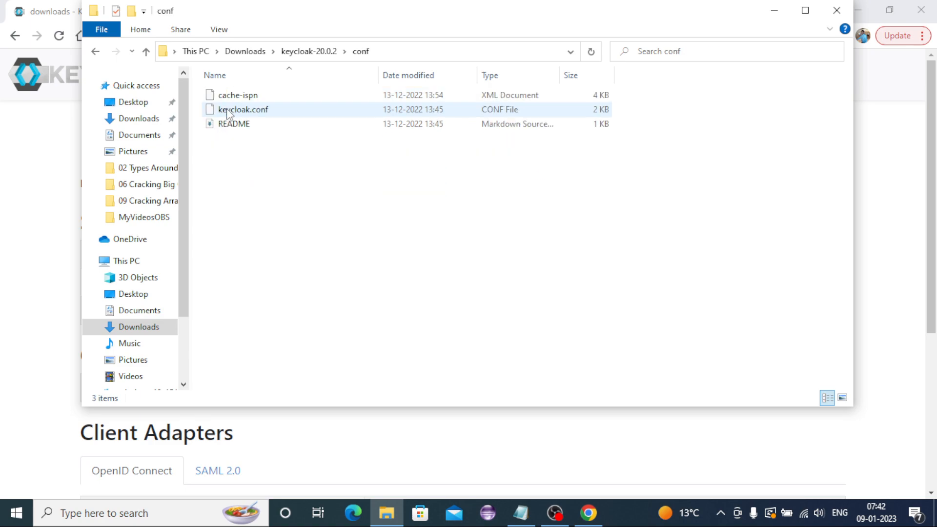
pyautogui.click(242, 175)
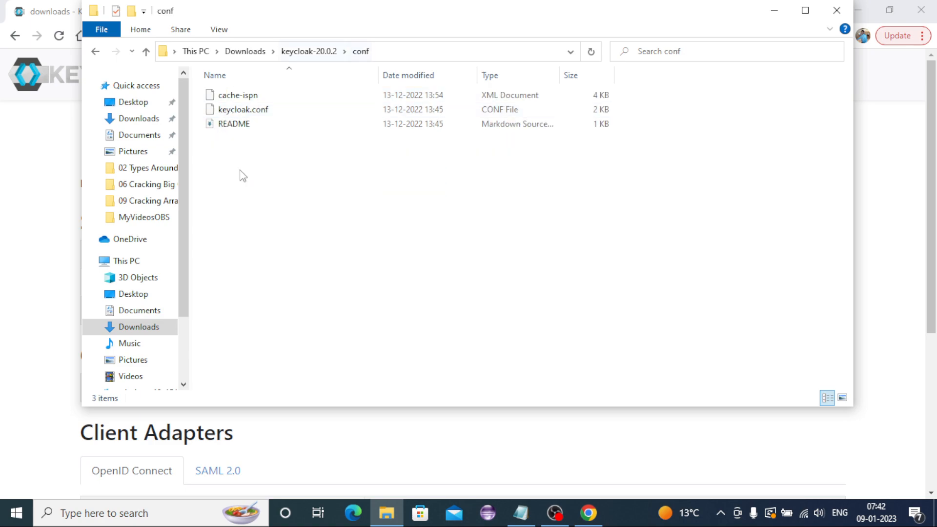
pyautogui.moveTo(306, 66)
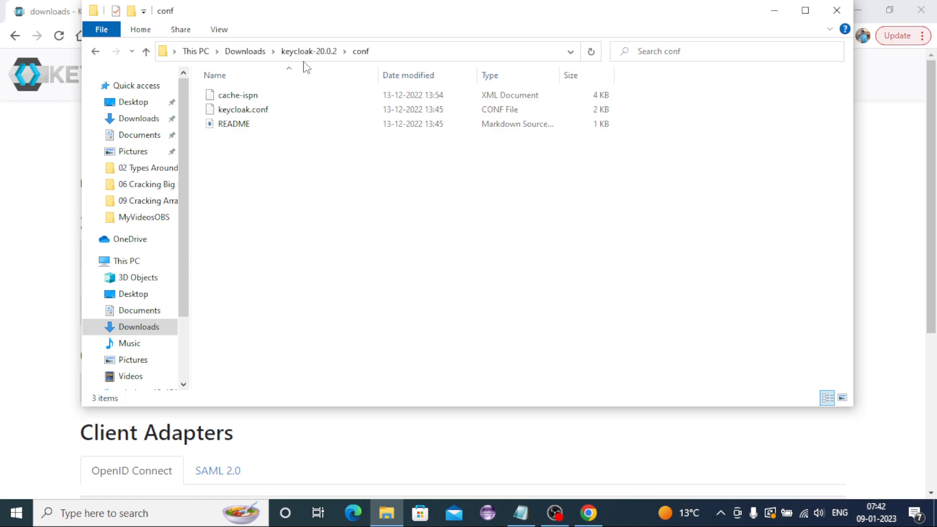
pyautogui.click(239, 124)
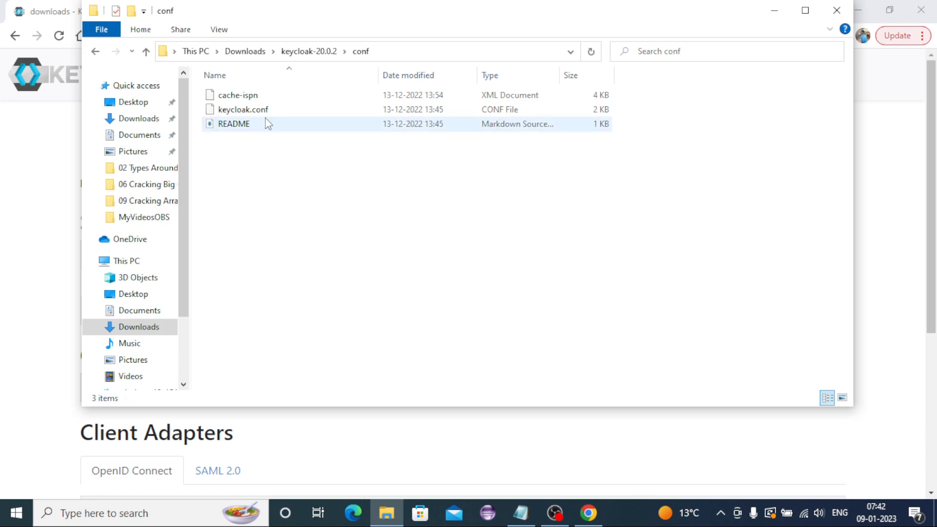
pyautogui.click(243, 109)
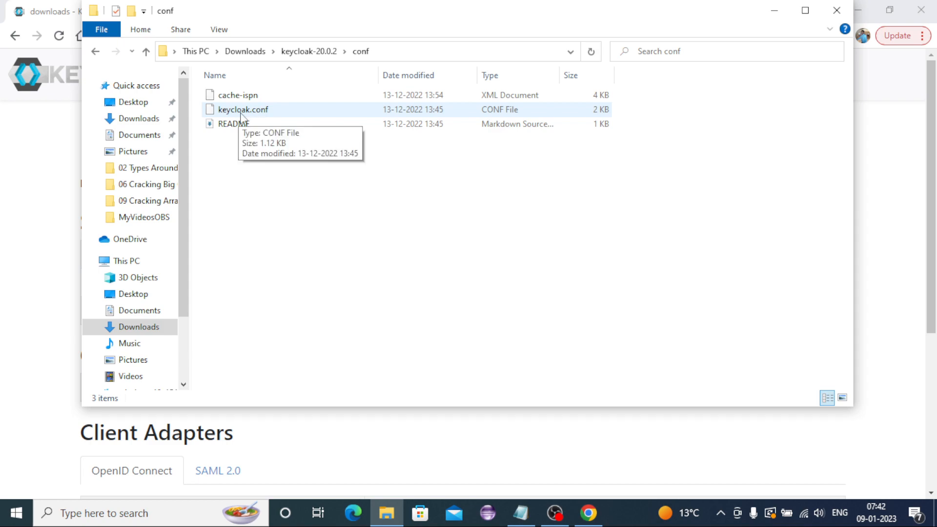
pyautogui.moveTo(299, 122)
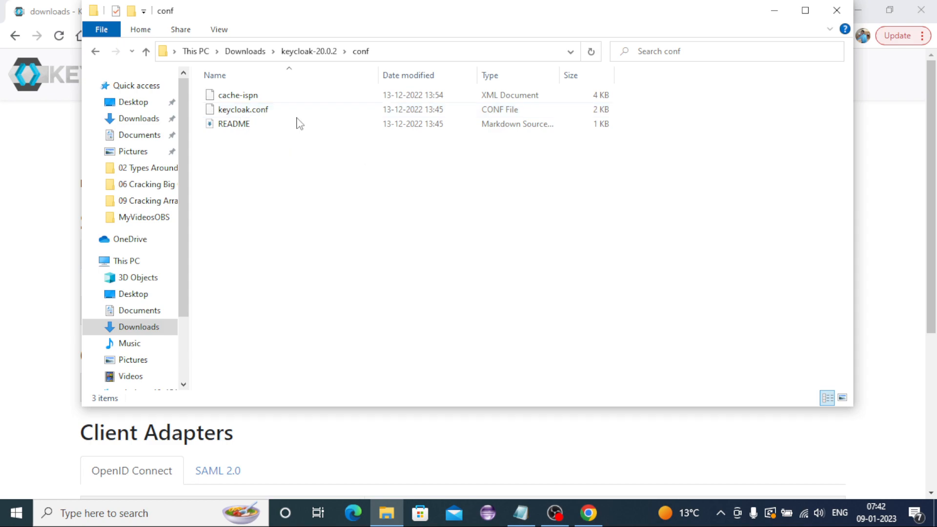
pyautogui.moveTo(242, 111)
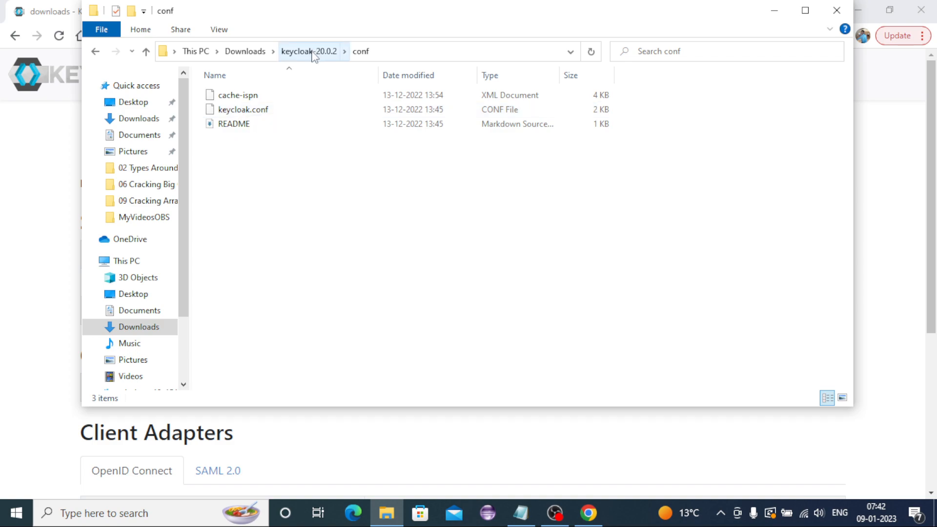
pyautogui.click(308, 51)
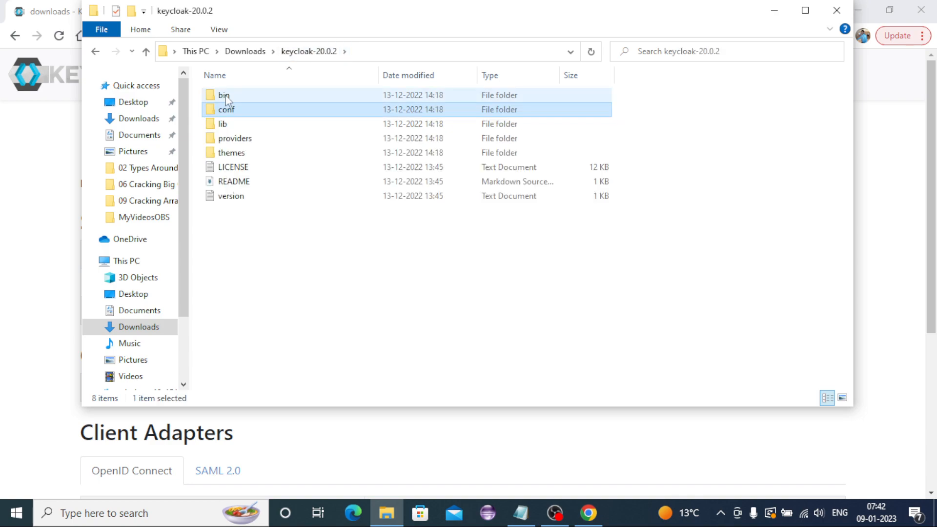
pyautogui.moveTo(224, 95)
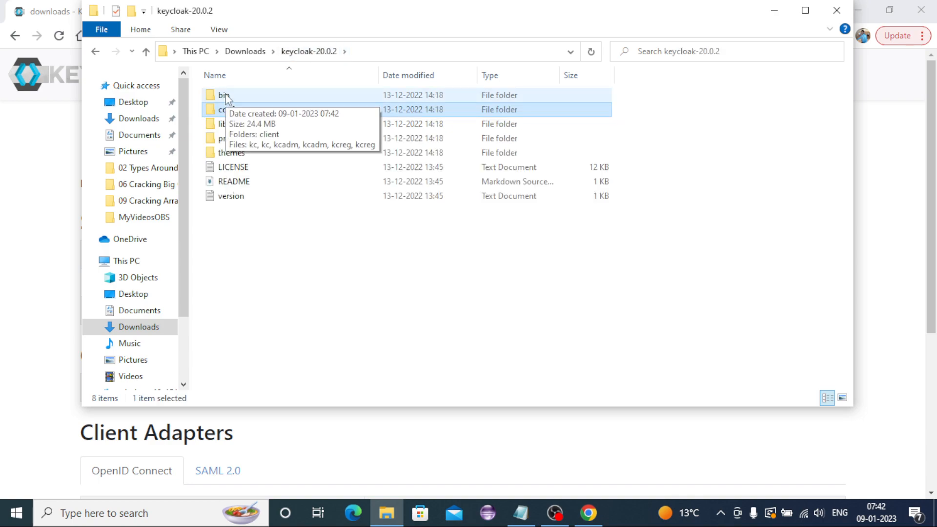
pyautogui.doubleClick(224, 95)
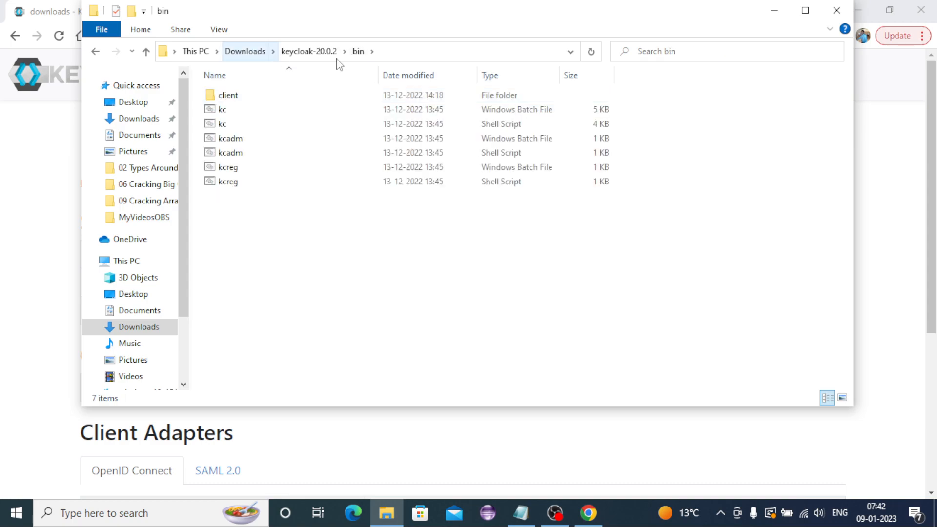
# - Launch cmd from the bin folder's address bar, run java -version and kc.bat start-dev
pyautogui.click(358, 51)
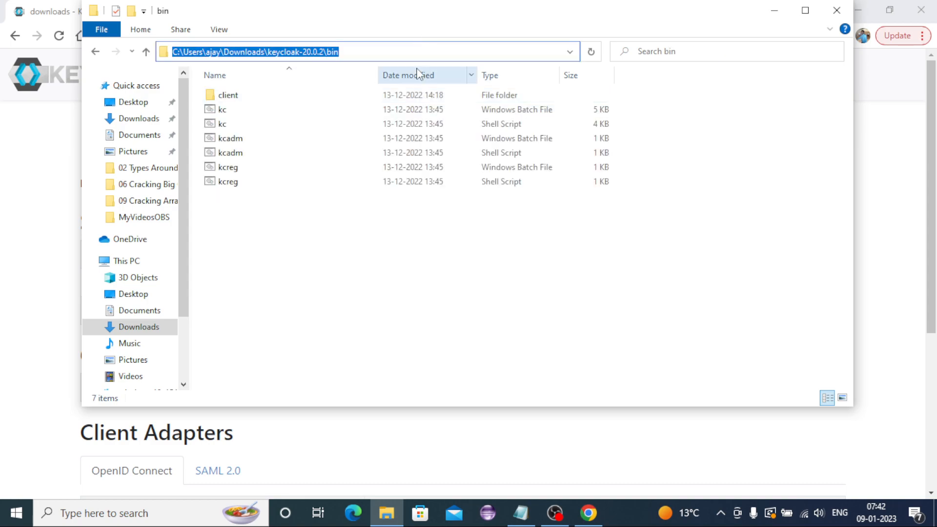
pyautogui.write('cmd.exe')
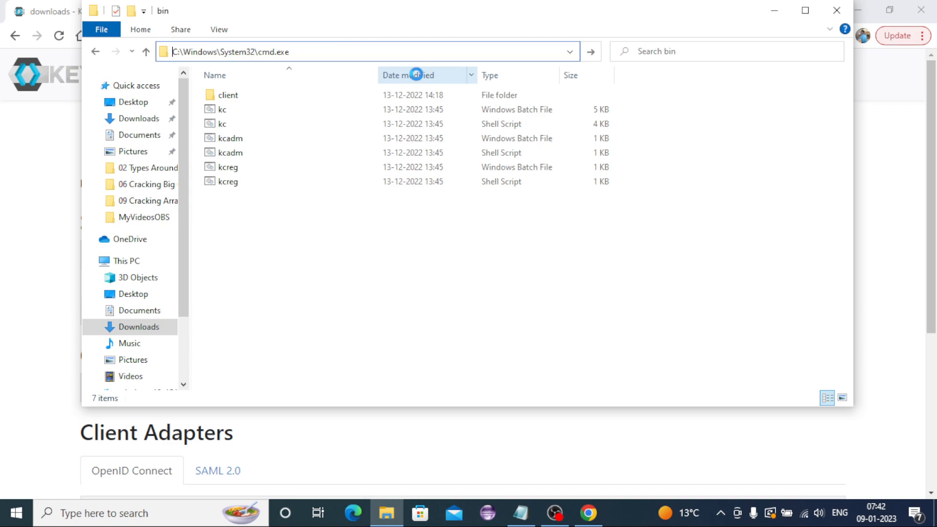
pyautogui.write('j')
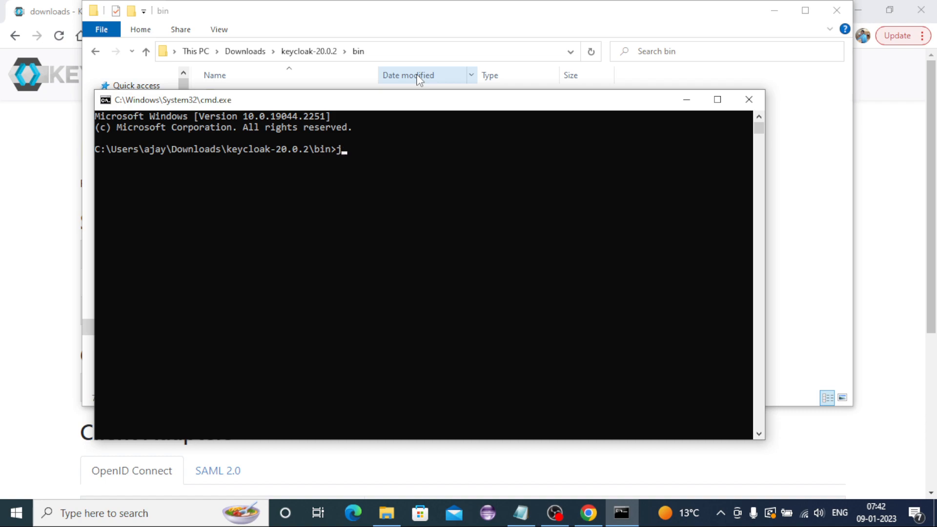
pyautogui.write('ava -version')
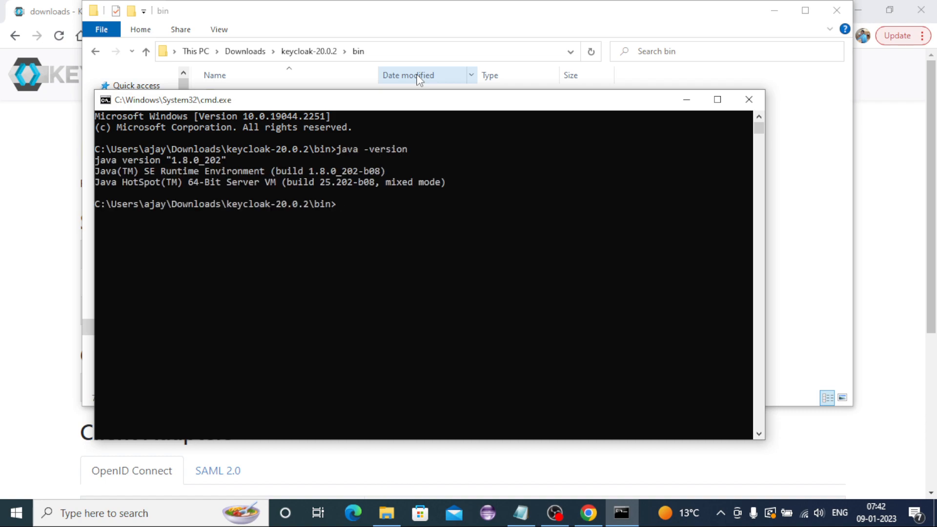
pyautogui.moveTo(397, 136)
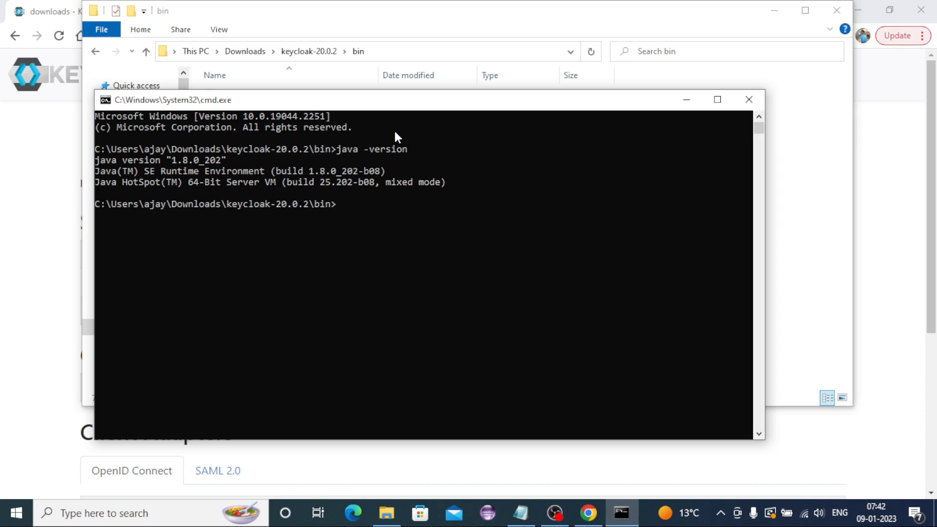
pyautogui.write('kc.bat')
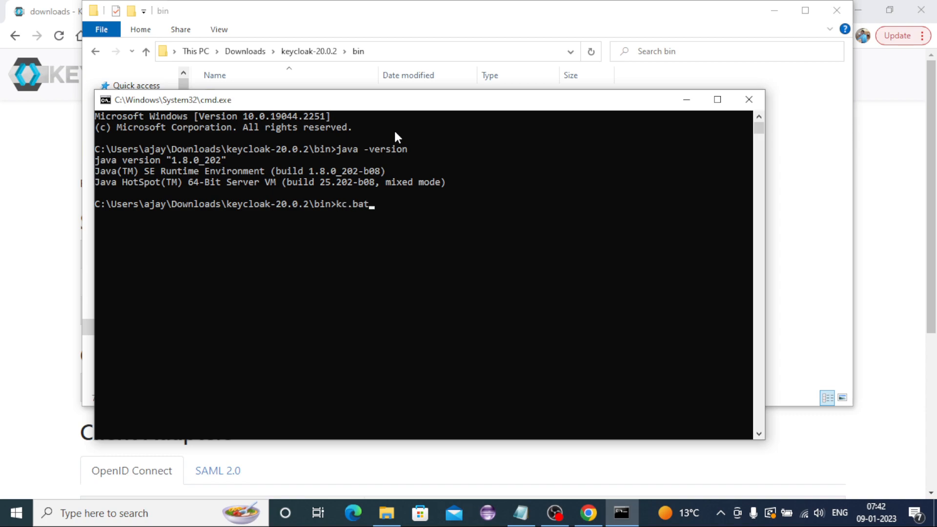
pyautogui.write('start-dev')
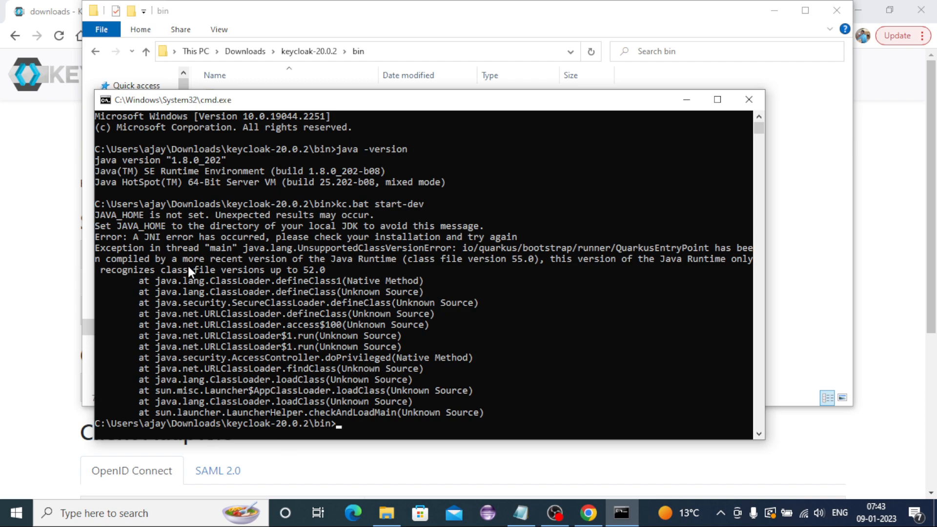
pyautogui.moveTo(230, 301)
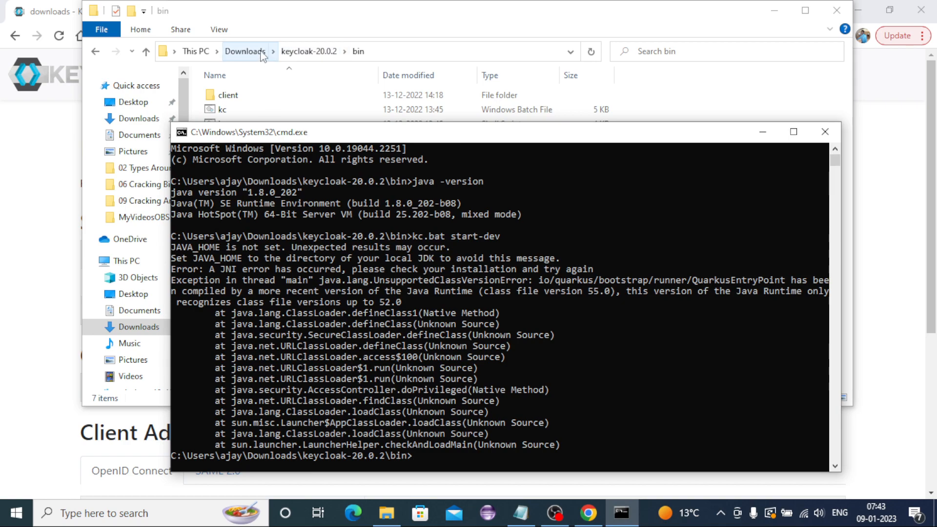
# - Navigate Downloads > OpenJDK11U > jdk-11.0.17+8 > bin, grab its path and return to Command Prompt
pyautogui.click(245, 51)
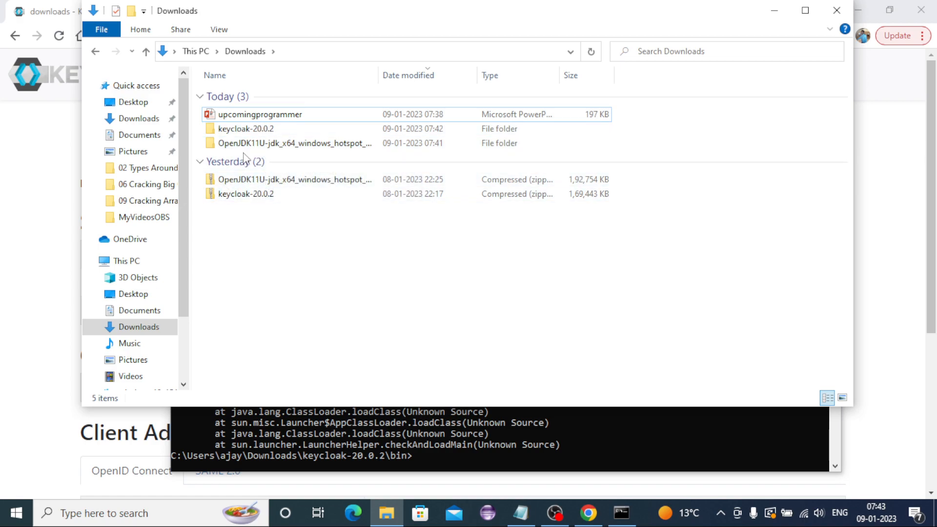
pyautogui.doubleClick(294, 143)
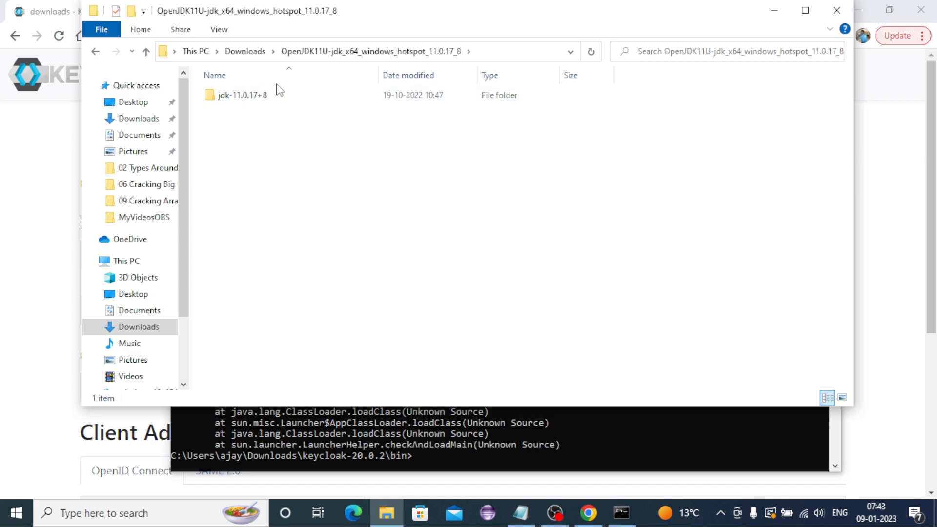
pyautogui.doubleClick(242, 95)
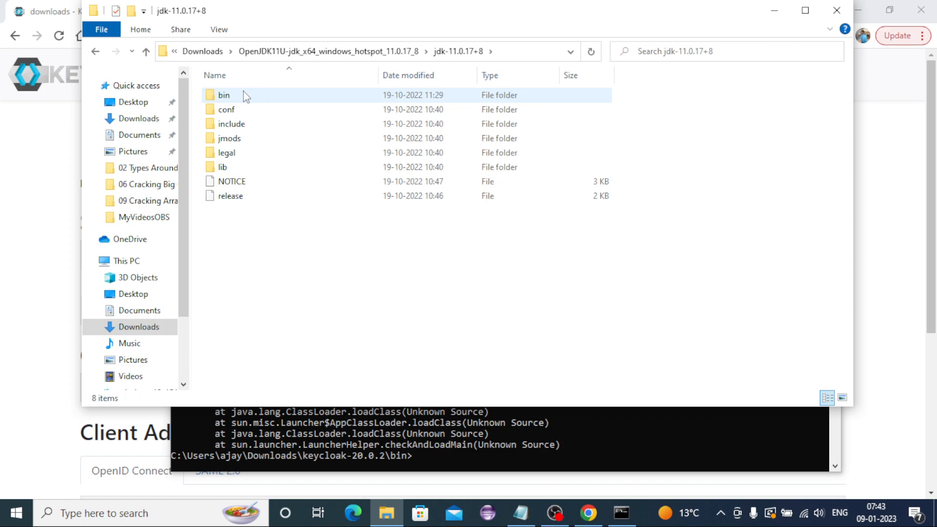
pyautogui.doubleClick(223, 95)
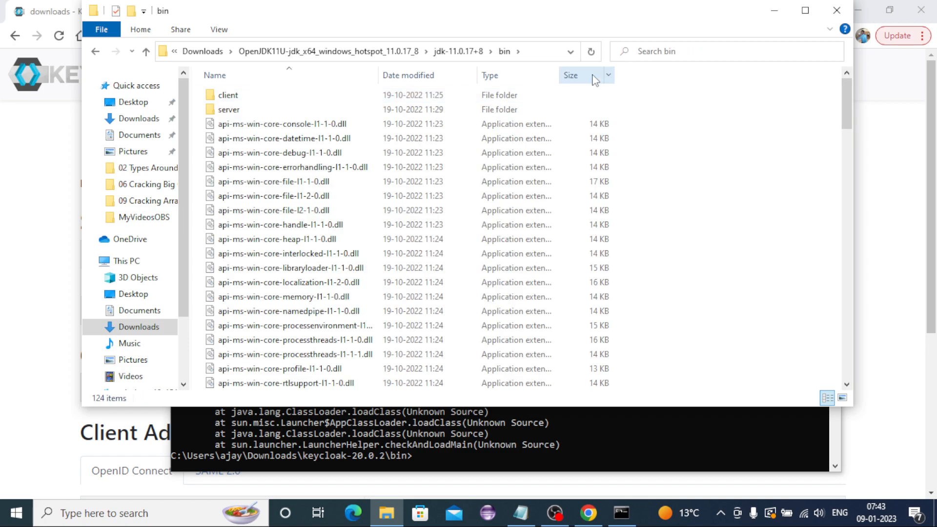
pyautogui.click(359, 51)
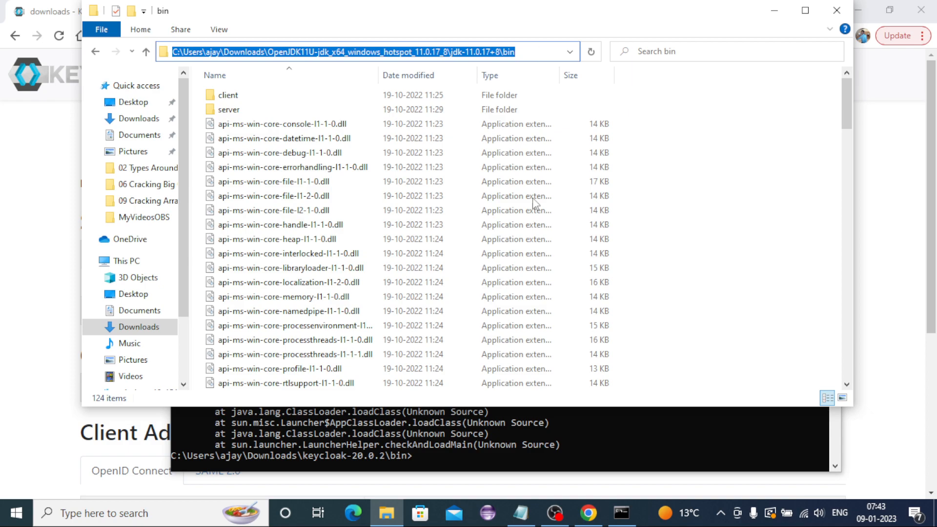
pyautogui.click(621, 513)
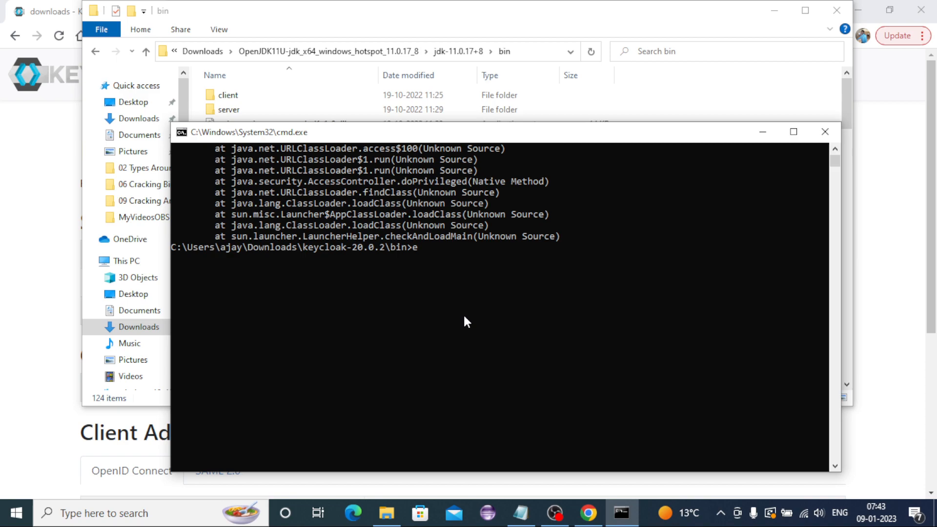
# - Run set path= to the JDK bin folder, then kc.bat start-dev, which warns JAVA_HOME is not set
pyautogui.write('s')
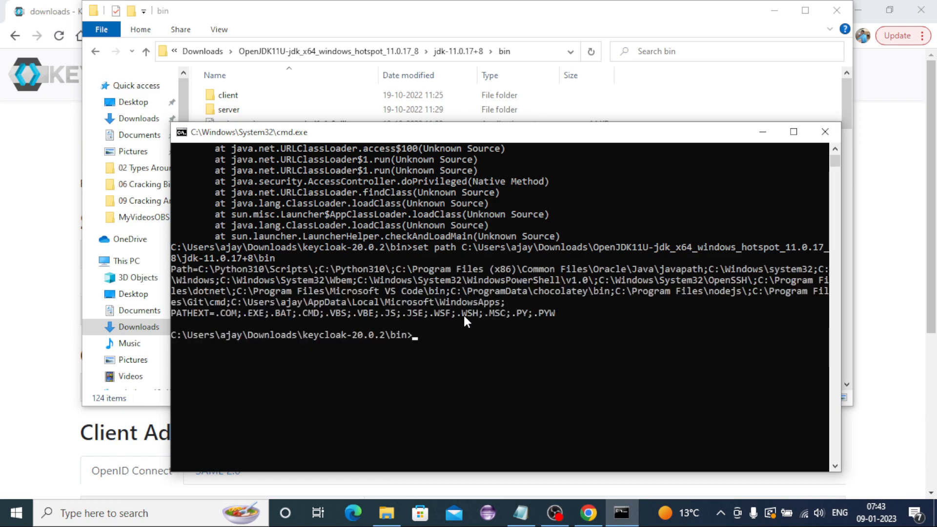
pyautogui.write('st')
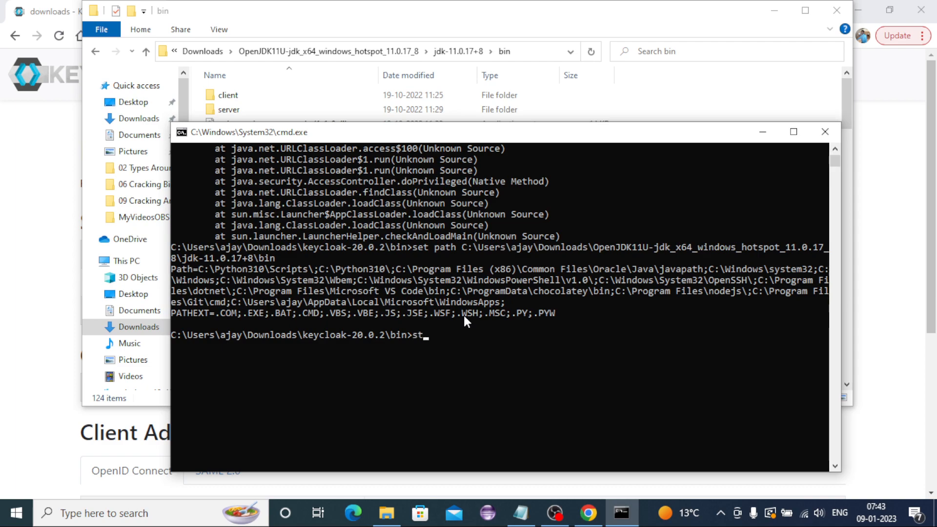
pyautogui.write('et pat')
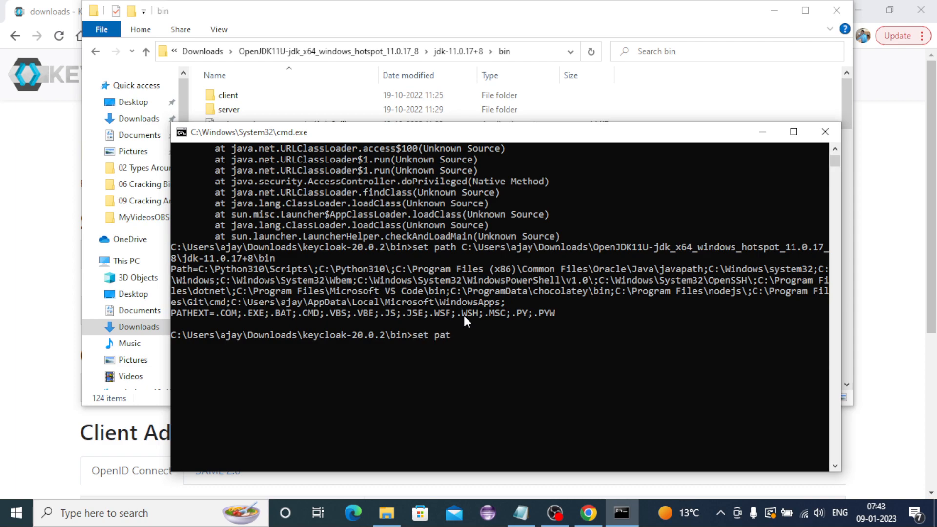
pyautogui.write('h=')
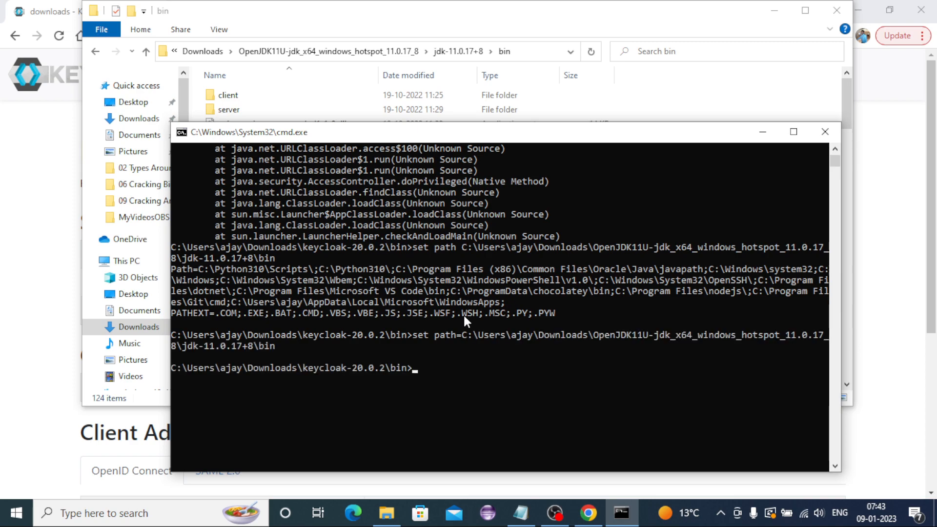
pyautogui.write('kc.bat start-dev')
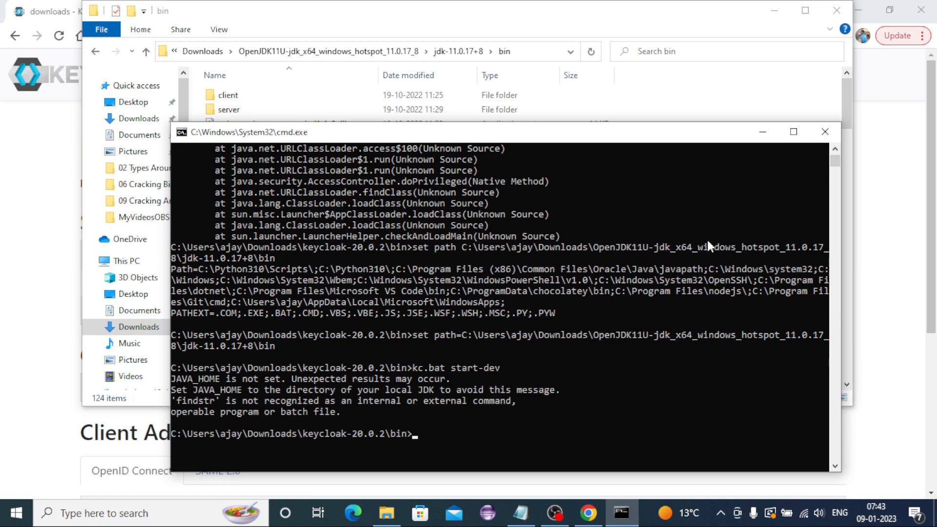
pyautogui.moveTo(328, 393)
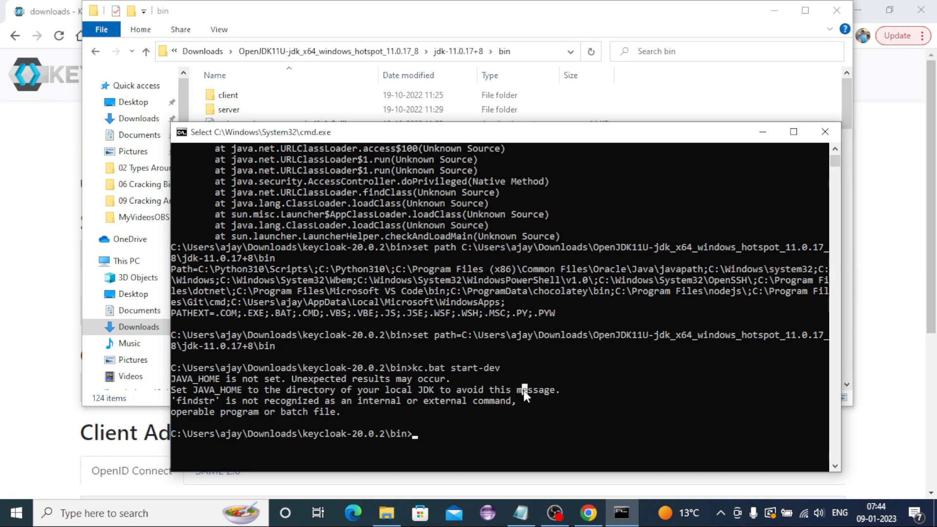
# - Run set JAVA_HOME= to the jdk-11.0.17+8 folder and begin setting the next JAVA variable
pyautogui.write('set')
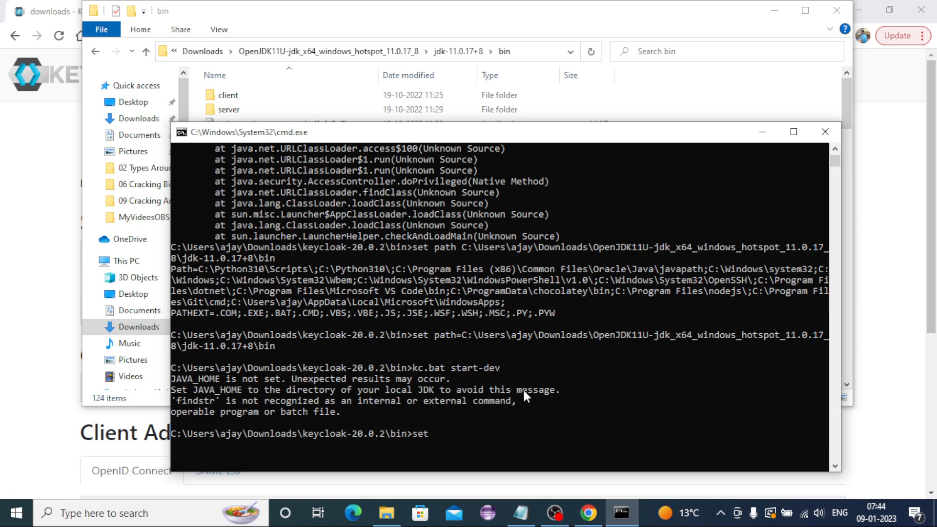
pyautogui.write('JAVA_')
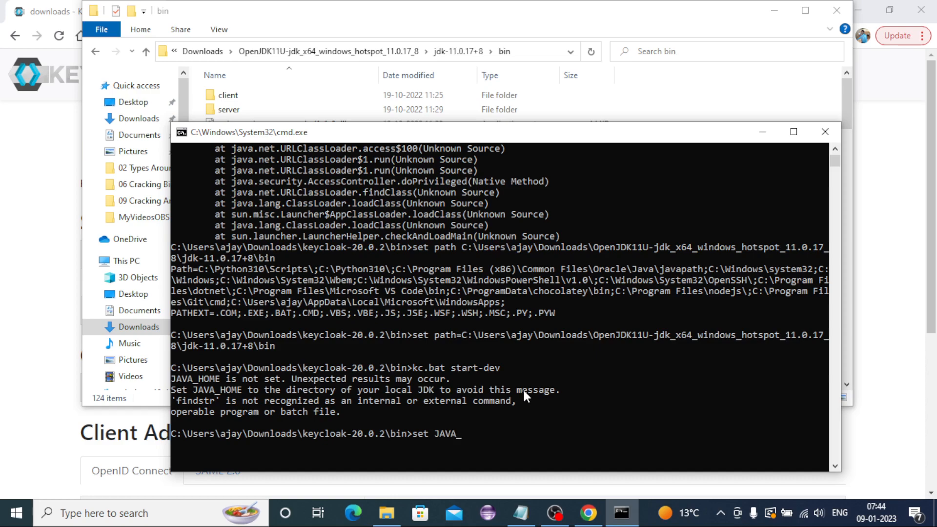
pyautogui.write('HOME')
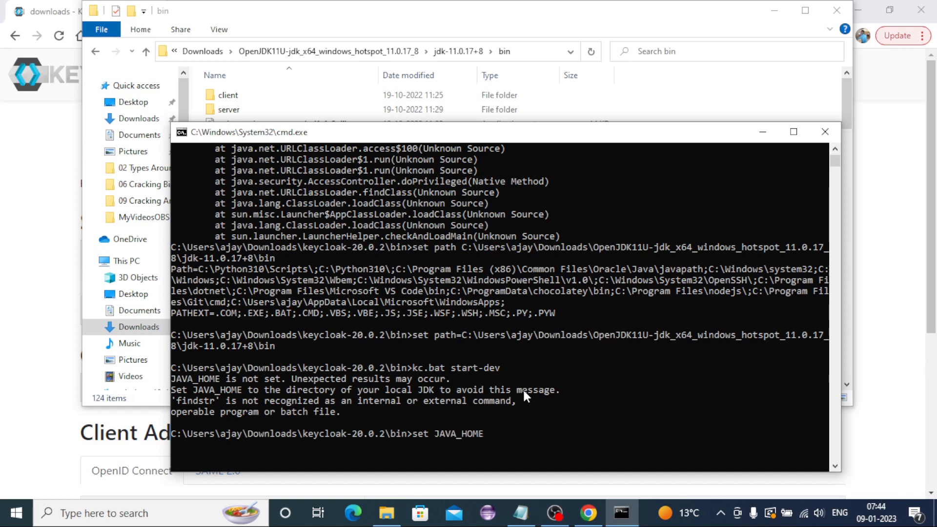
pyautogui.write('=C:\\Users\\ajay\\Downloads\\OpenJDK11U-jdk_x64_windows_hotspot_11.0.17_8\\jdk-11.0.17+8\\bin')
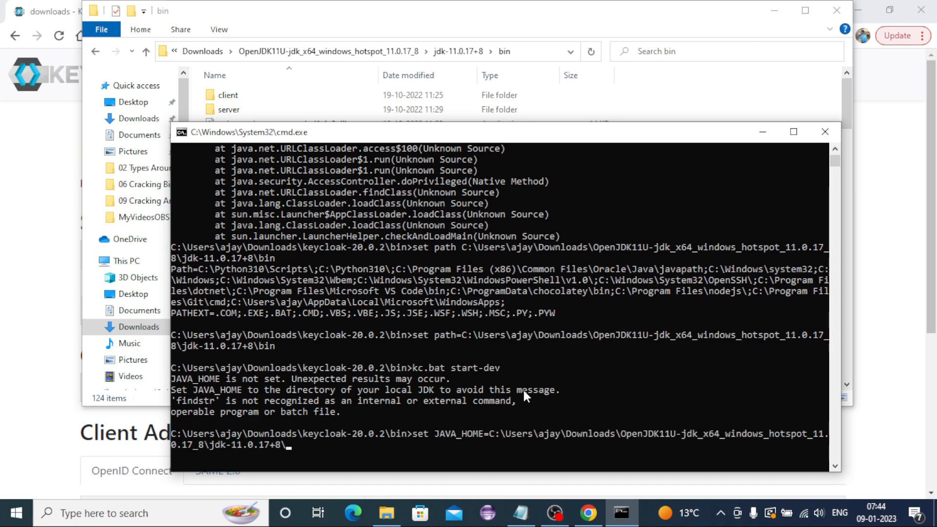
pyautogui.press('enter')
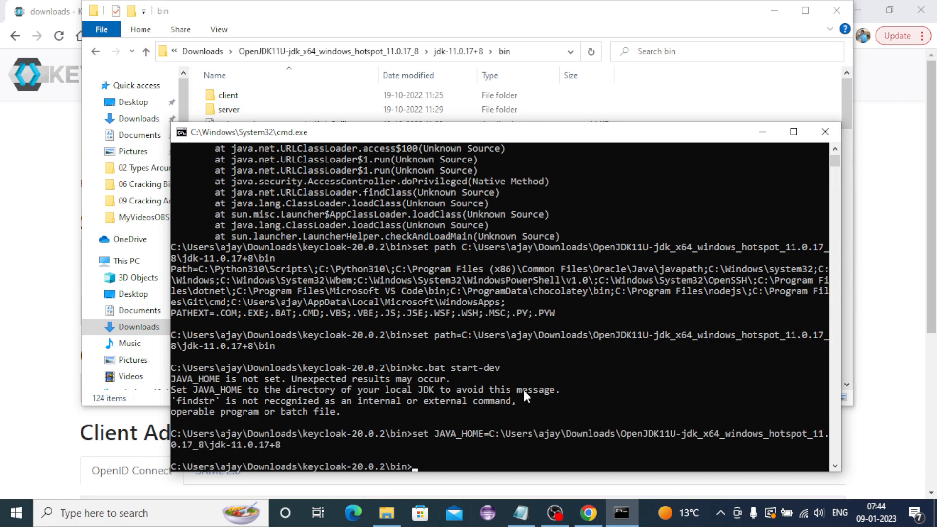
pyautogui.write('set')
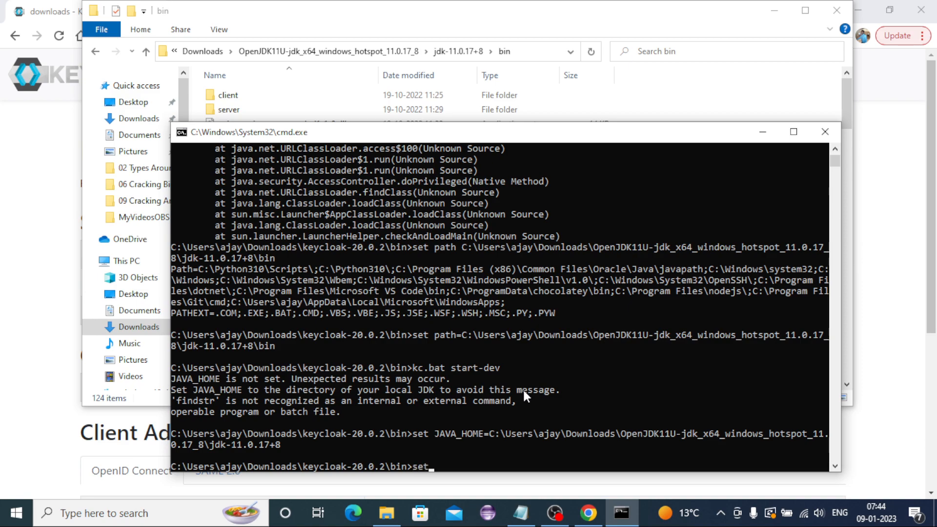
pyautogui.write('JAV')
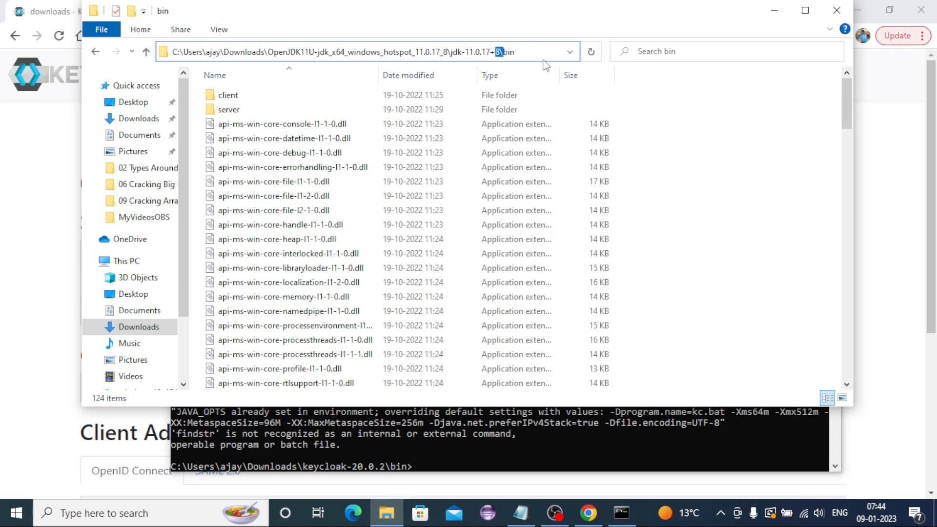
# - Select the JDK folder path in the address bar and bring up This PC's context menu
pyautogui.click(370, 51)
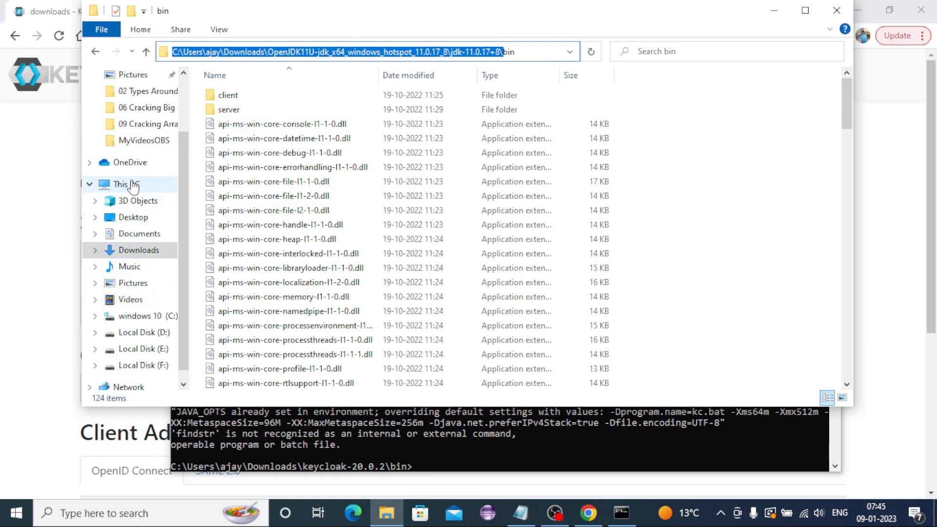
pyautogui.rightClick(123, 184)
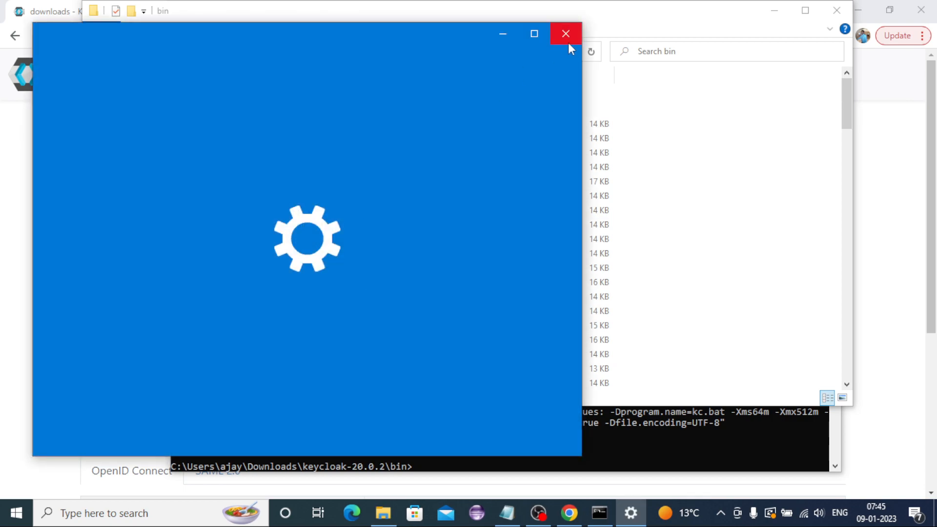
pyautogui.moveTo(565, 34)
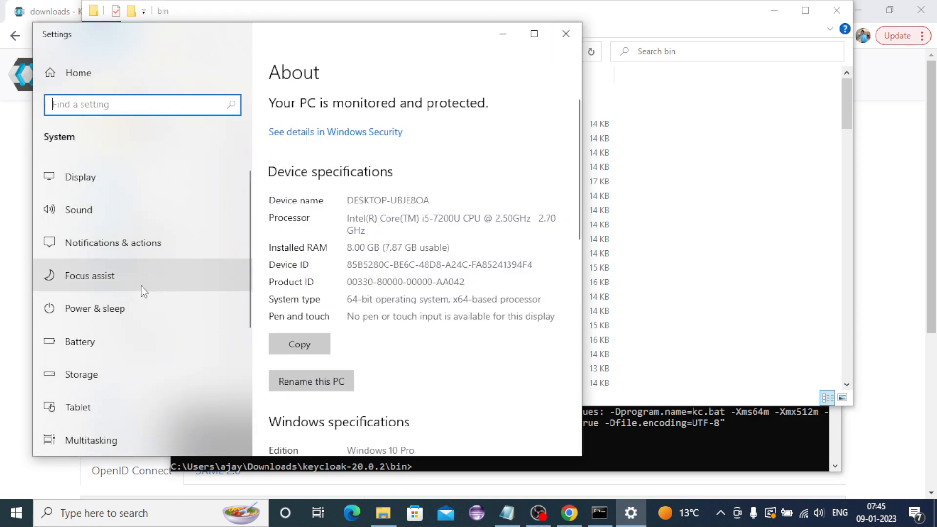
# - Scroll the About page down to the Related settings links
pyautogui.scroll(-3)
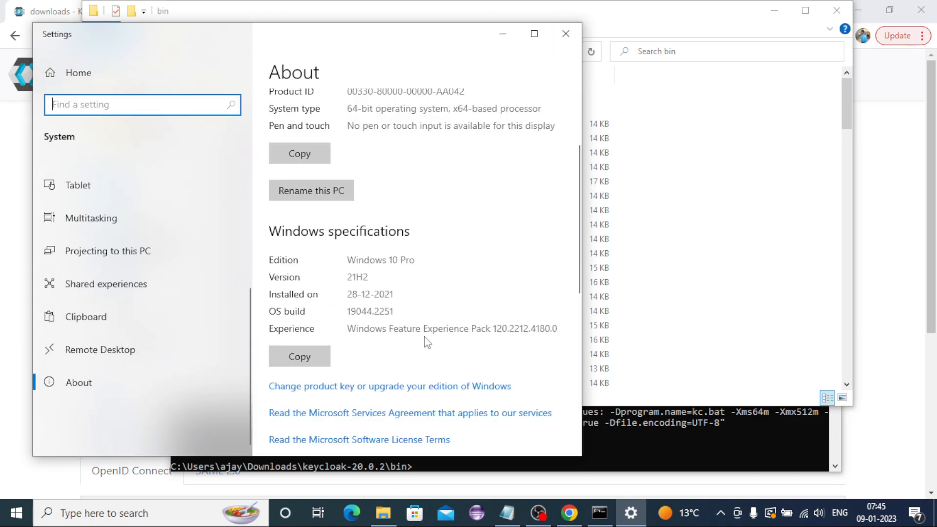
pyautogui.scroll(-3)
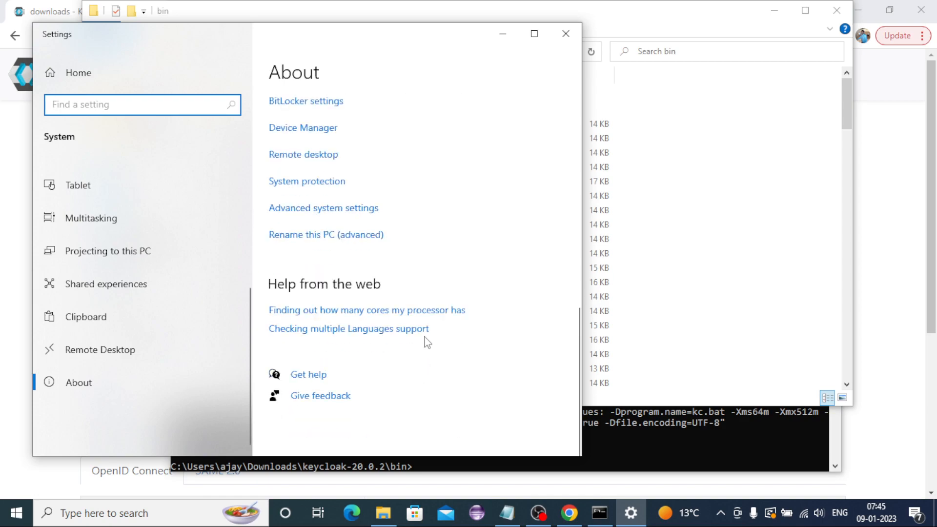
pyautogui.scroll(-3)
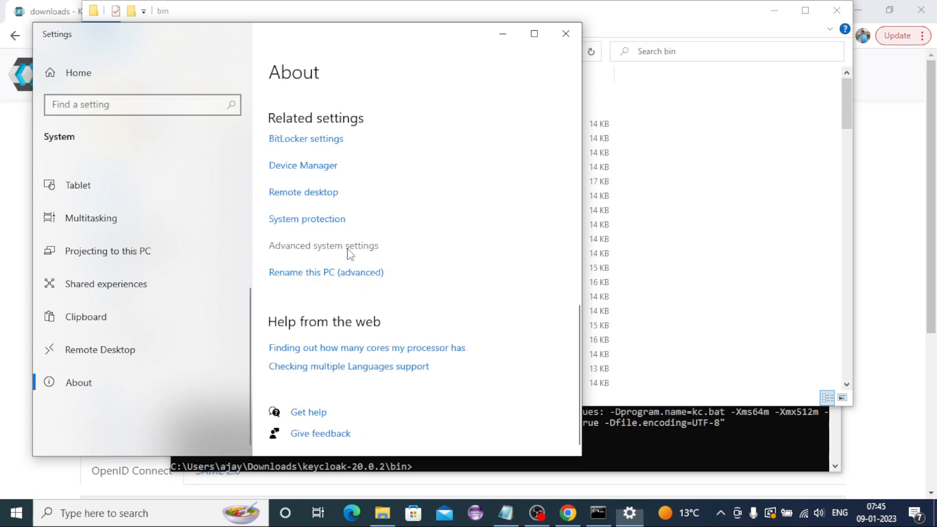
# - Reach the Environment Variables list via Advanced system settings, leaving ChocolateyInstall unchanged
pyautogui.click(323, 245)
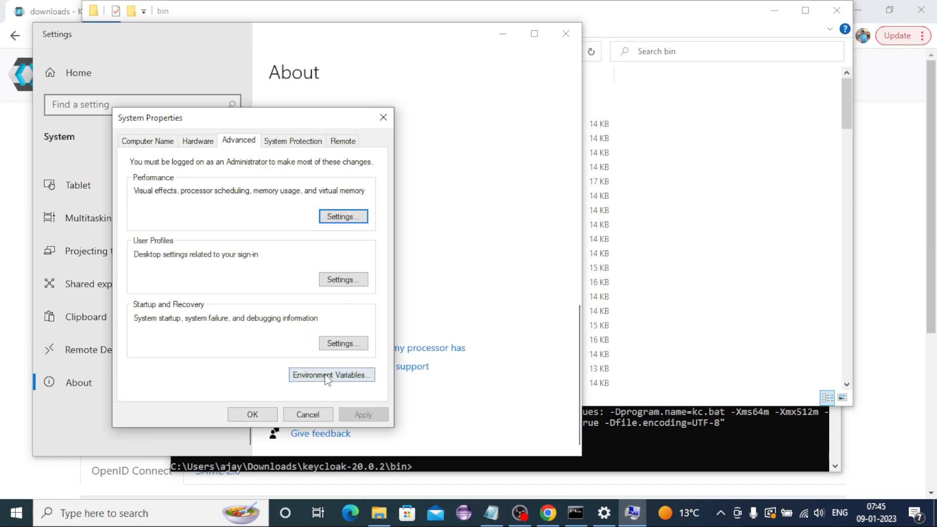
pyautogui.click(331, 375)
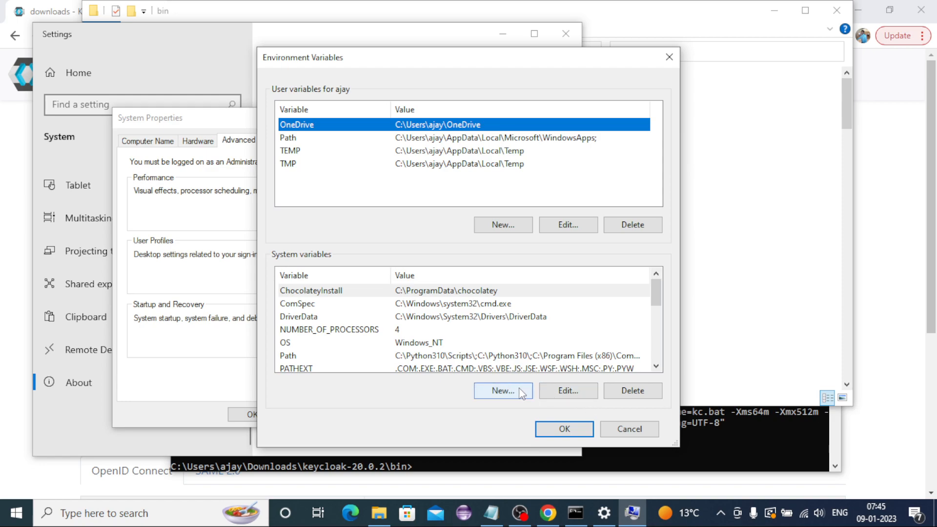
pyautogui.click(567, 391)
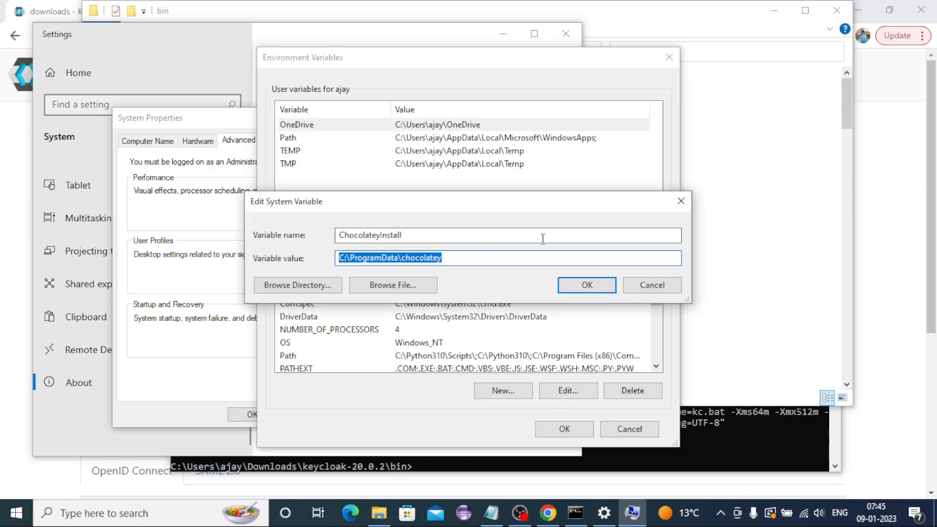
pyautogui.click(585, 284)
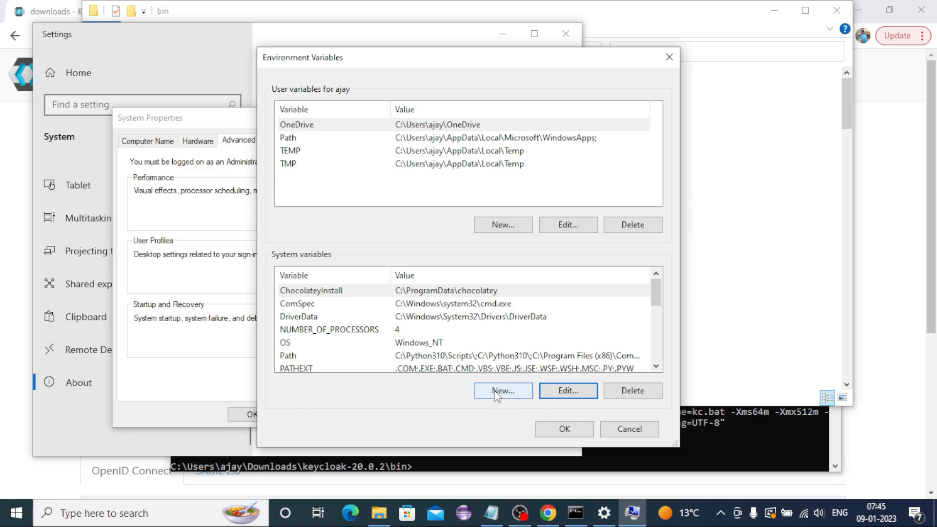
# - Create system variable JAVA_HOME set to C:\Users\ajay\Downloads\OpenJDK11U-jdk_x64_windows_hotspot_11.0.17_8\jdk-11.0.17+8\
pyautogui.click(501, 390)
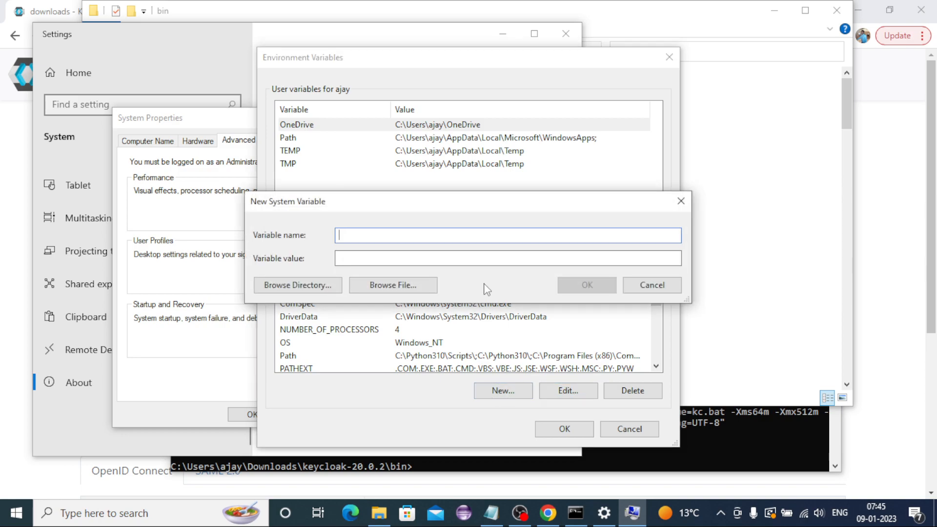
pyautogui.write('JAVA_HOME')
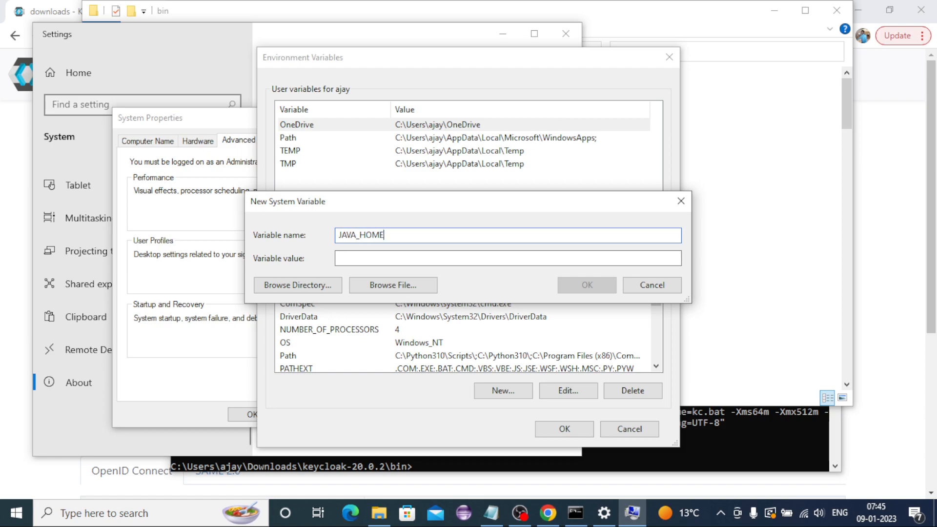
pyautogui.click(507, 258)
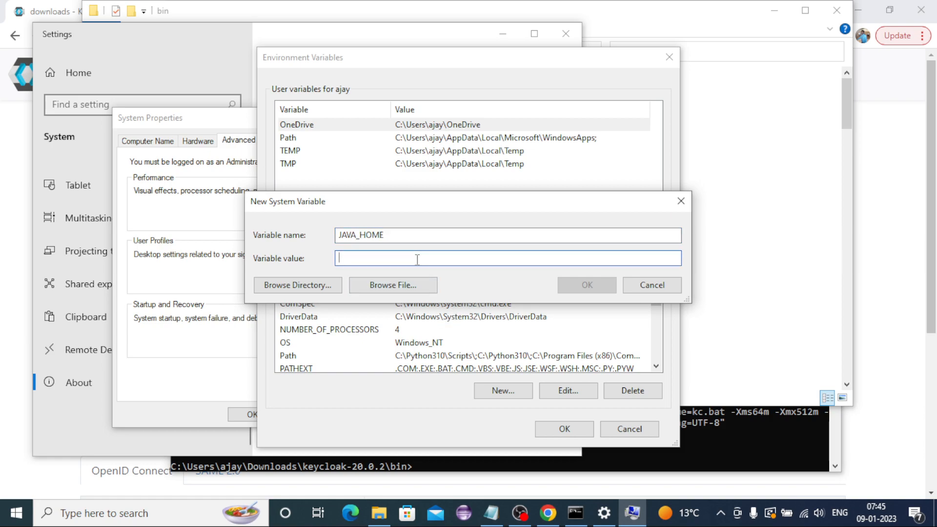
pyautogui.write('C:\\Users\\ajay\\Downloads\\OpenJDK11U-jdk_x64_windows_hotspot_11.0.17_8\\jdk-11.0.17+8\\')
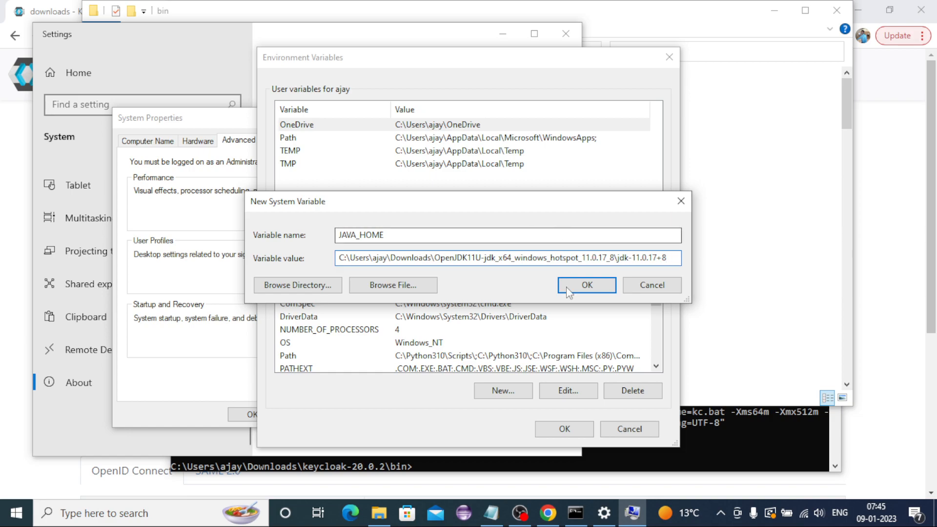
pyautogui.click(585, 285)
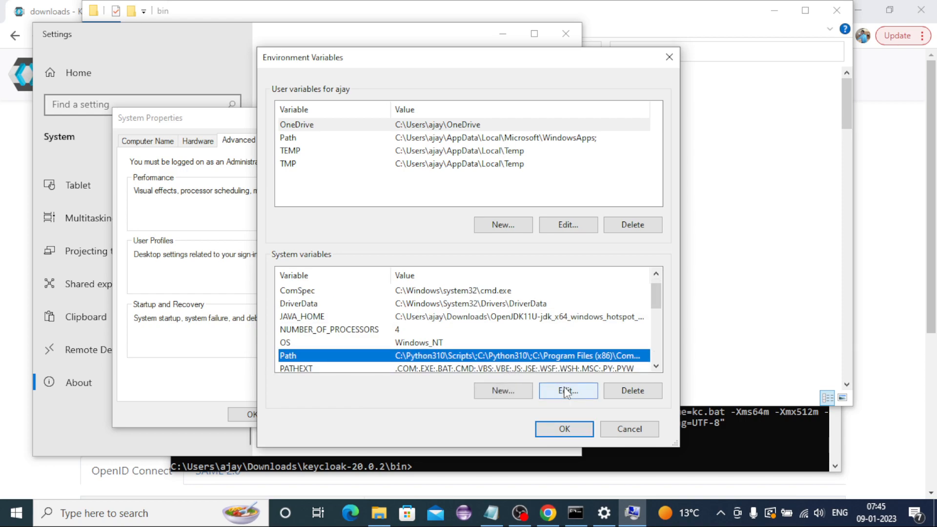
# - Add the OpenJDK 11 folder as a new entry in the system Path and save the environment variables
pyautogui.click(566, 391)
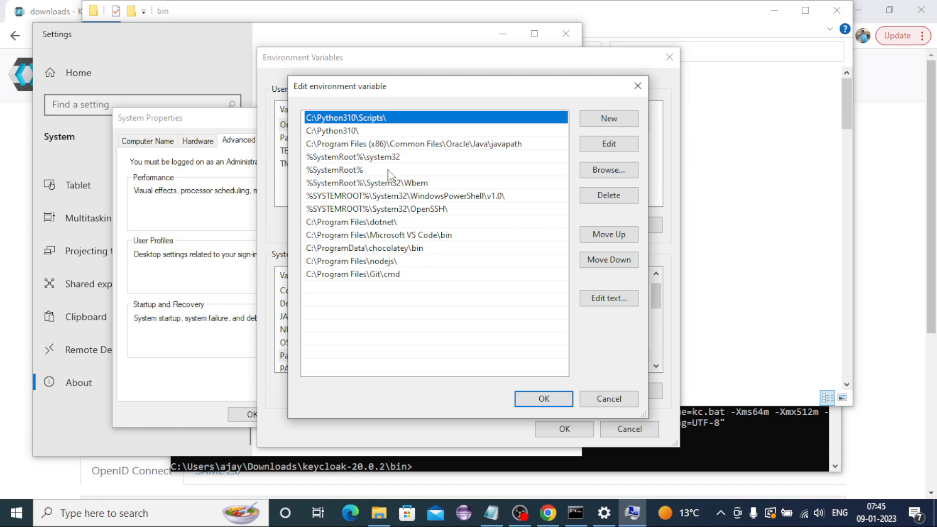
pyautogui.moveTo(363, 276)
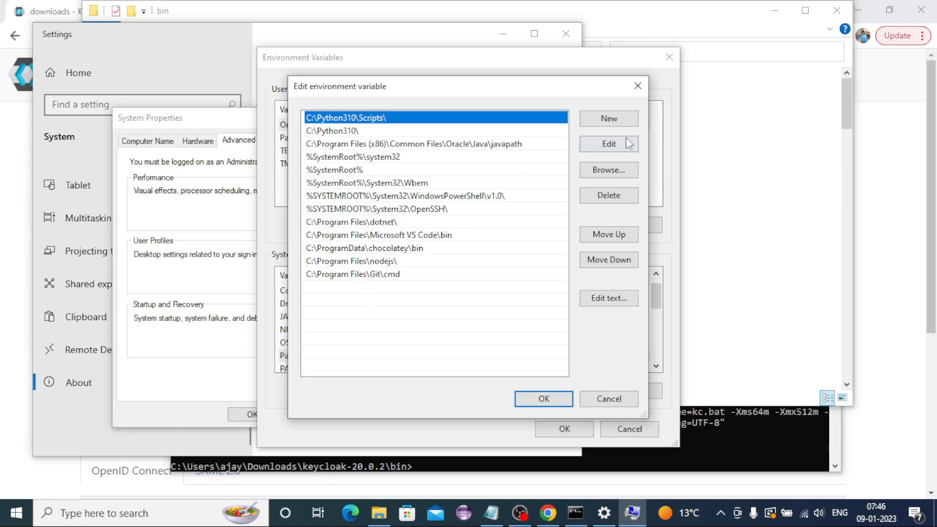
pyautogui.moveTo(607, 118)
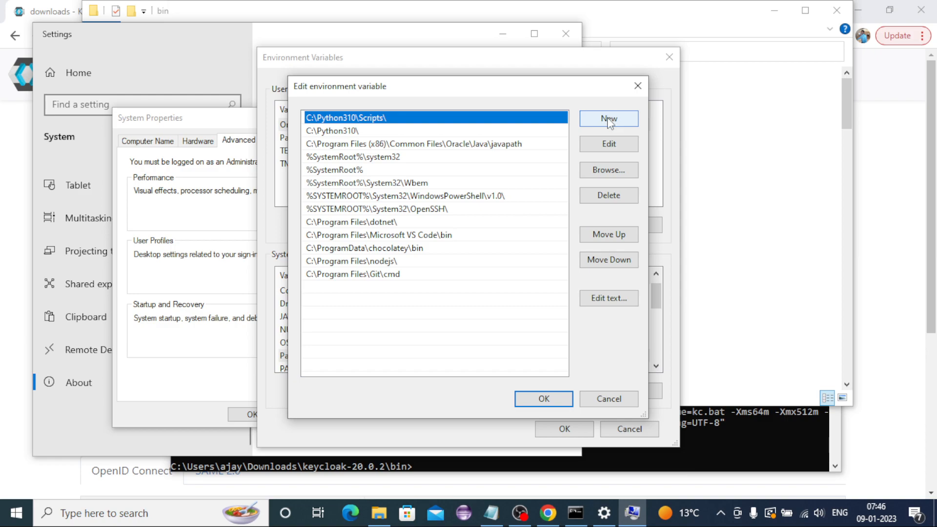
pyautogui.click(608, 118)
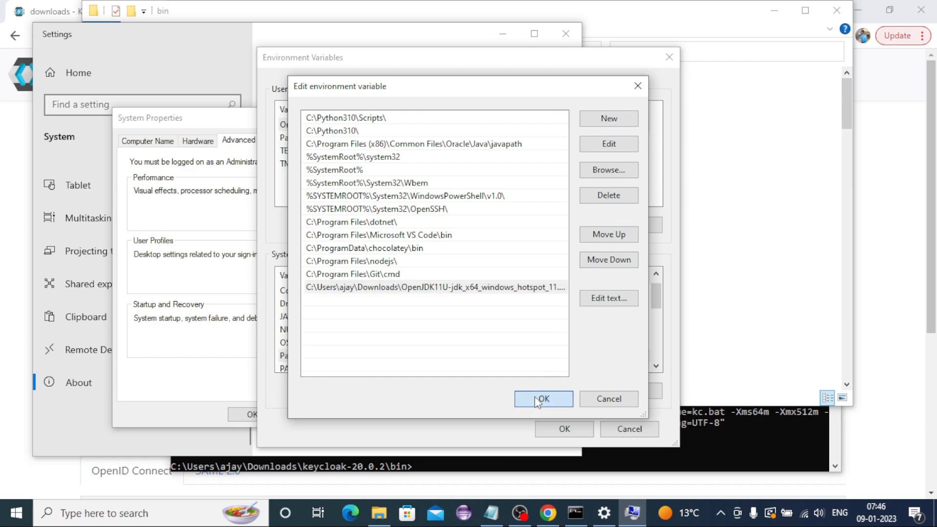
pyautogui.click(542, 399)
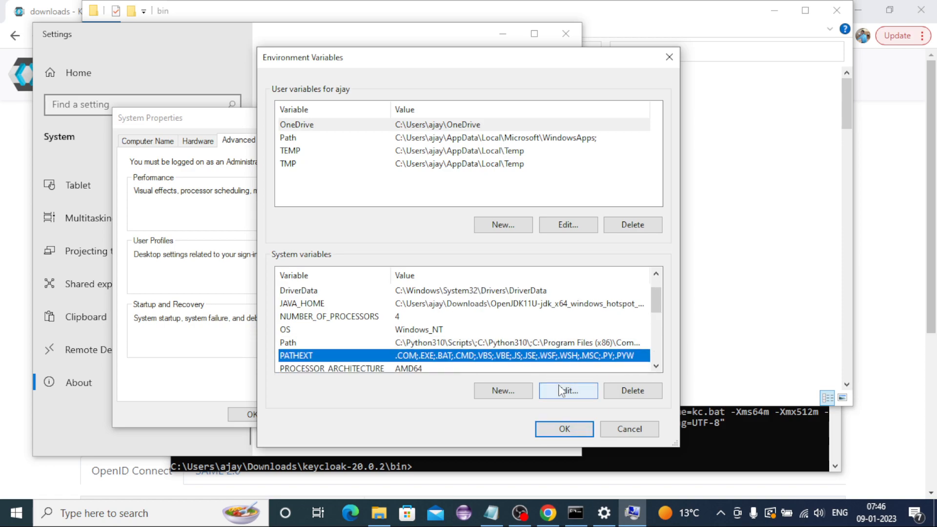
pyautogui.click(562, 428)
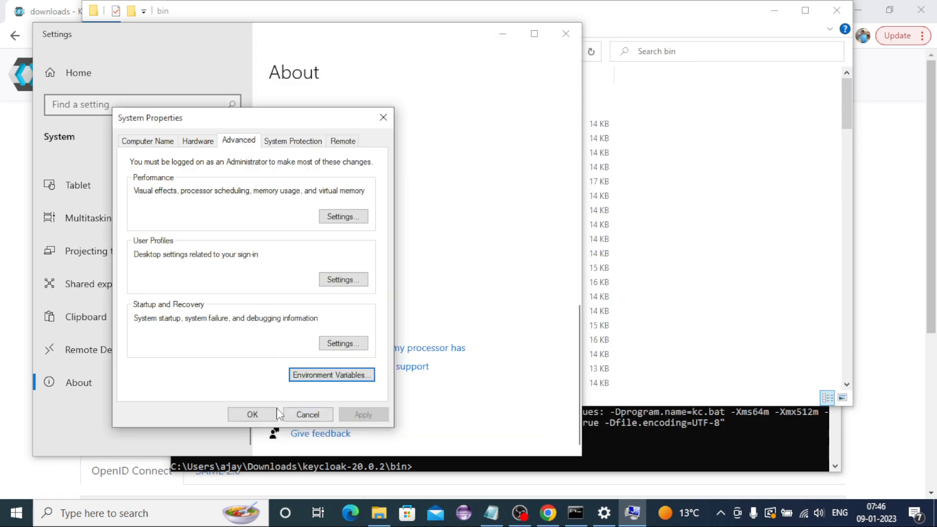
# - Close System Properties and Settings, run java -version in cmd, then bring up This PC's properties again
pyautogui.click(252, 415)
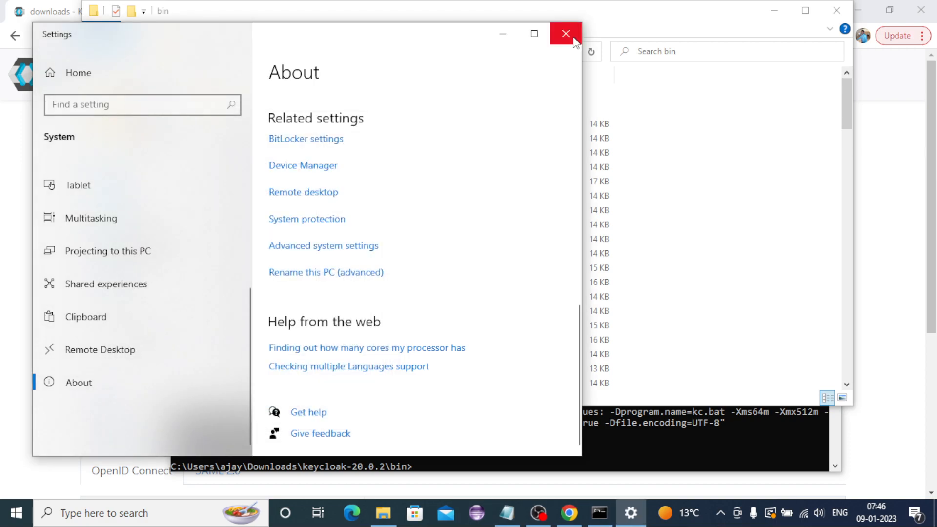
pyautogui.click(564, 34)
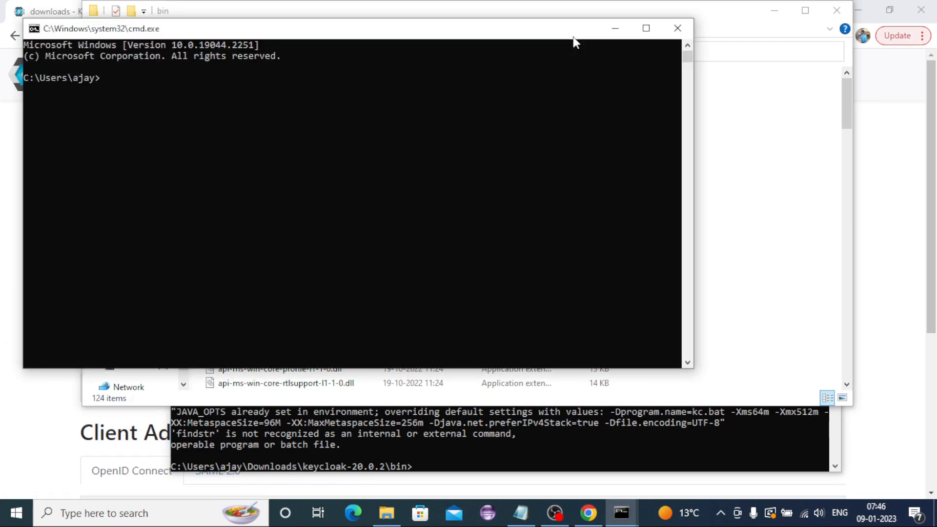
pyautogui.write('java -versi')
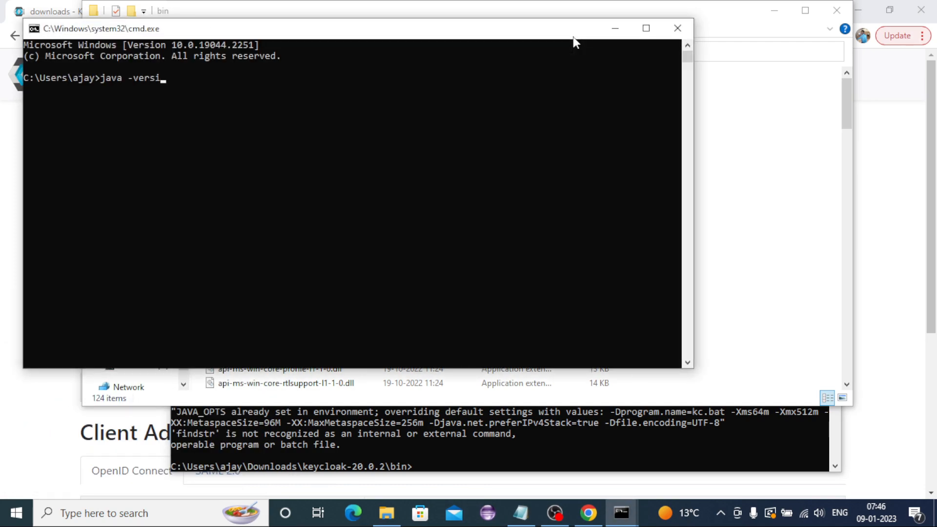
pyautogui.press('enter')
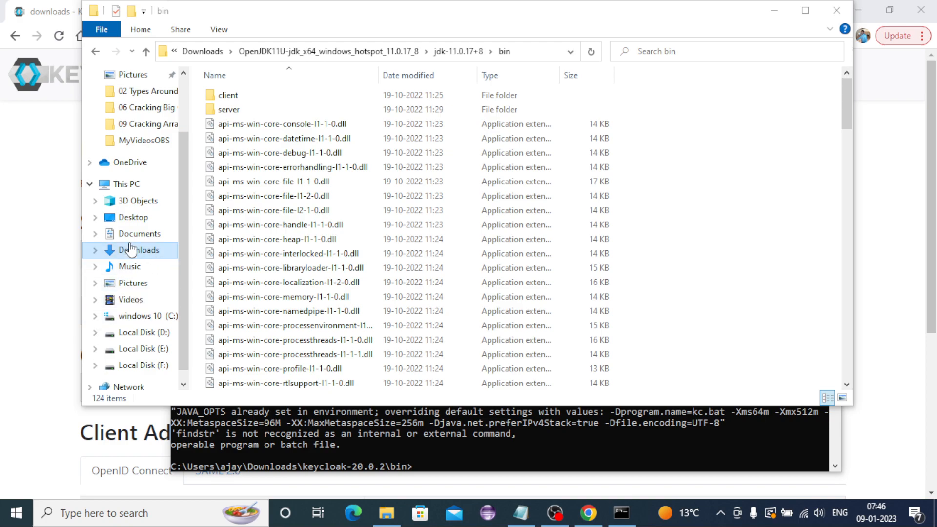
pyautogui.rightClick(122, 183)
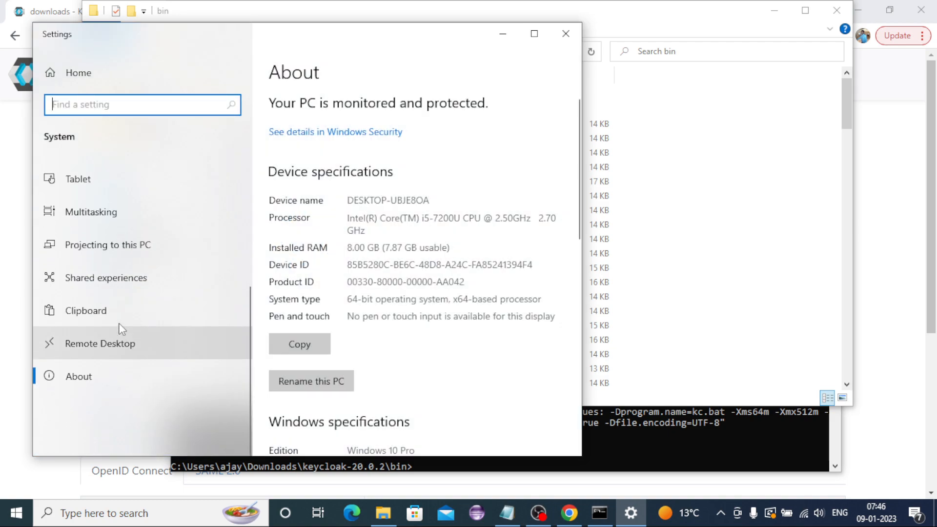
# - Return to Environment Variables, check JAVA_HOME, and bring up the system Path for editing
pyautogui.scroll(-3)
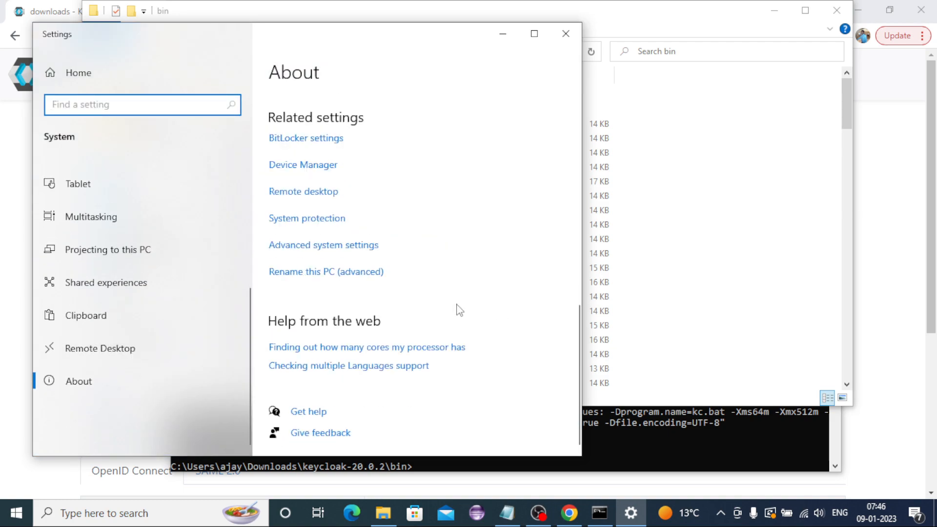
pyautogui.moveTo(309, 248)
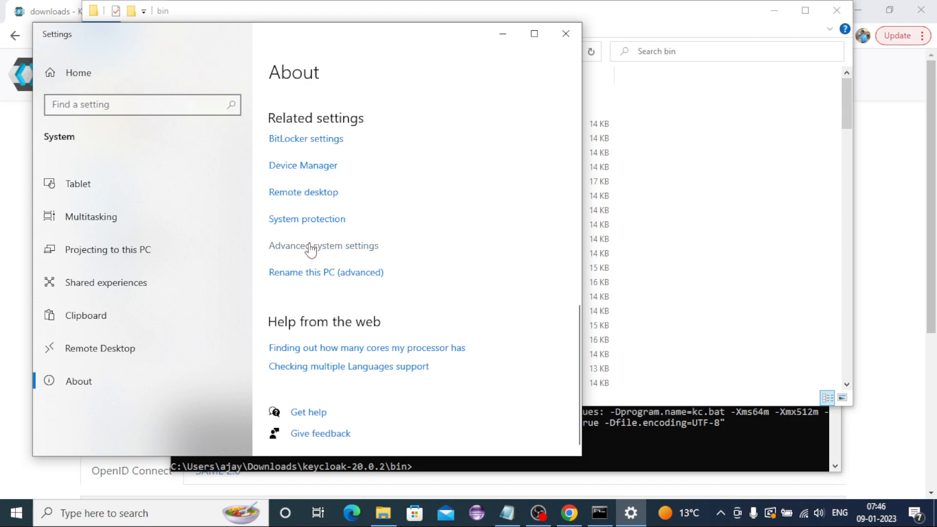
pyautogui.click(322, 246)
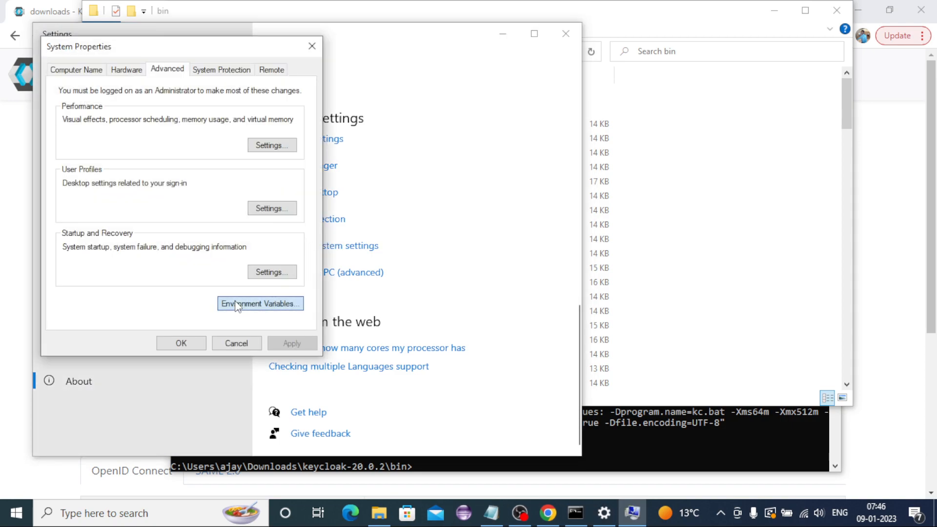
pyautogui.click(259, 303)
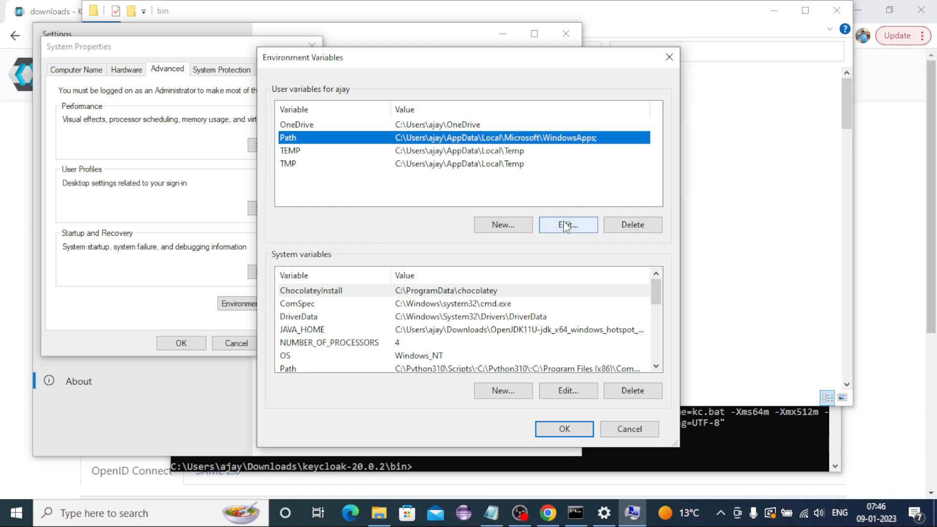
pyautogui.click(566, 224)
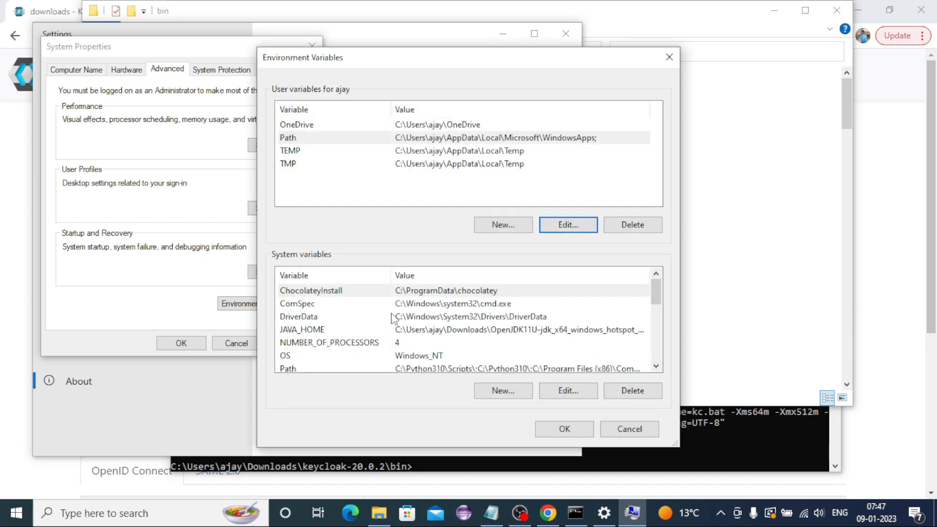
pyautogui.click(302, 330)
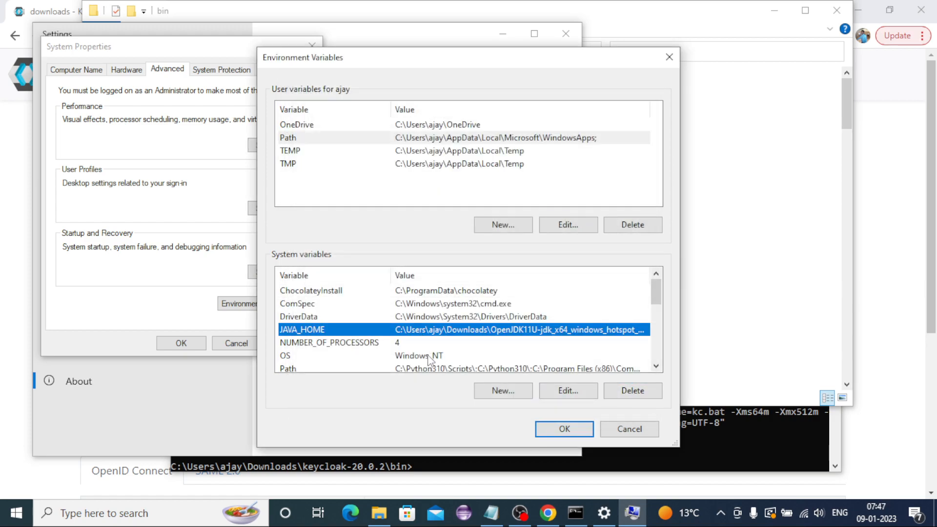
pyautogui.scroll(-3)
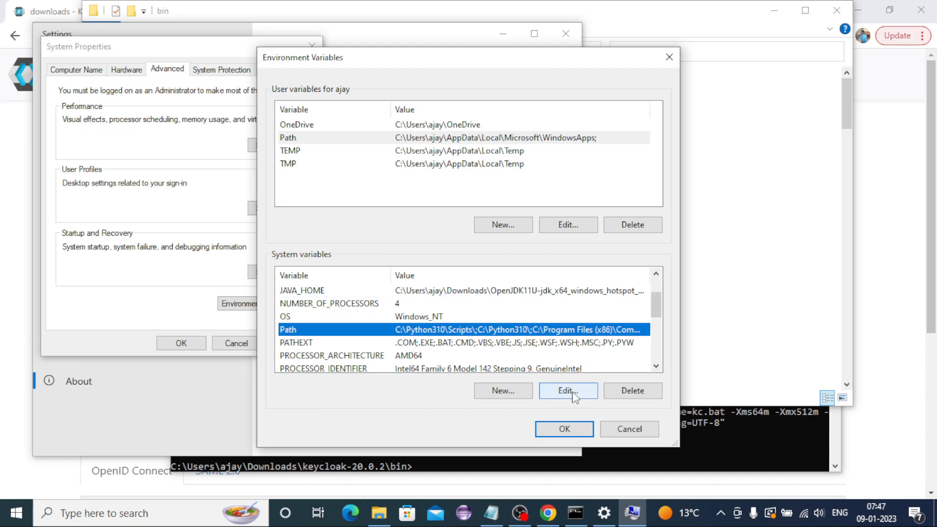
pyautogui.click(566, 390)
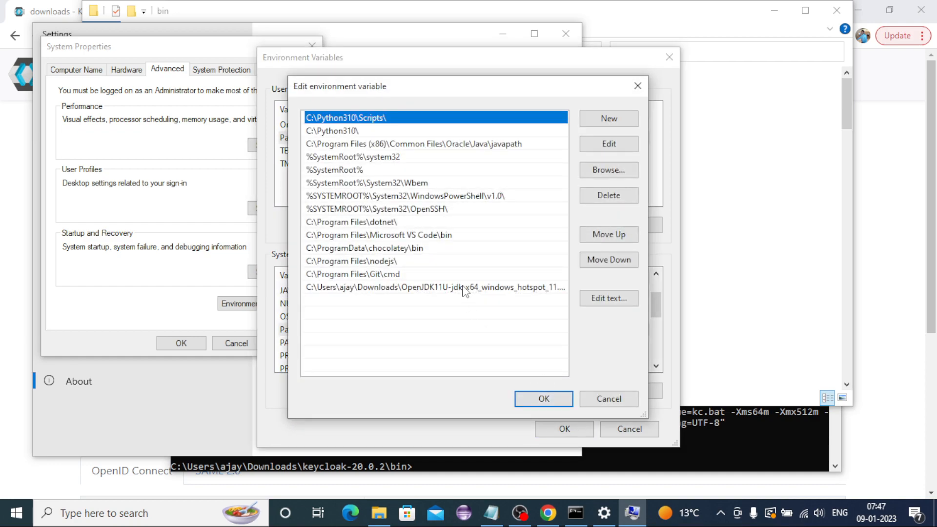
# - Move the OpenJDK bin entry up to third in Path, above Oracle's javapath, and save the changes
pyautogui.click(434, 287)
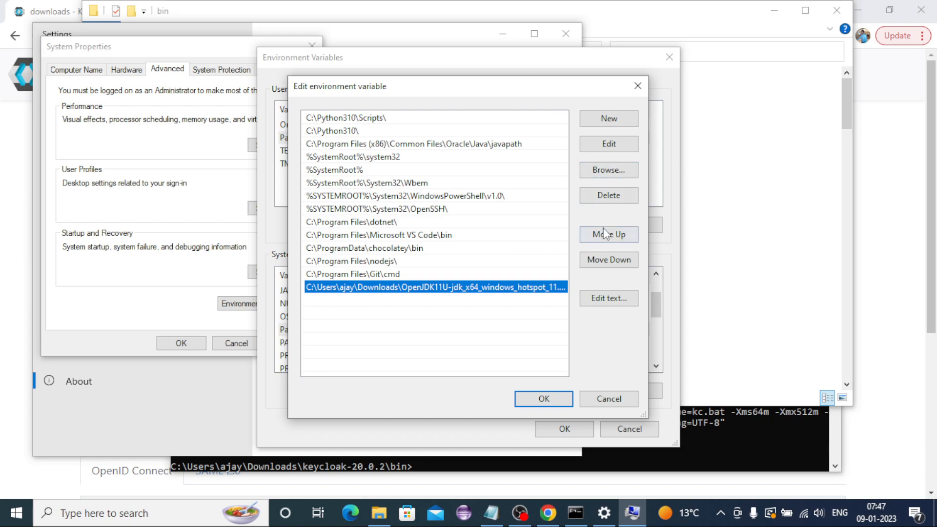
pyautogui.click(607, 235)
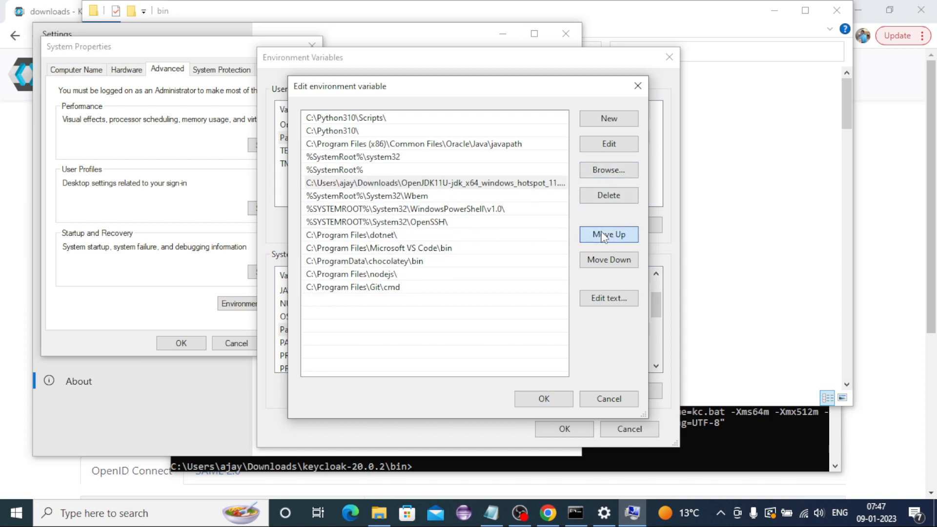
pyautogui.click(608, 234)
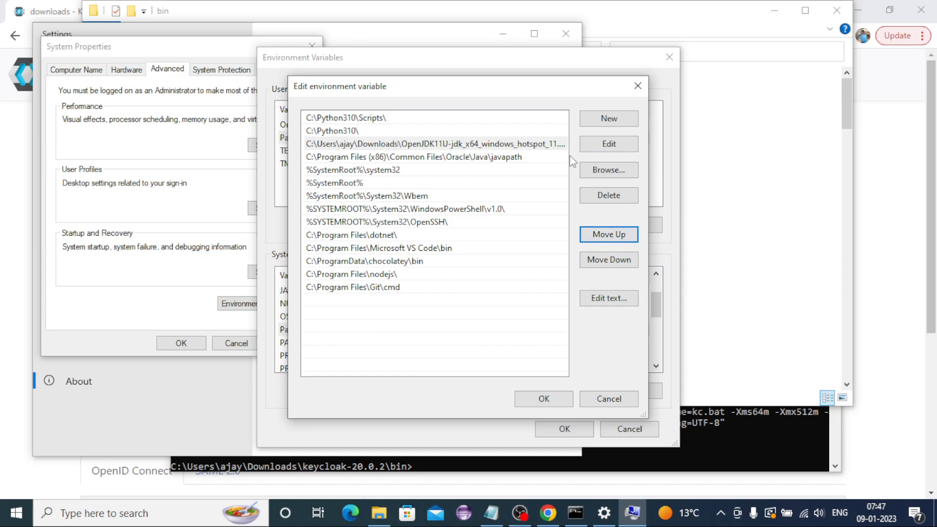
pyautogui.click(434, 143)
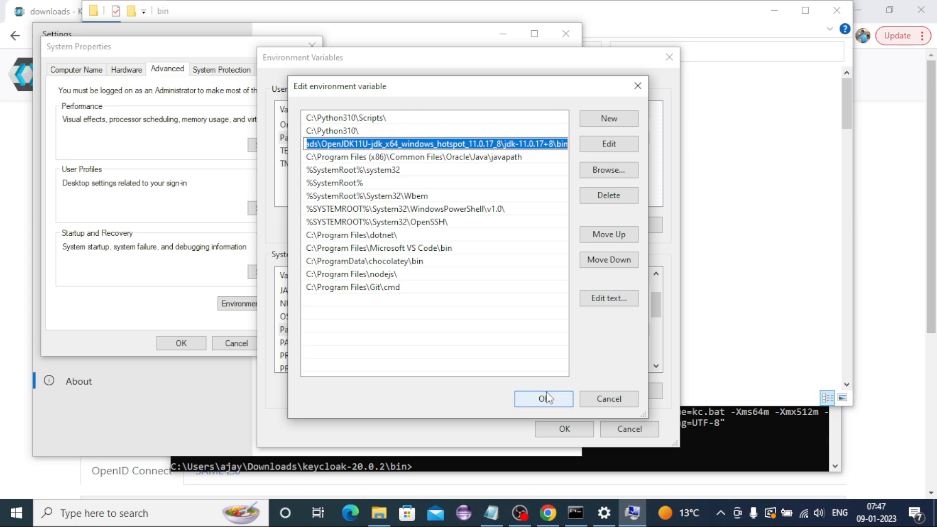
pyautogui.click(542, 398)
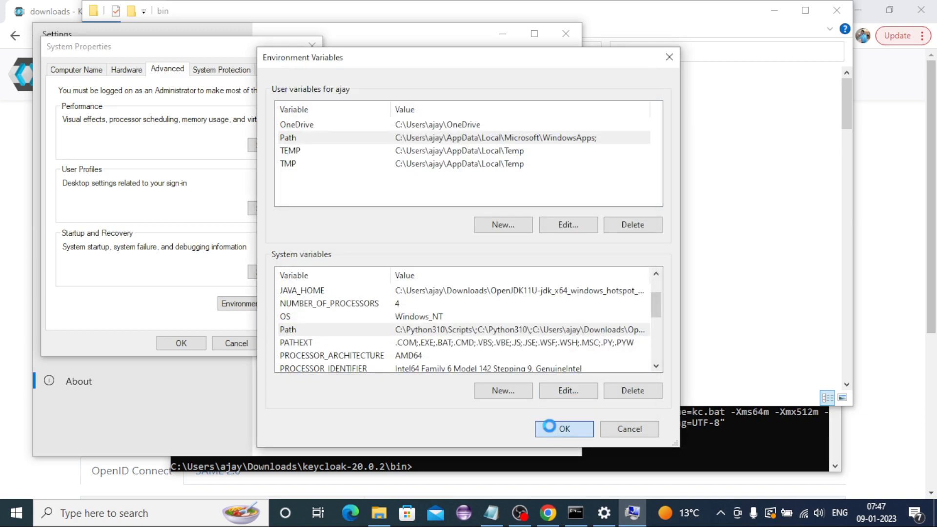
pyautogui.click(562, 429)
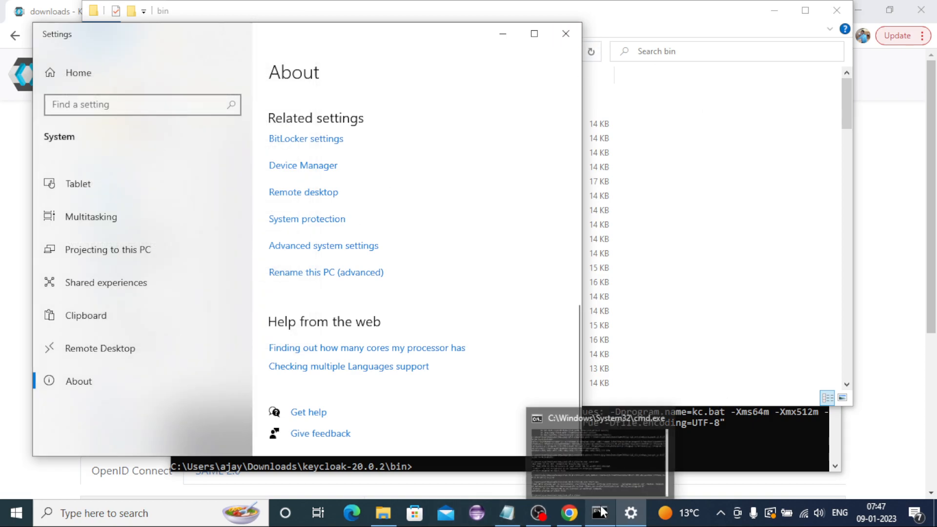
# - Verify java -version reports OpenJDK 11.0.17 in a fresh console, close it, and return Explorer to Downloads
pyautogui.rightClick(600, 511)
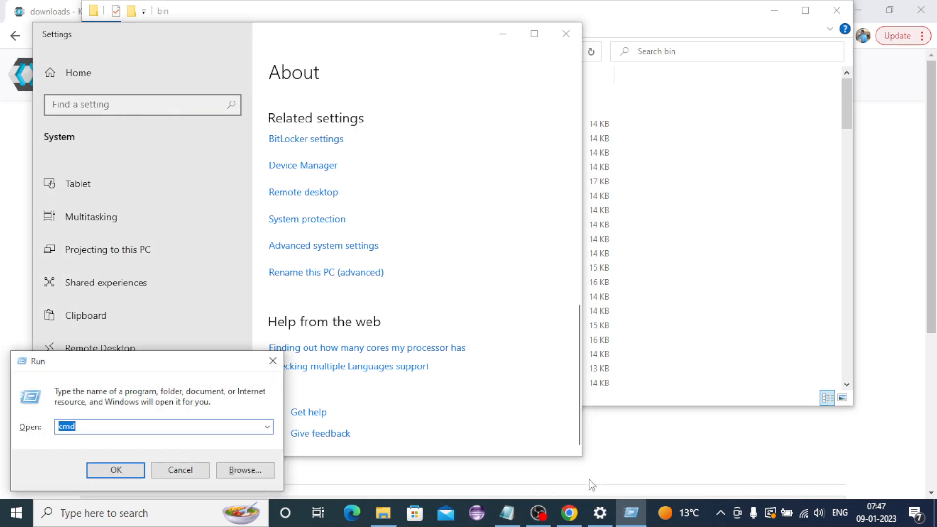
pyautogui.click(115, 470)
pyautogui.write('java -versi')
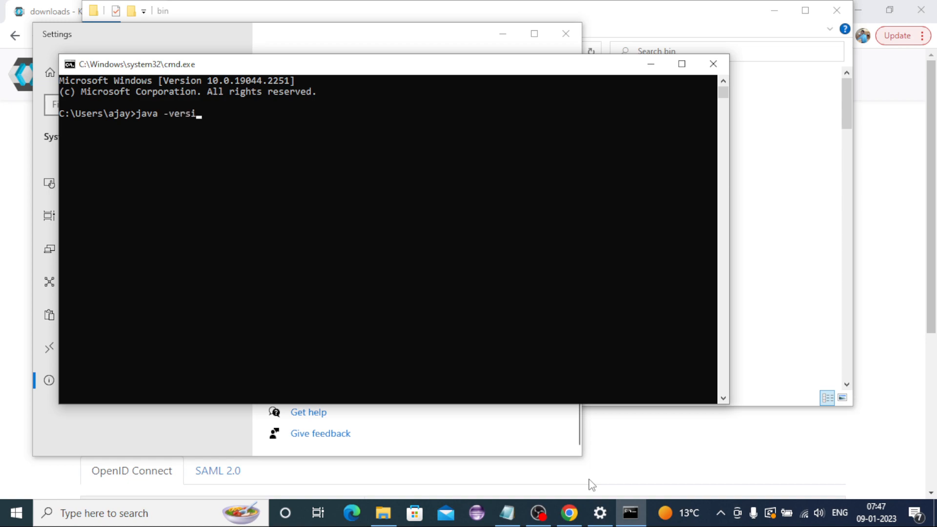
pyautogui.write('on')
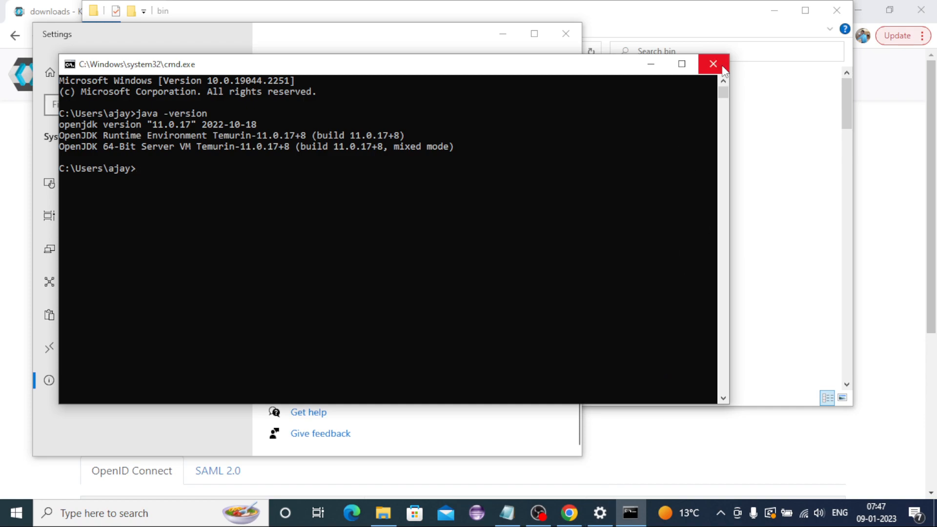
pyautogui.click(713, 64)
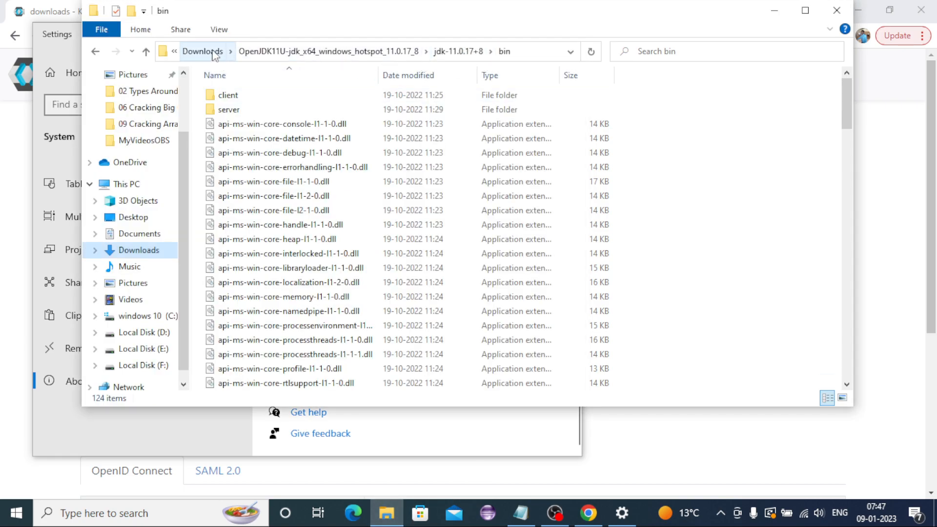
pyautogui.click(202, 51)
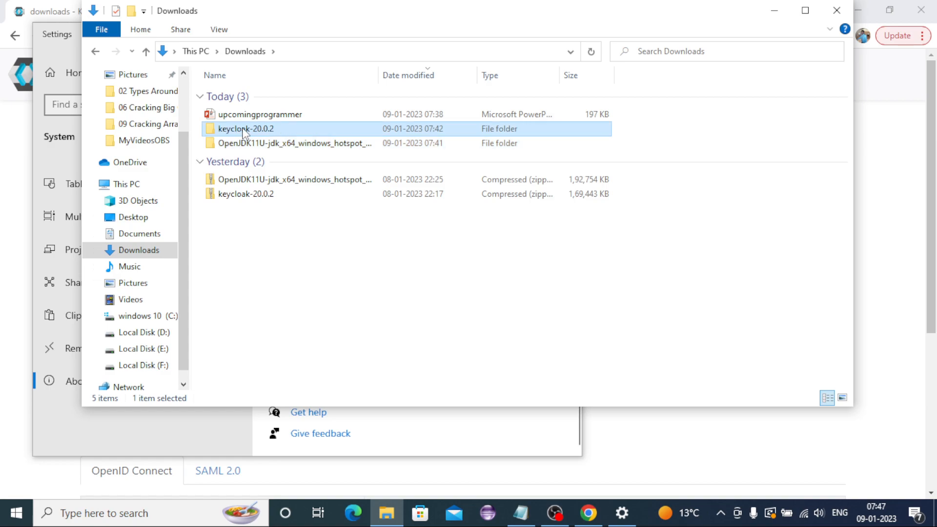
# - Go into the keycloak-20.0.2 folder in Downloads
pyautogui.doubleClick(245, 128)
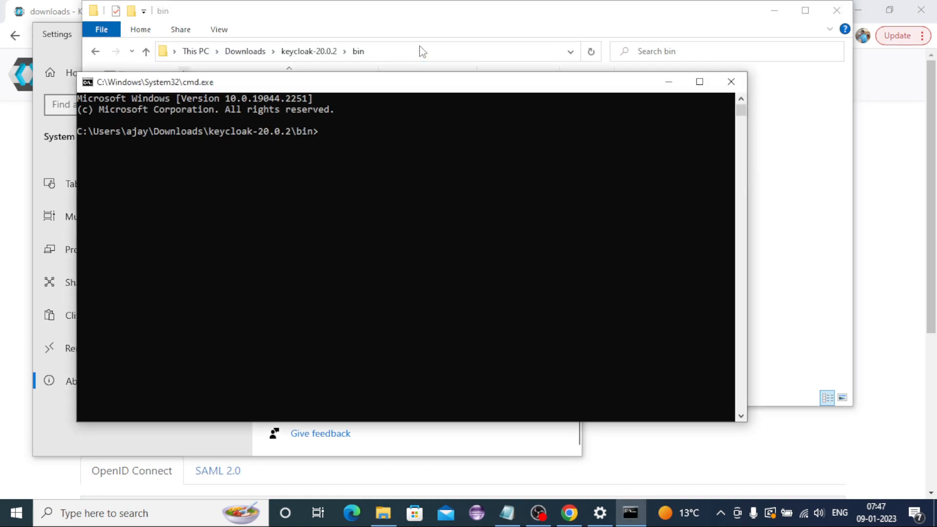
# - Run kc.bat start-dev from the Keycloak bin folder and maximize the console
pyautogui.write('kc.b')
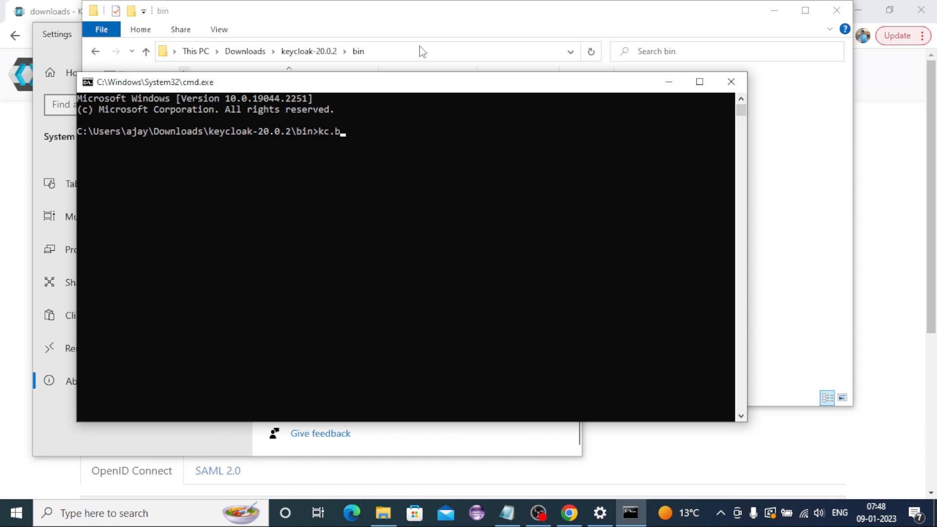
pyautogui.write('at')
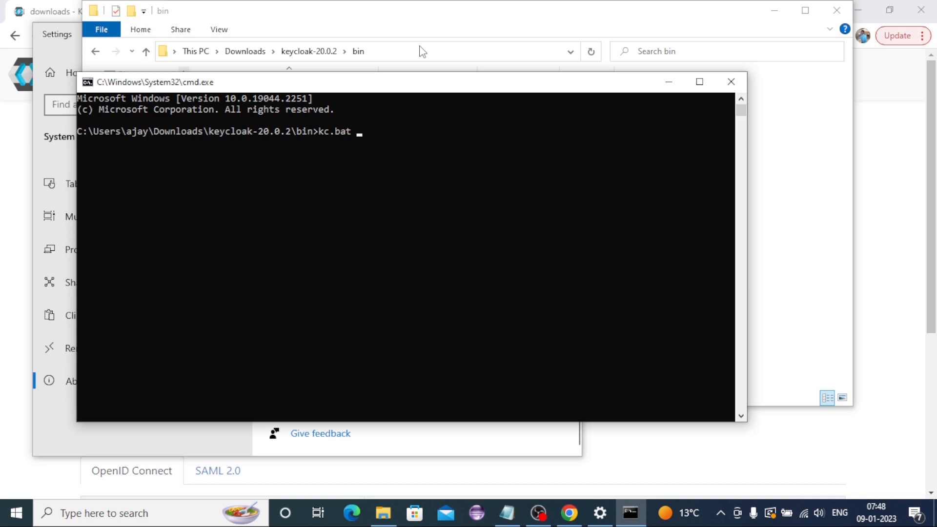
pyautogui.write('start-')
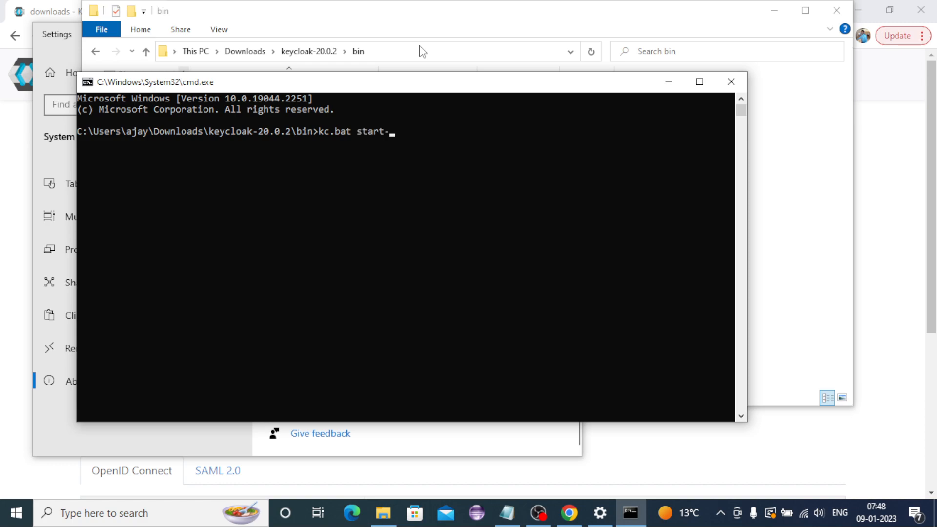
pyautogui.write('dev')
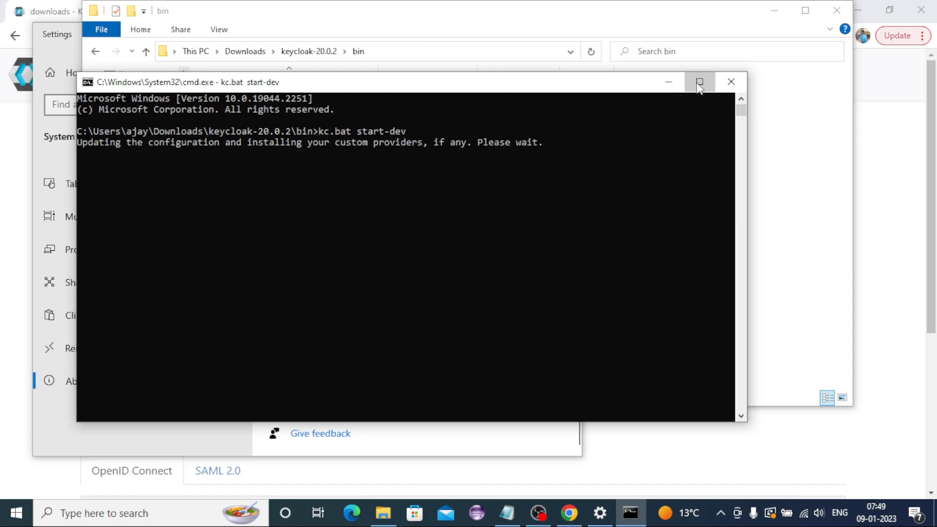
pyautogui.click(698, 82)
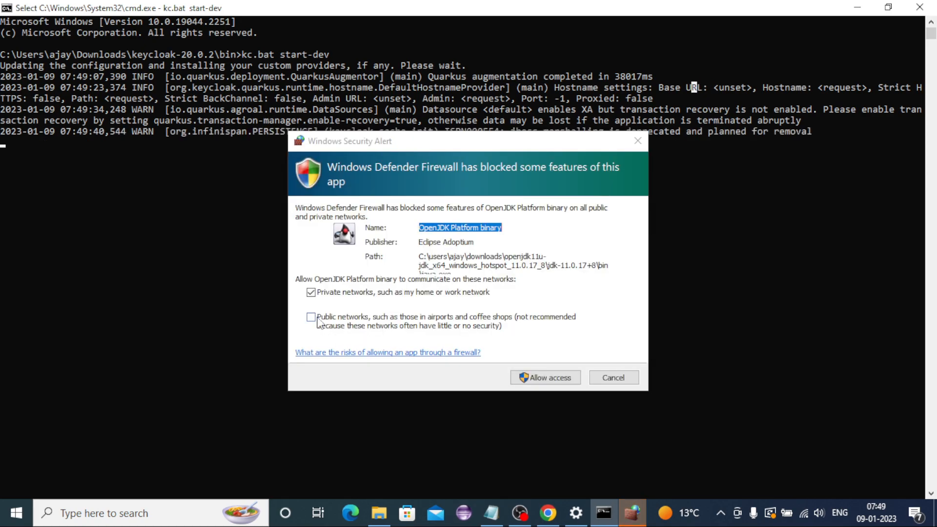
# - Allow OpenJDK Platform binary through the firewall on both private and public networks
pyautogui.click(311, 317)
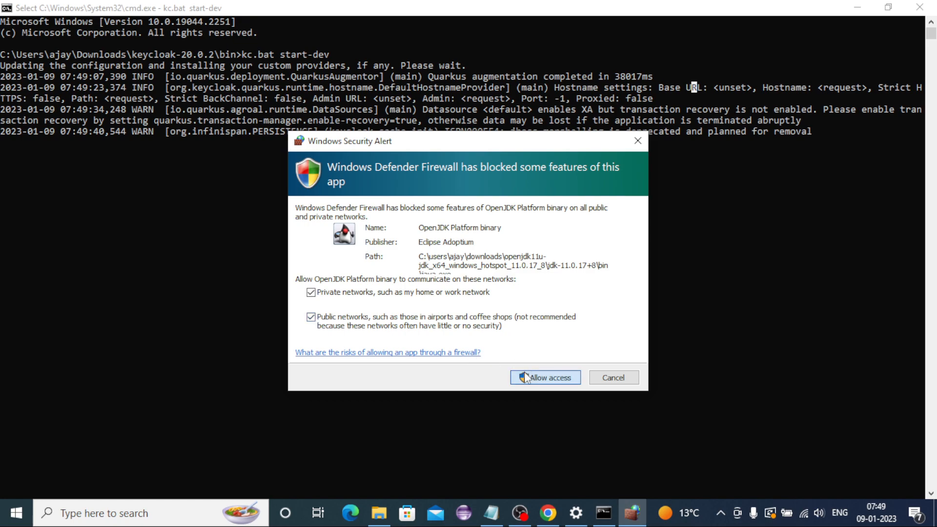
pyautogui.moveTo(550, 369)
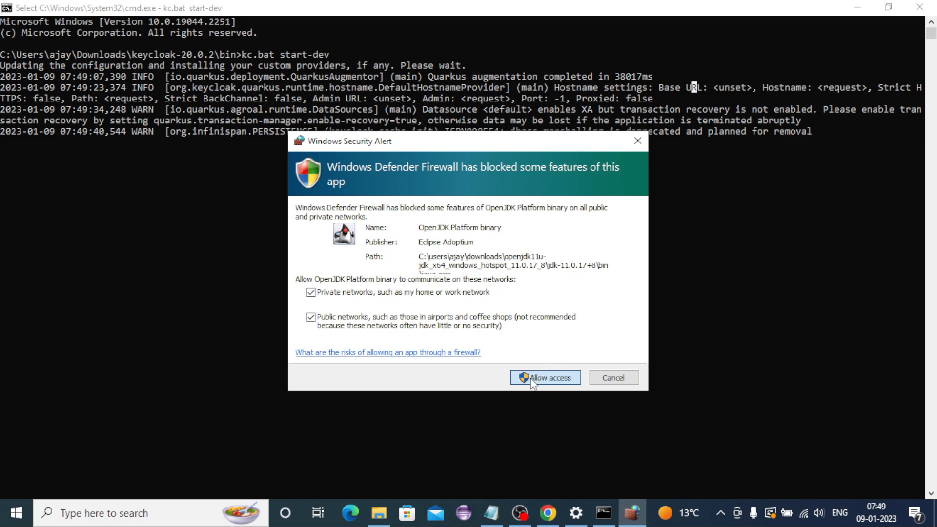
pyautogui.click(545, 377)
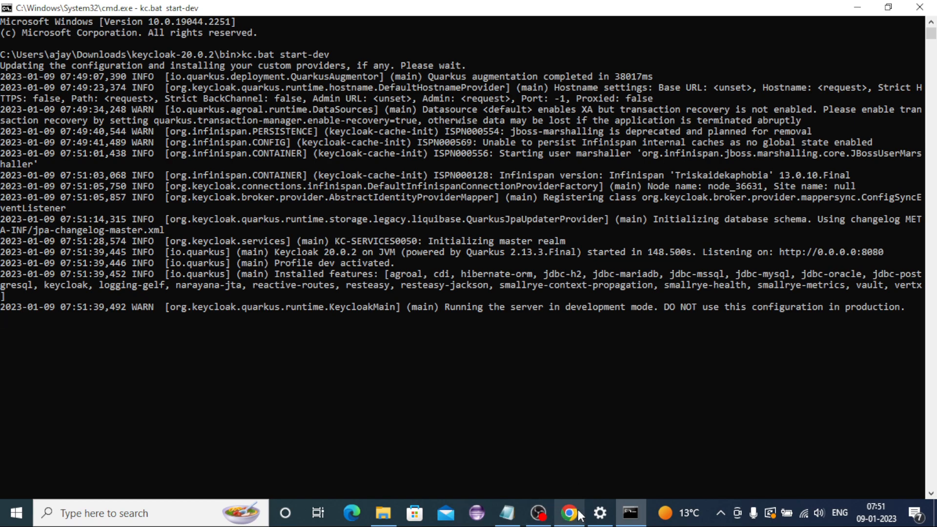
# - Load localhost:8080 in a new Chrome tab to reach the Keycloak welcome page
pyautogui.click(567, 513)
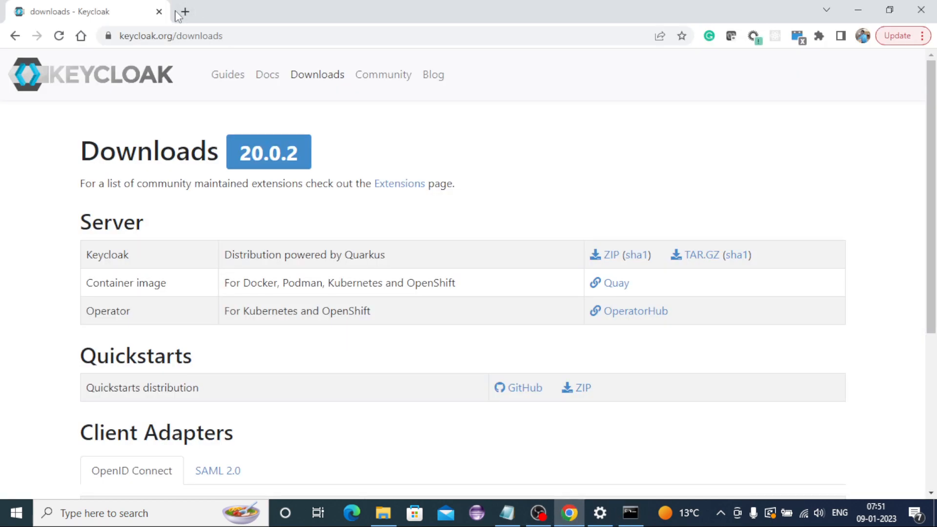
pyautogui.click(185, 11)
pyautogui.write('0.0.0.0:8080')
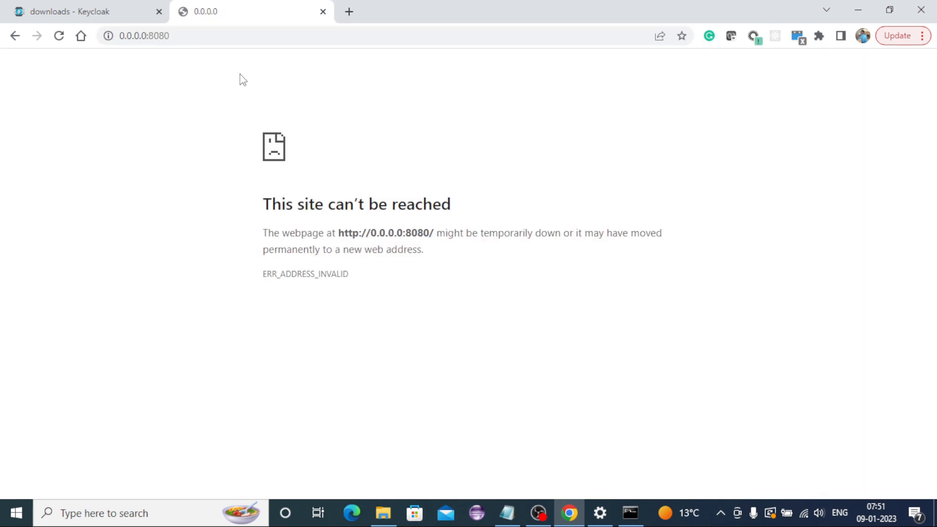
pyautogui.click(143, 35)
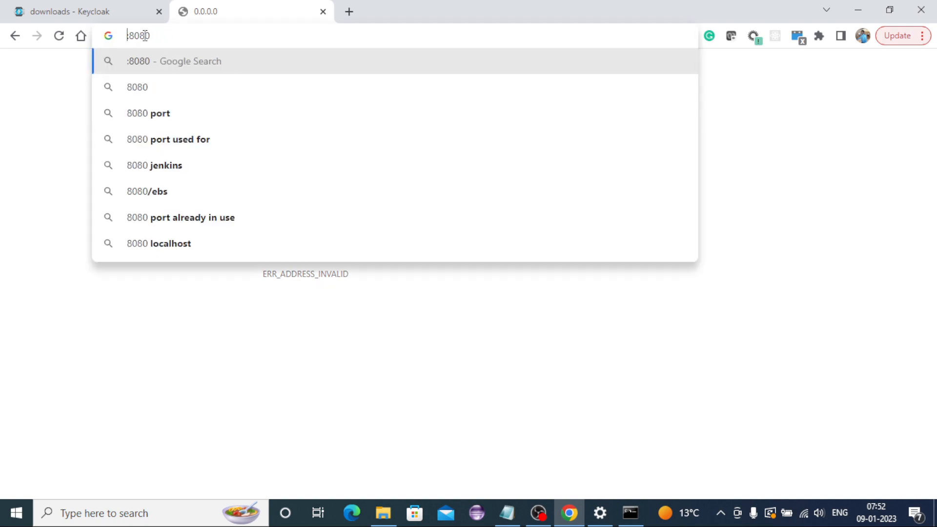
pyautogui.write('localhost')
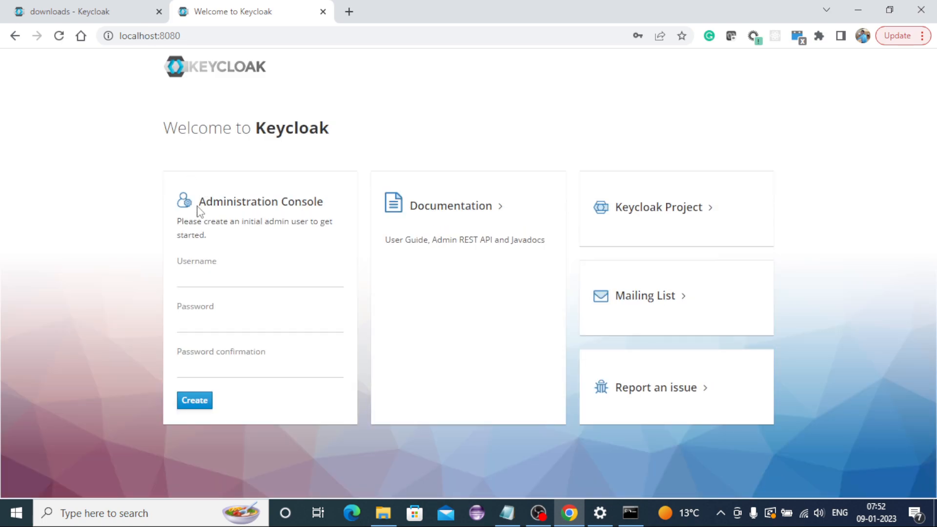
# - Create the initial Keycloak admin user 'admin' with its password from the welcome form
pyautogui.click(259, 279)
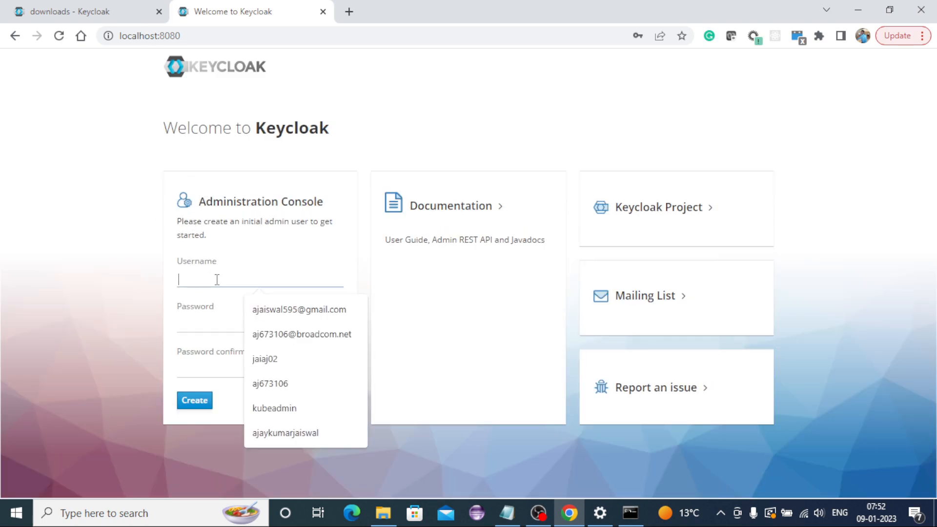
pyautogui.write('admin')
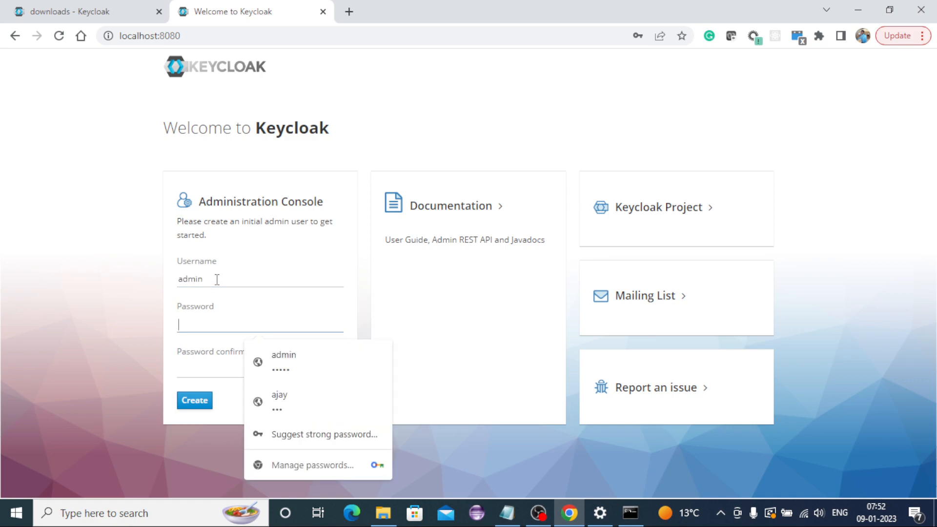
pyautogui.click(283, 359)
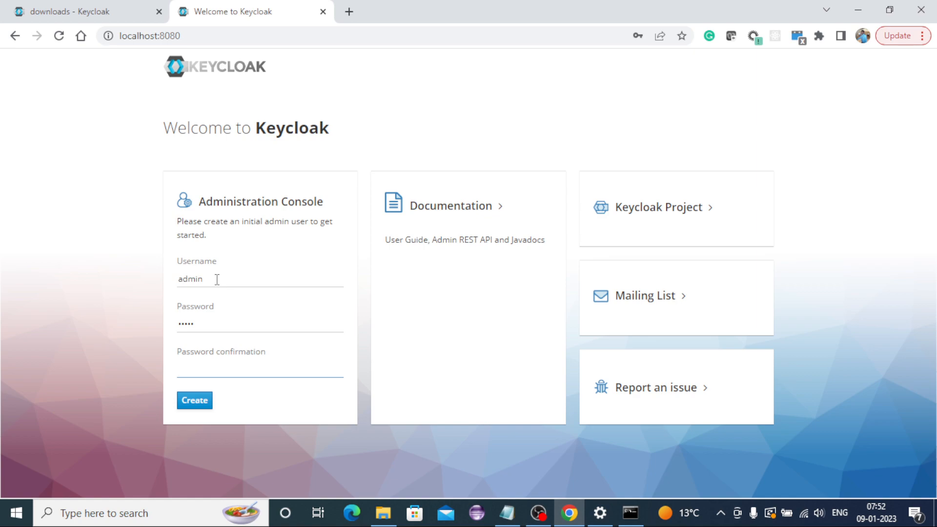
pyautogui.write('•••••')
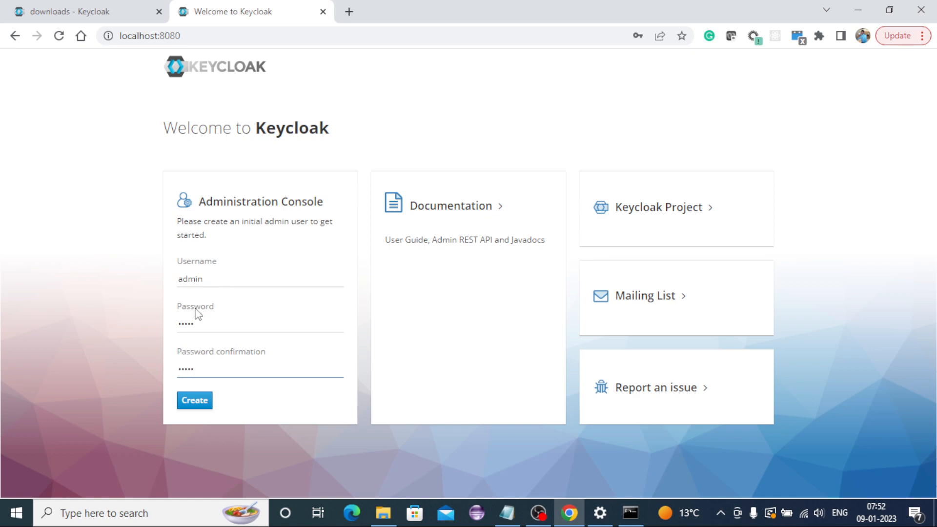
pyautogui.click(194, 400)
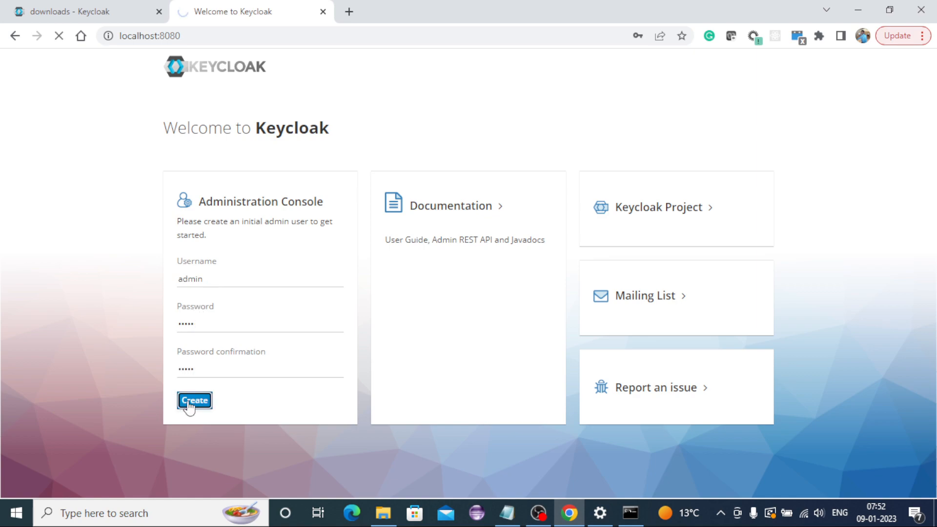
pyautogui.click(194, 400)
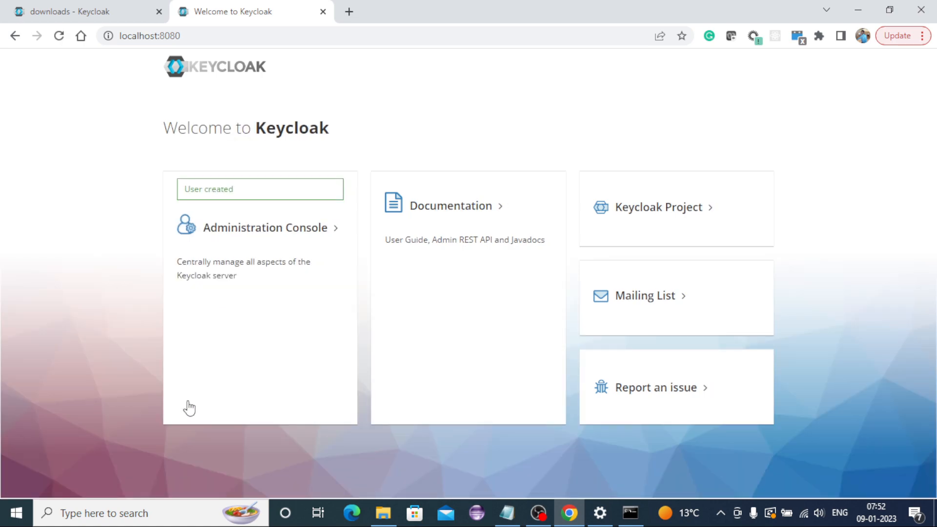
# - Sign into the Administration Console as admin, landing on the master realm info (version 20.0.2)
pyautogui.click(263, 228)
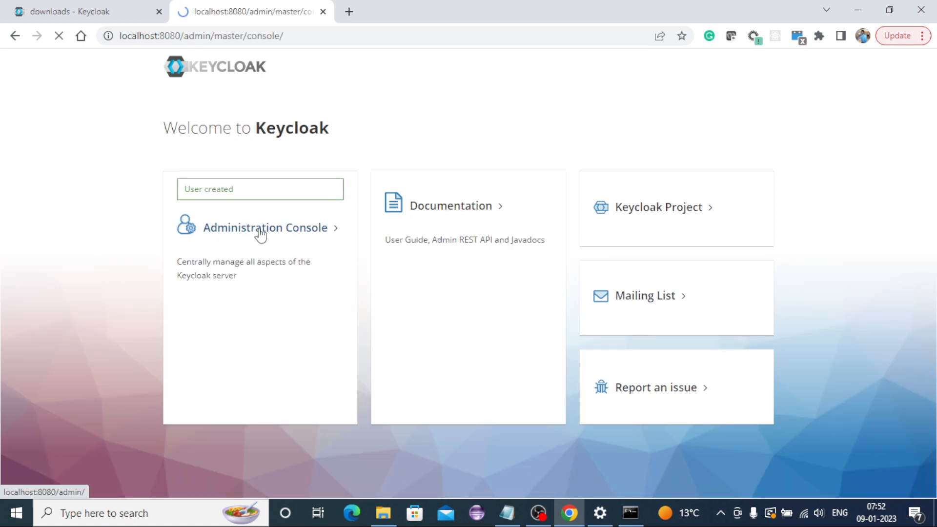
pyautogui.click(264, 228)
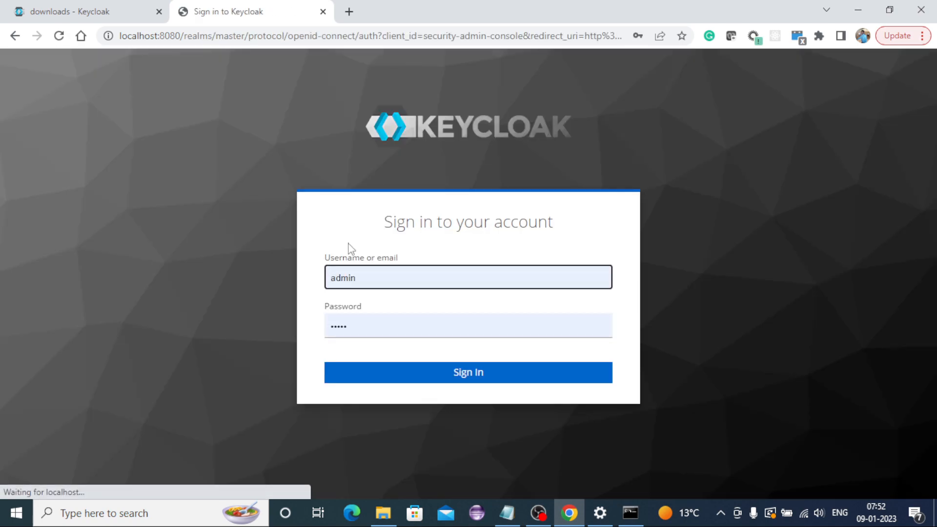
pyautogui.click(468, 371)
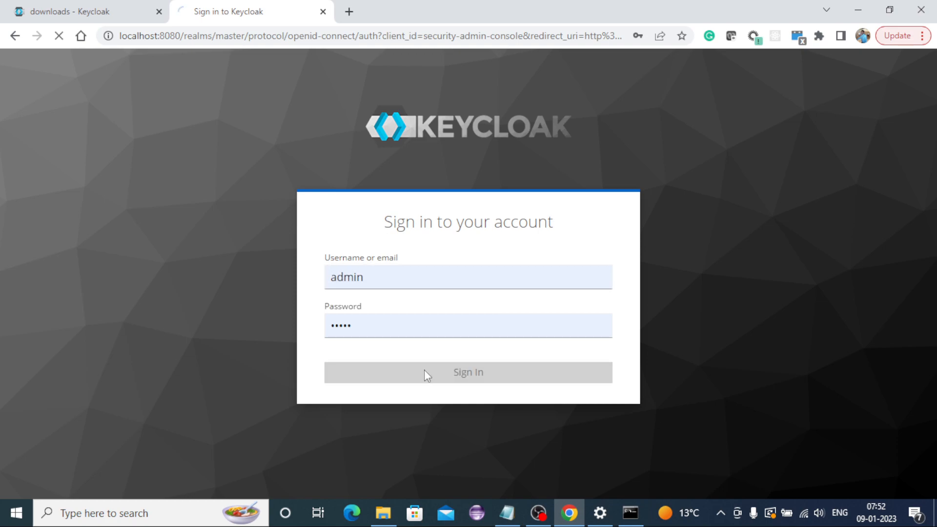
pyautogui.click(468, 372)
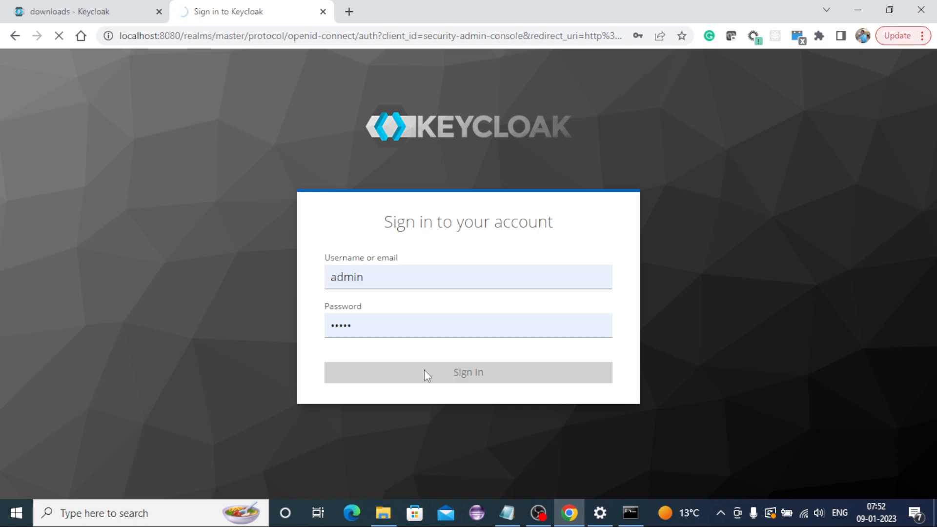
pyautogui.click(467, 372)
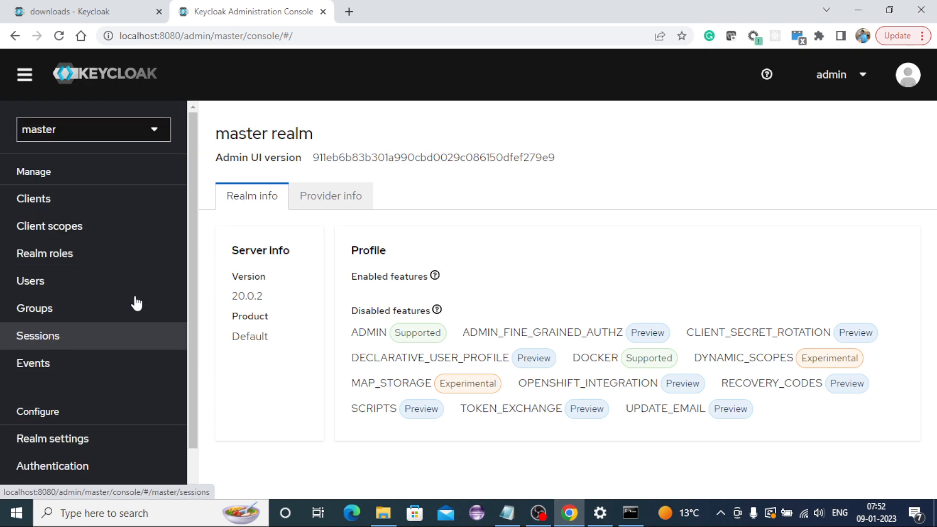
# - Browse the master realm's Clients and Realm roles lists, then return to the Keycloak downloads tab
pyautogui.click(34, 199)
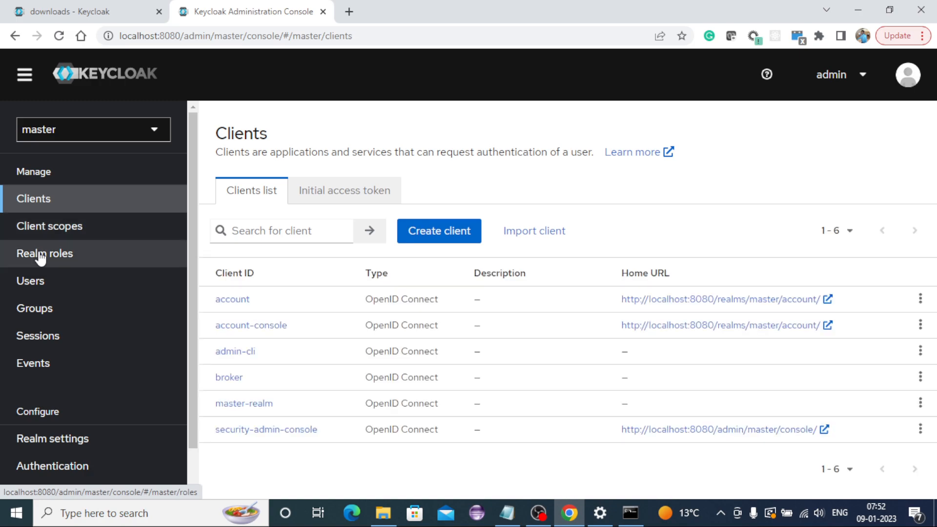
pyautogui.click(44, 253)
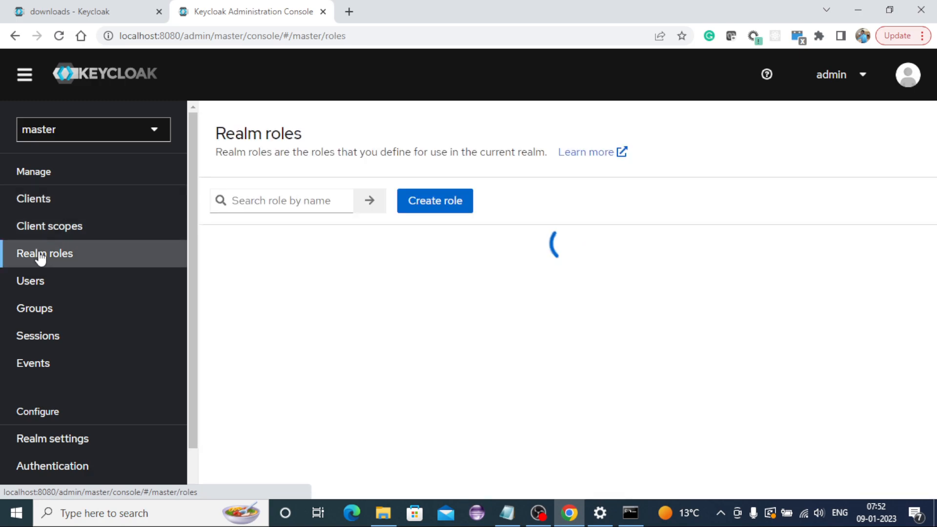
pyautogui.click(93, 129)
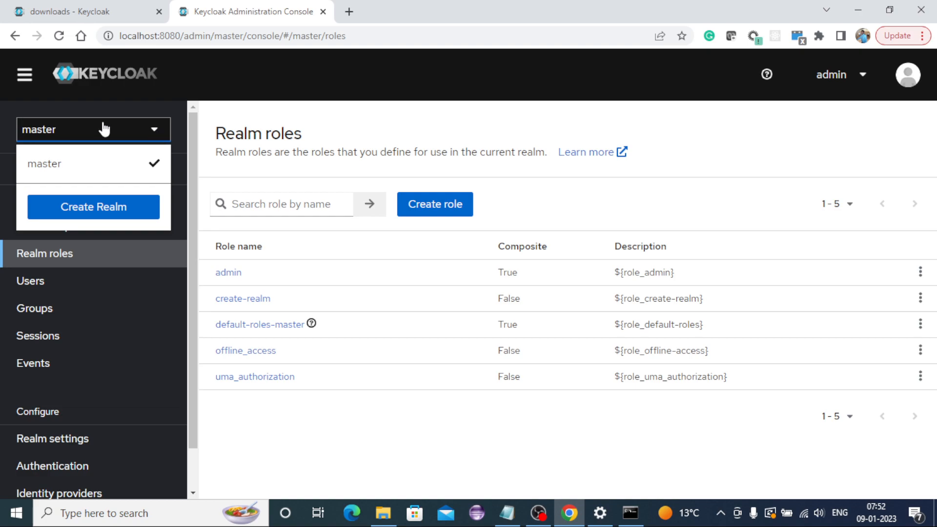
pyautogui.moveTo(114, 125)
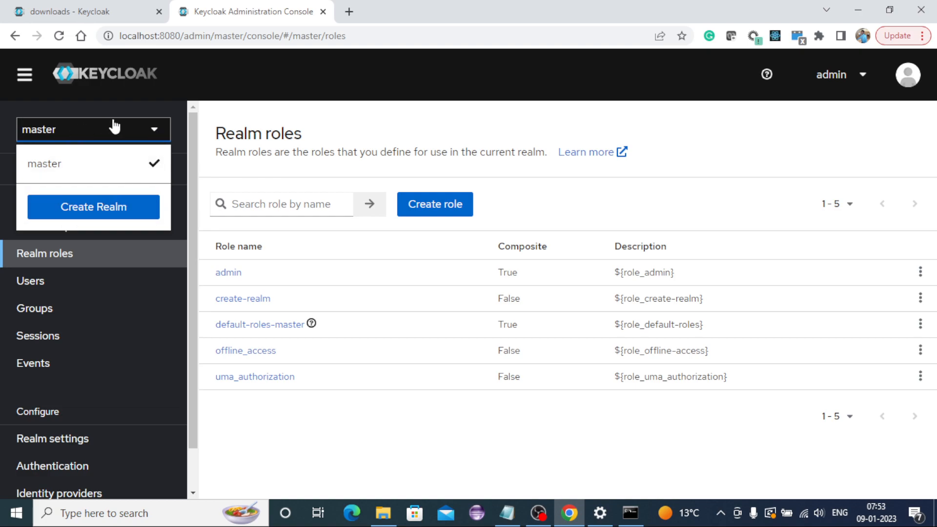
pyautogui.click(93, 129)
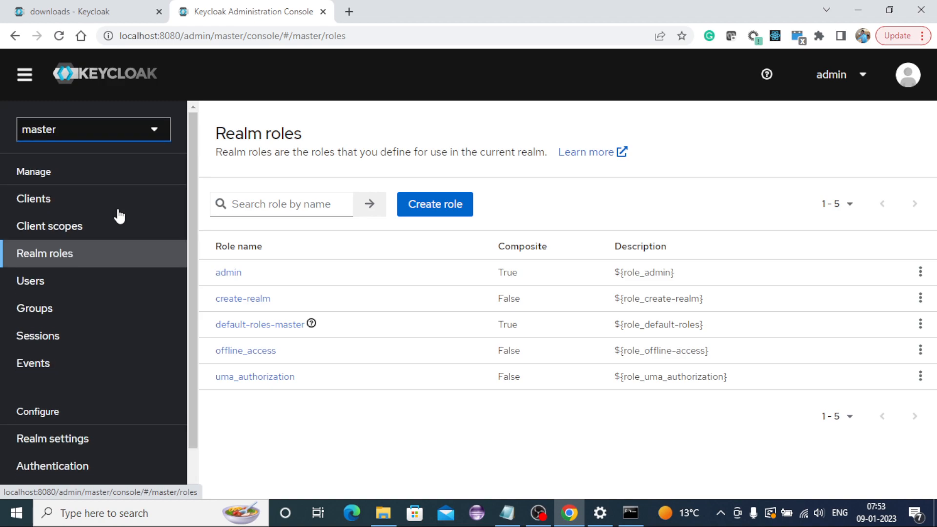
pyautogui.click(77, 11)
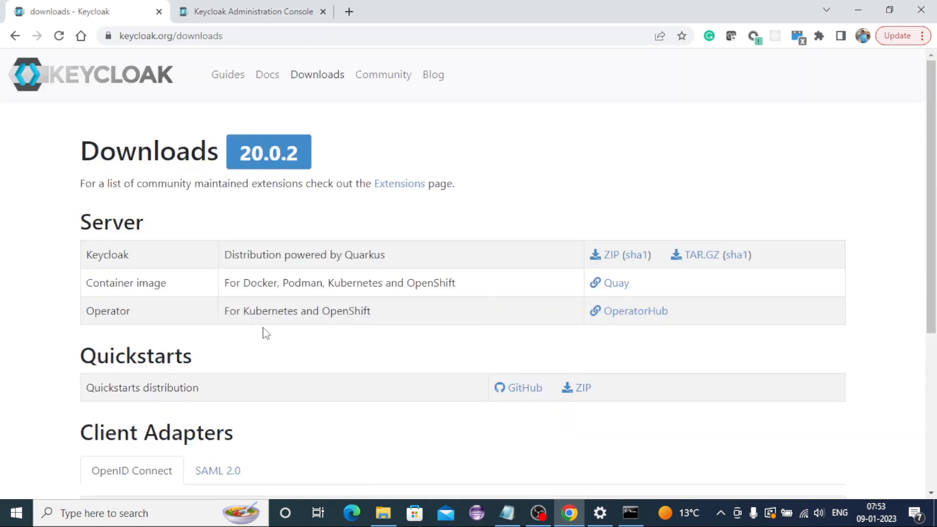
pyautogui.moveTo(228, 74)
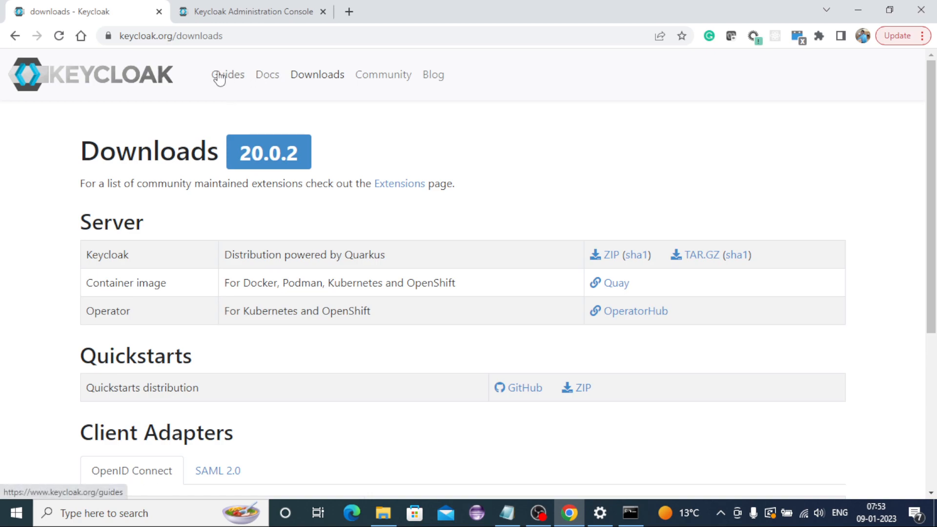
pyautogui.moveTo(235, 198)
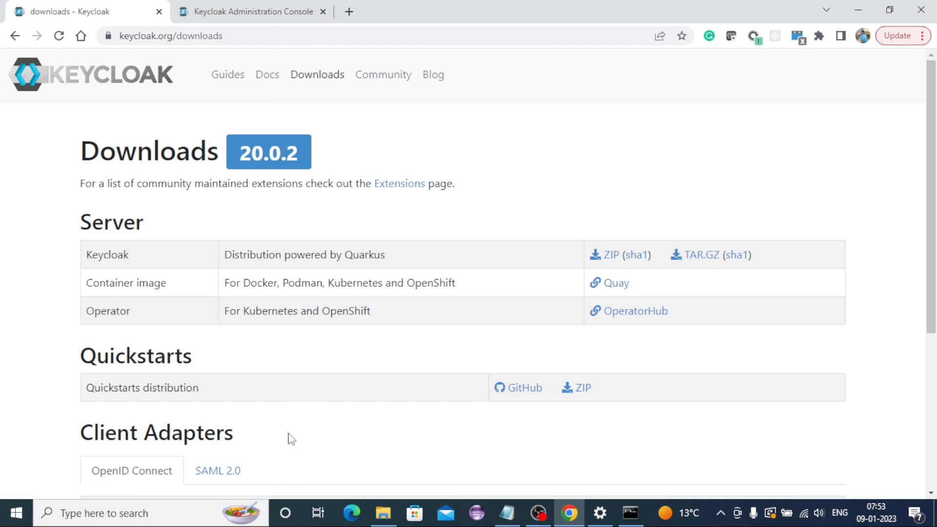
pyautogui.moveTo(300, 389)
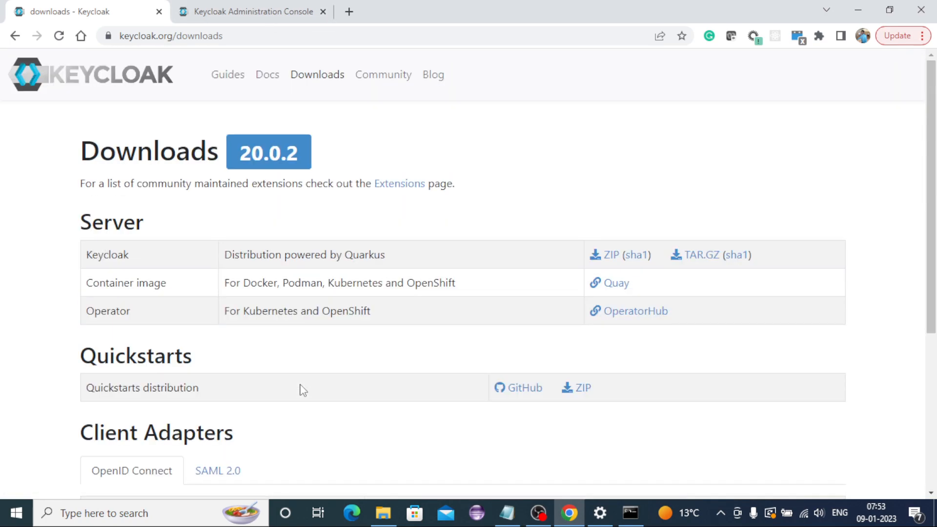
# - Scroll the Keycloak downloads page down to the Client Adapters section
pyautogui.scroll(-3)
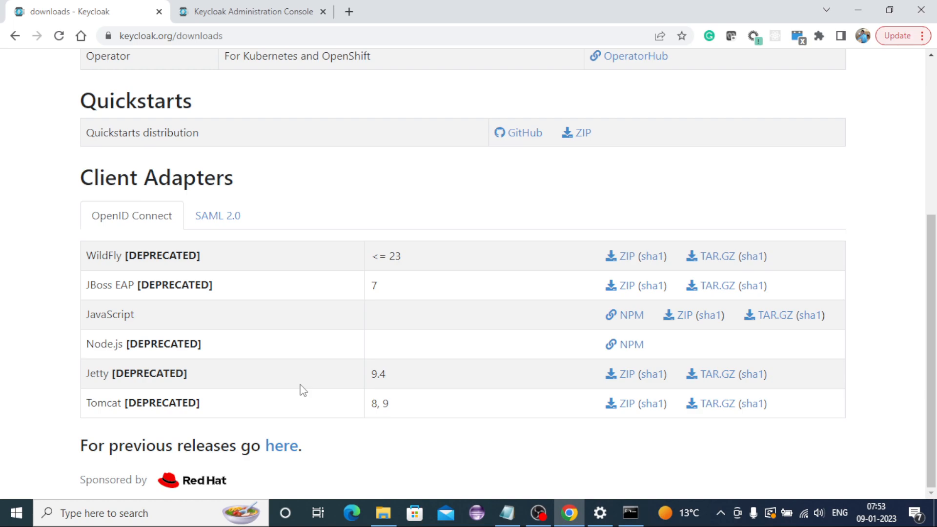
pyautogui.moveTo(404, 297)
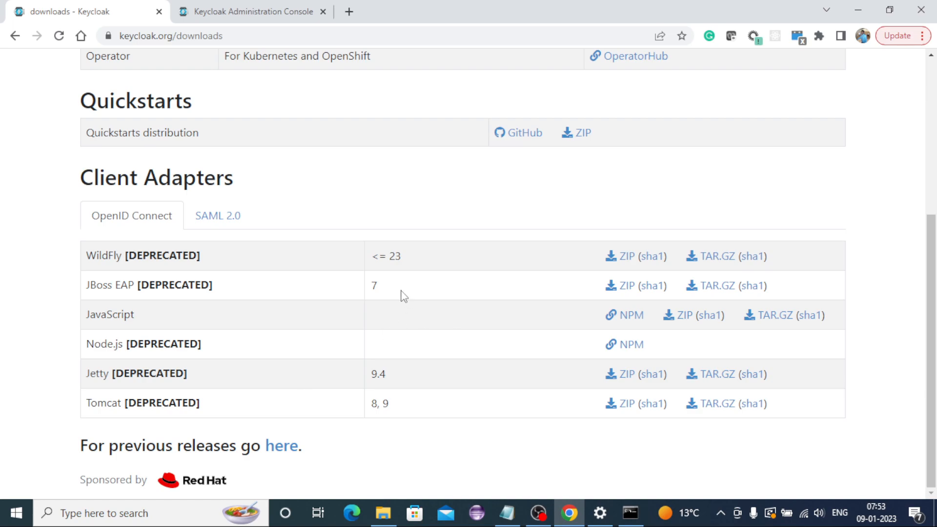
pyautogui.moveTo(463, 250)
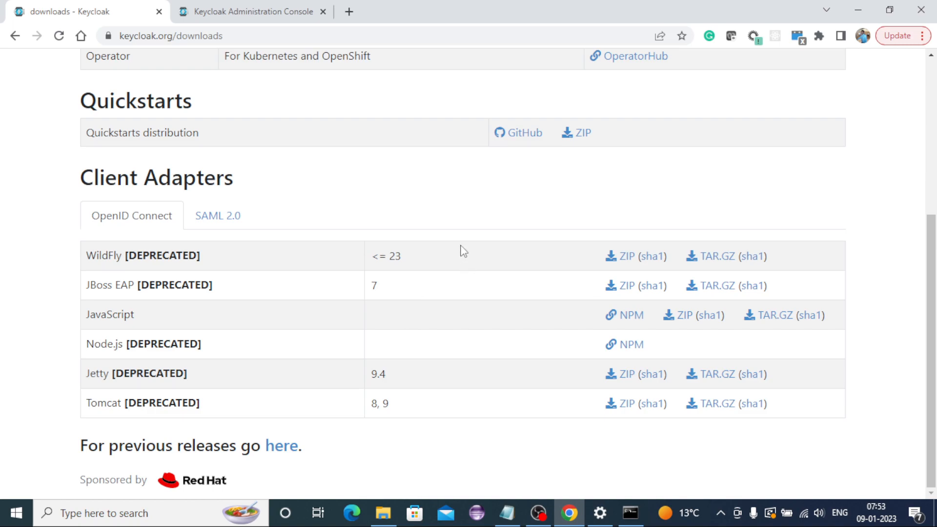
pyautogui.moveTo(409, 208)
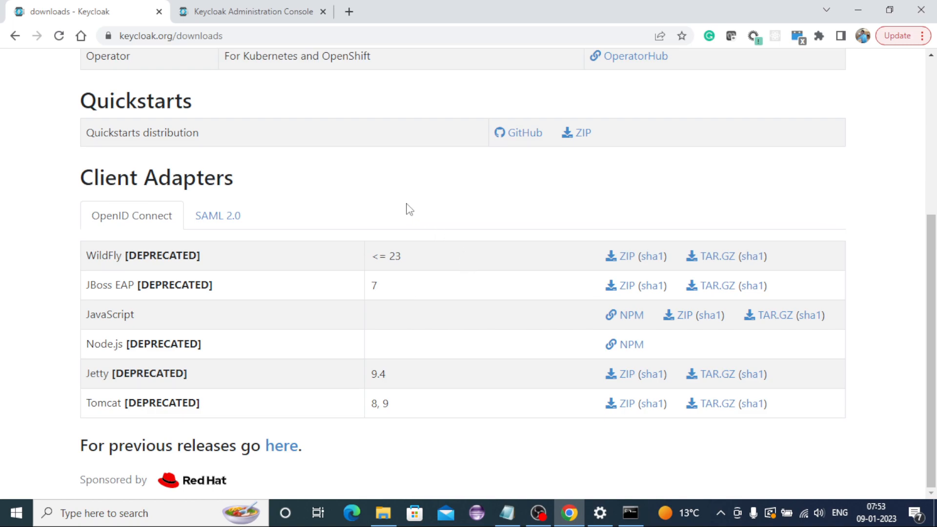